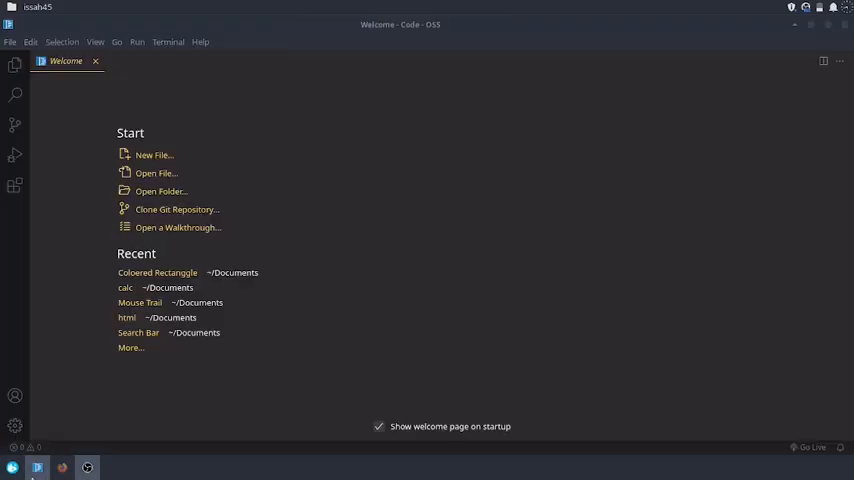
# Step: Create a 'Rect Generator & Deleter' folder in Documents and open it as the workspace
pyautogui.click(12, 42)
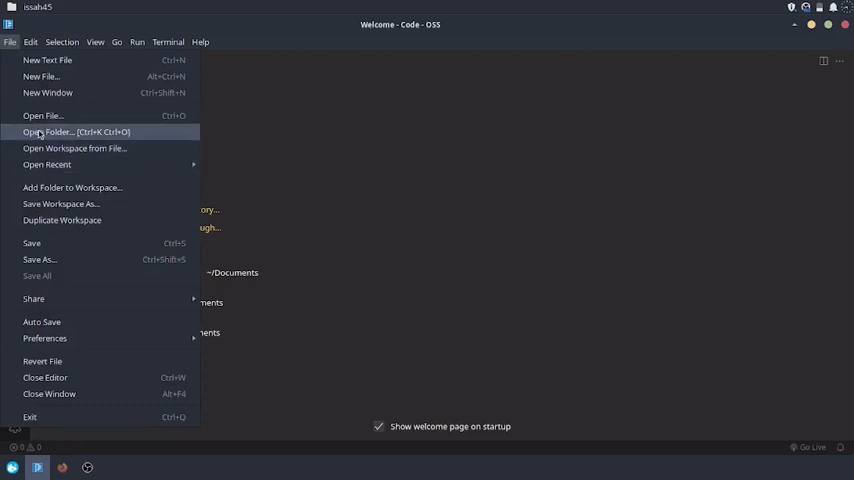
pyautogui.click(50, 132)
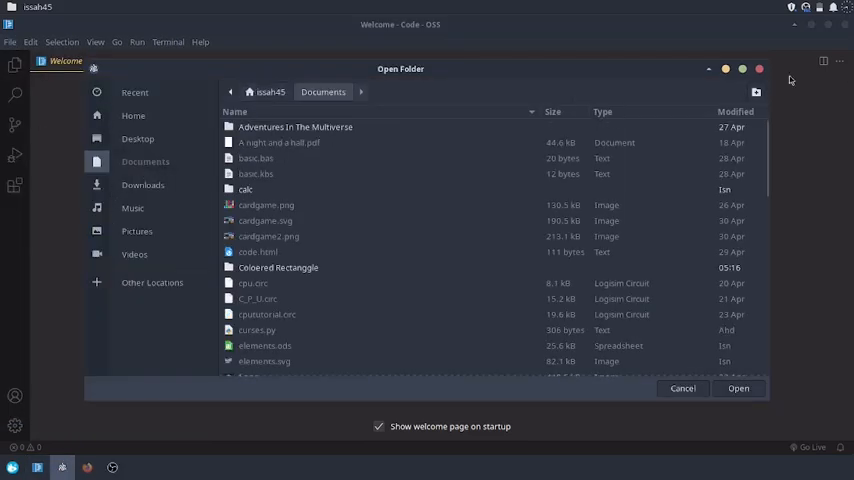
pyautogui.click(758, 92)
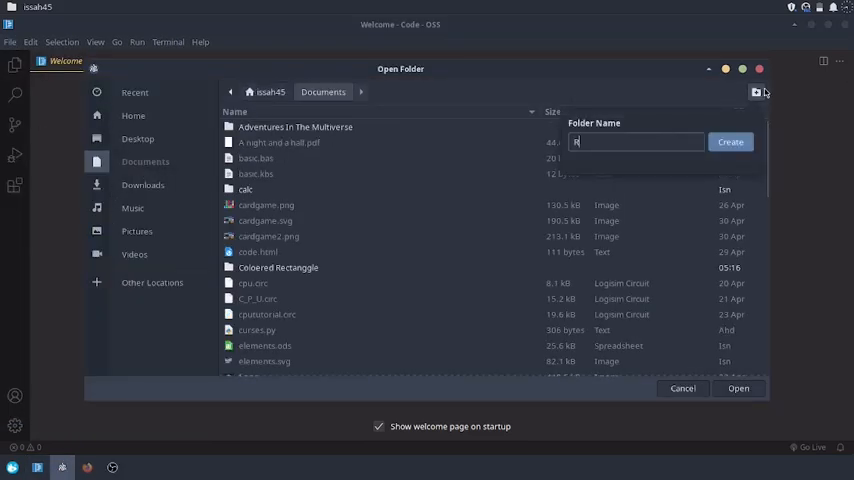
pyautogui.write('Rect Generator & Delete')
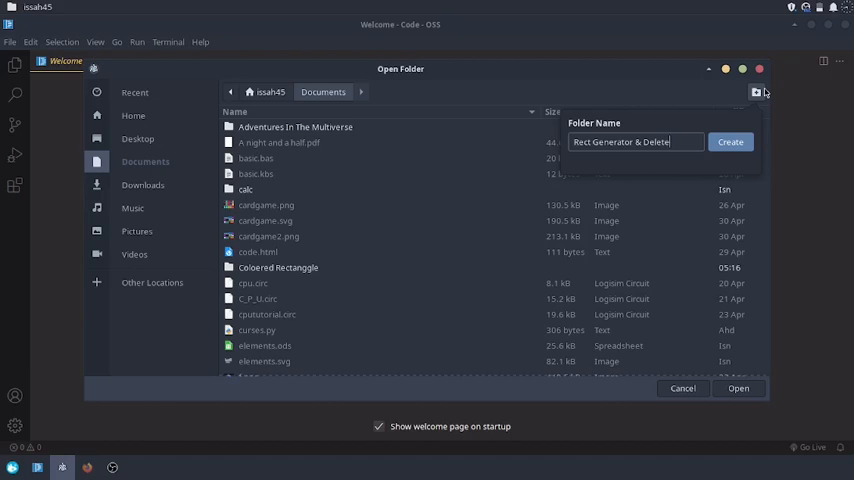
pyautogui.click(730, 140)
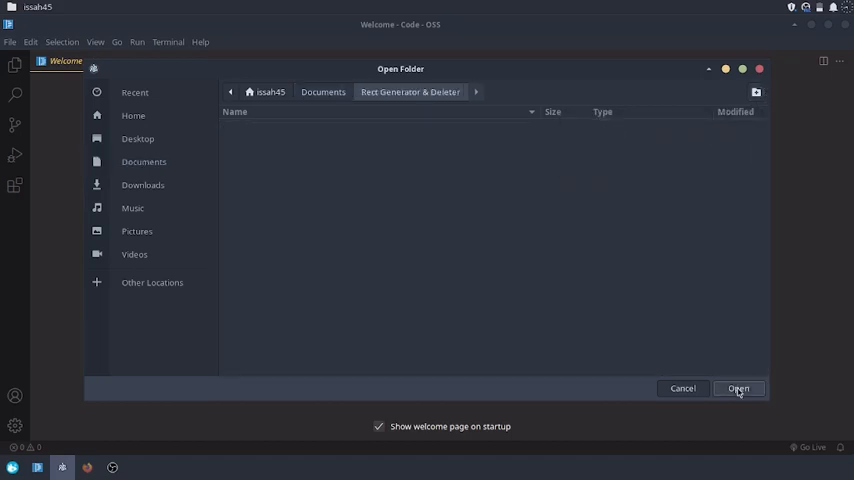
pyautogui.click(740, 388)
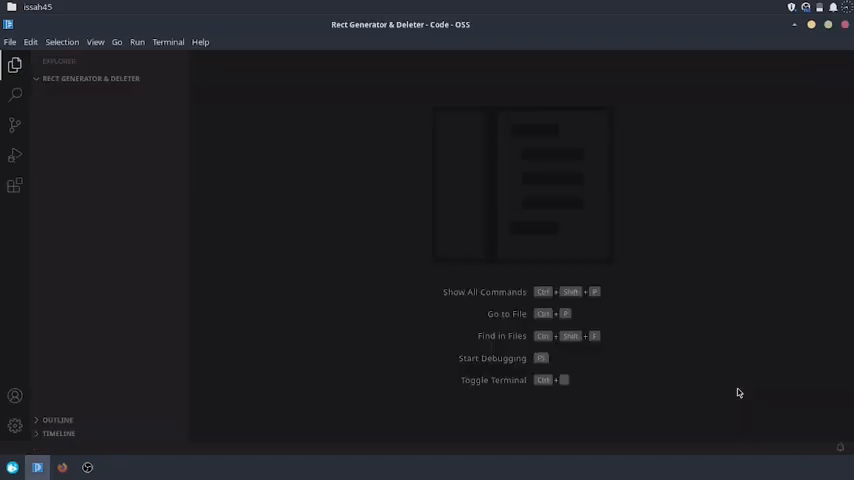
pyautogui.moveTo(252, 70)
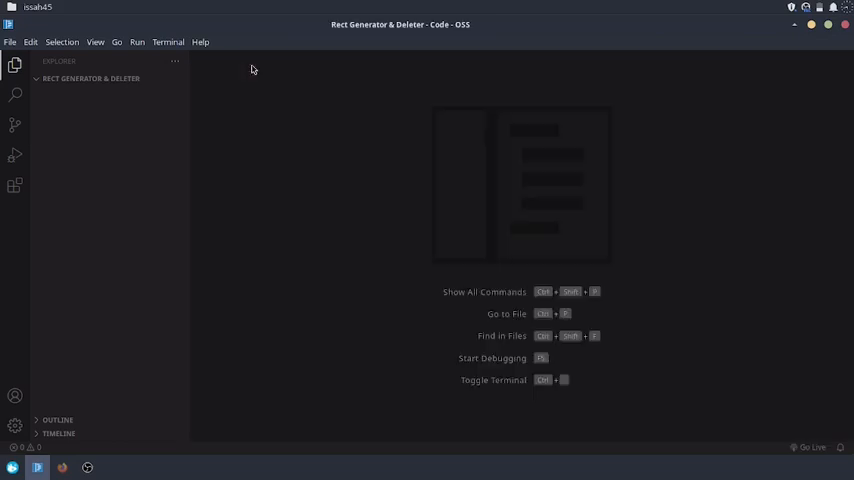
# Step: Add index.html and index.css files and start the HTML boilerplate in index.html
pyautogui.click(136, 80)
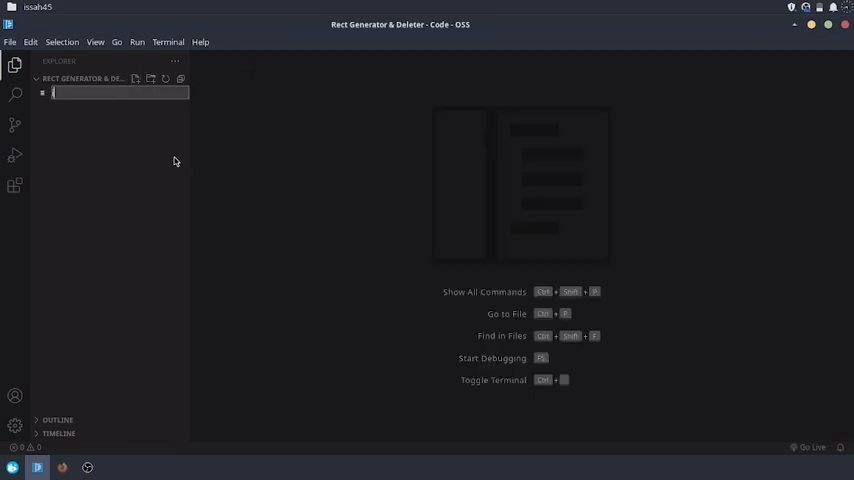
pyautogui.write('index.html')
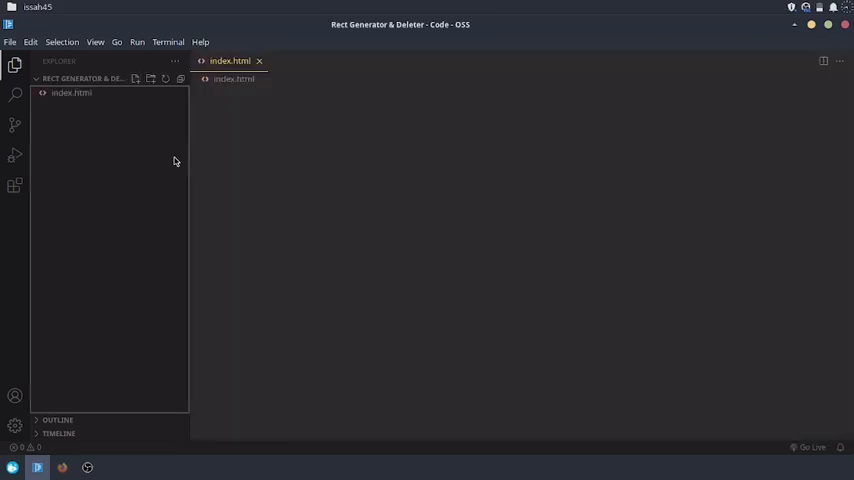
pyautogui.click(142, 80)
pyautogui.write('index.cs')
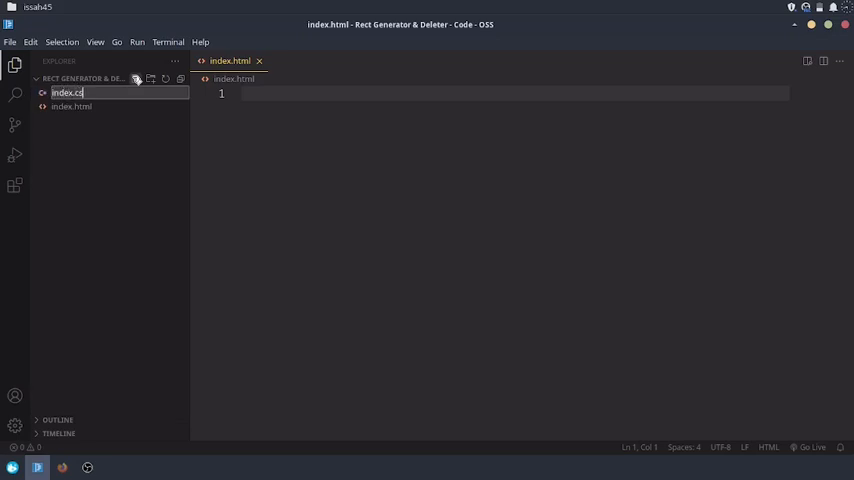
pyautogui.press('Enter')
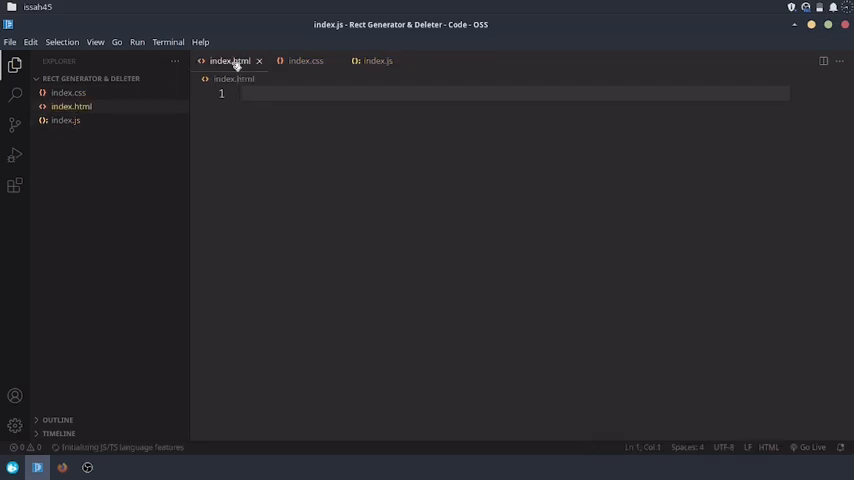
pyautogui.write('<')
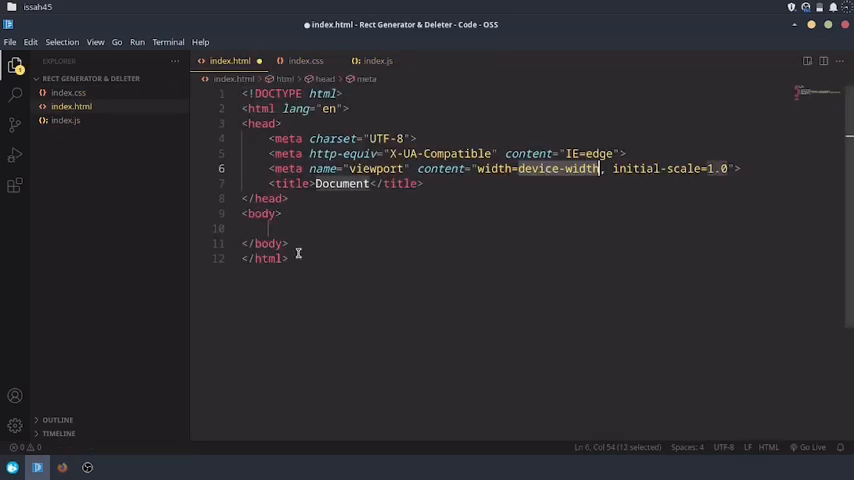
# Step: Add a script tag loading index.js and a stylesheet link to index.css below the body
pyautogui.write('<script')
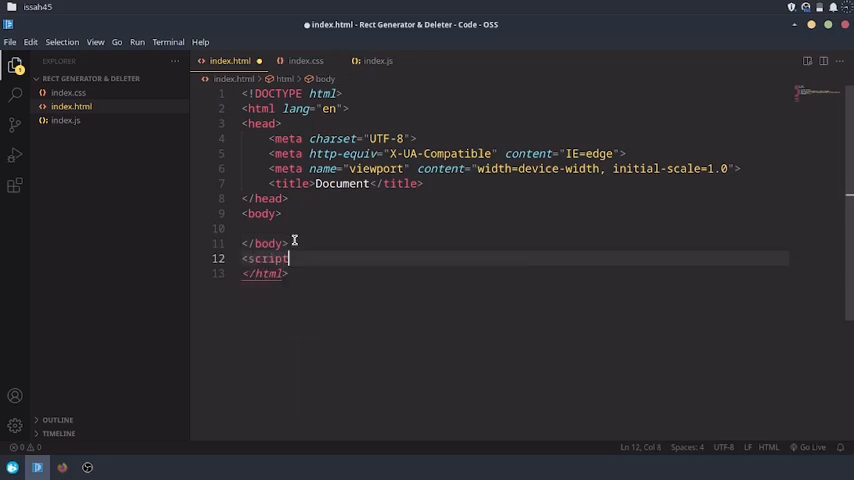
pyautogui.write('src="index.js')
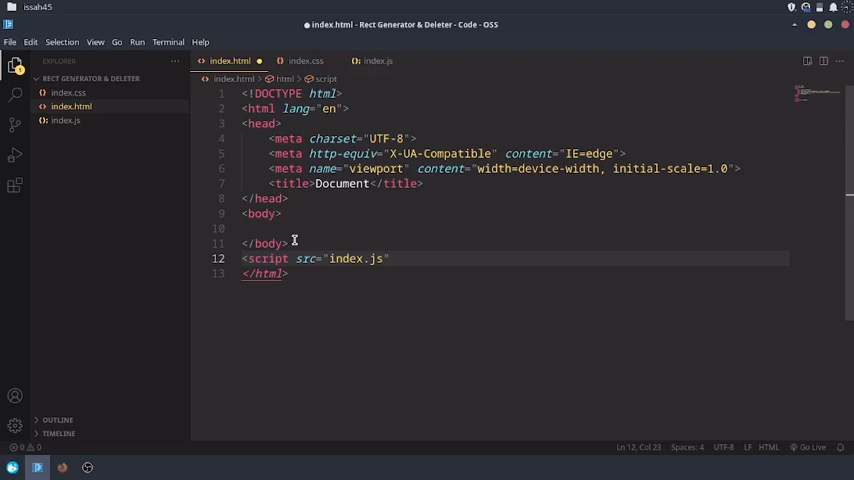
pyautogui.write('"></')
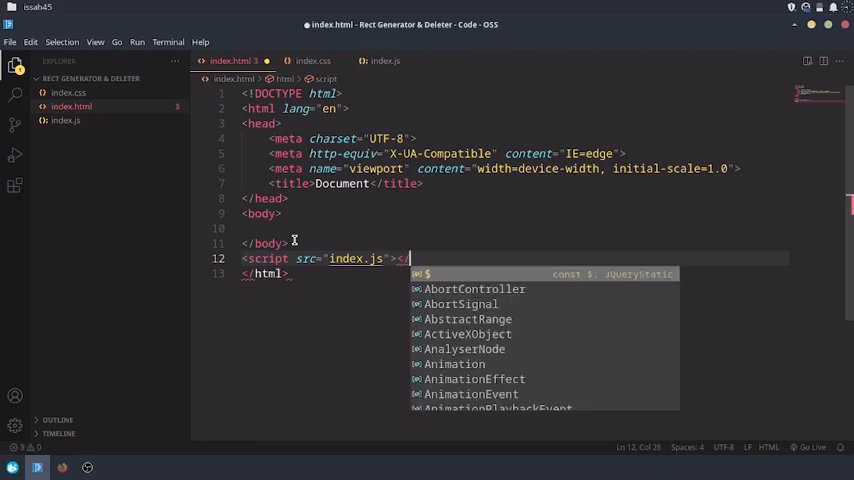
pyautogui.write('script>')
pyautogui.write('<link rel="stylesheet" href="')
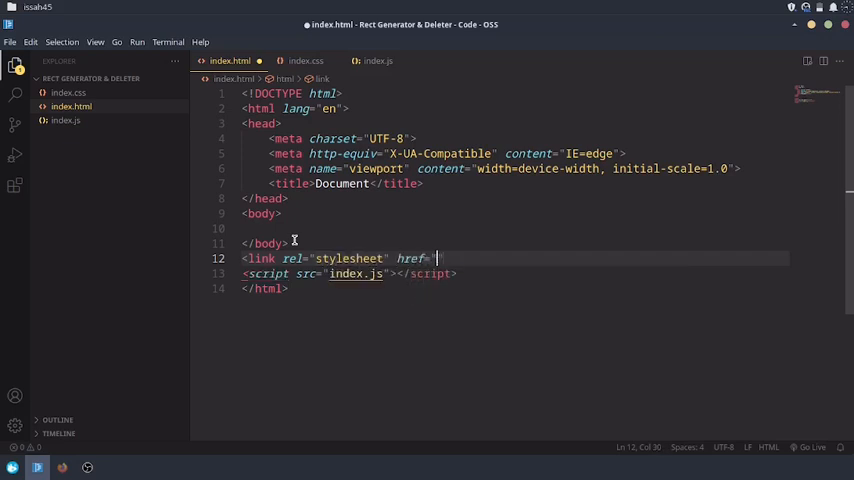
pyautogui.write('index.css')
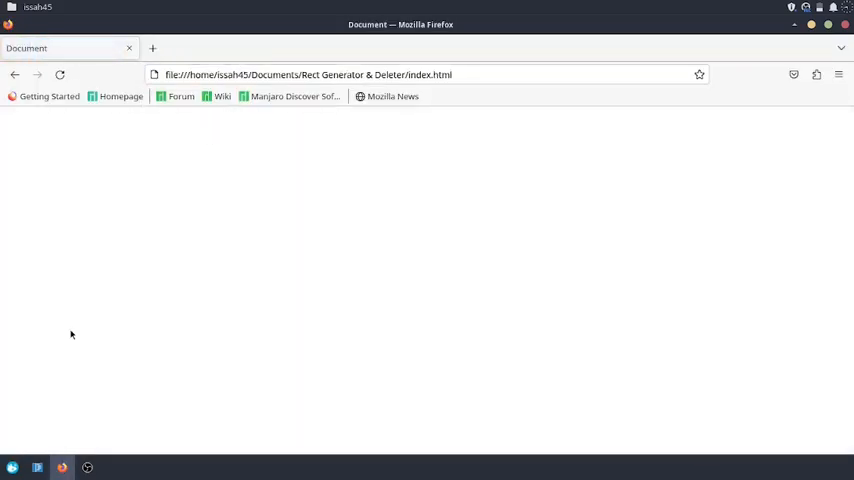
pyautogui.click(40, 464)
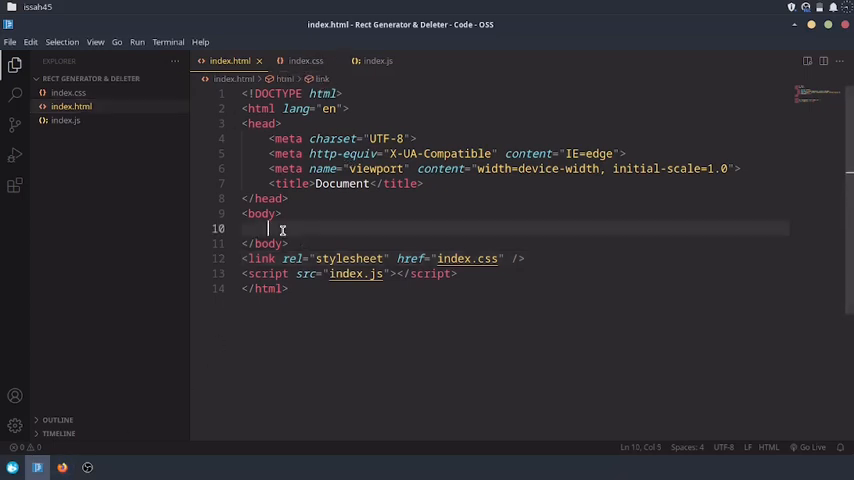
# Step: Add a div with id g plus buttons with ids make and destroy inside the body
pyautogui.write('<div></div>')
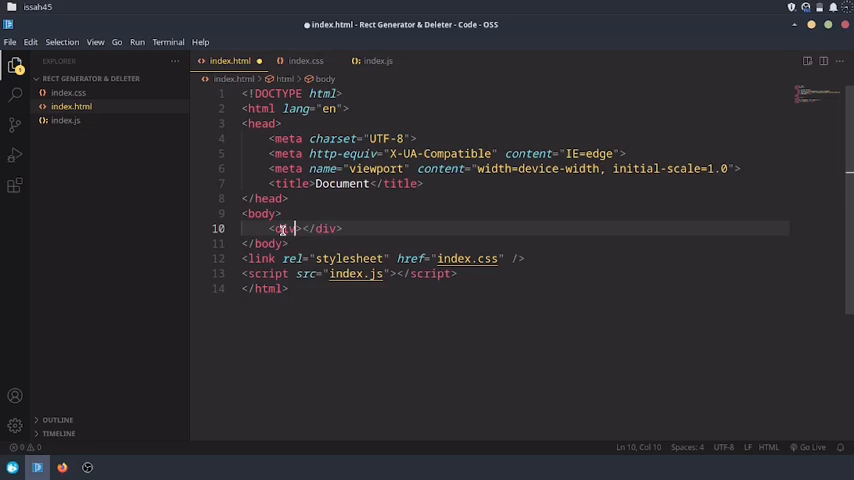
pyautogui.write('id="g"')
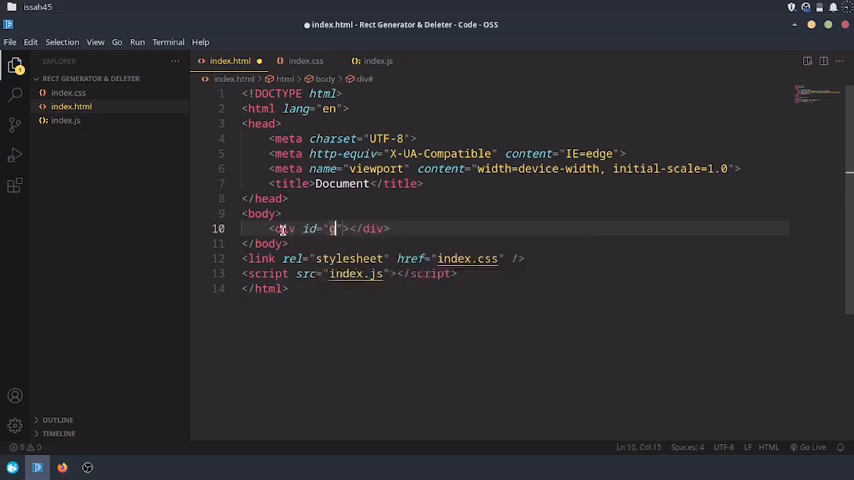
pyautogui.press('Enter')
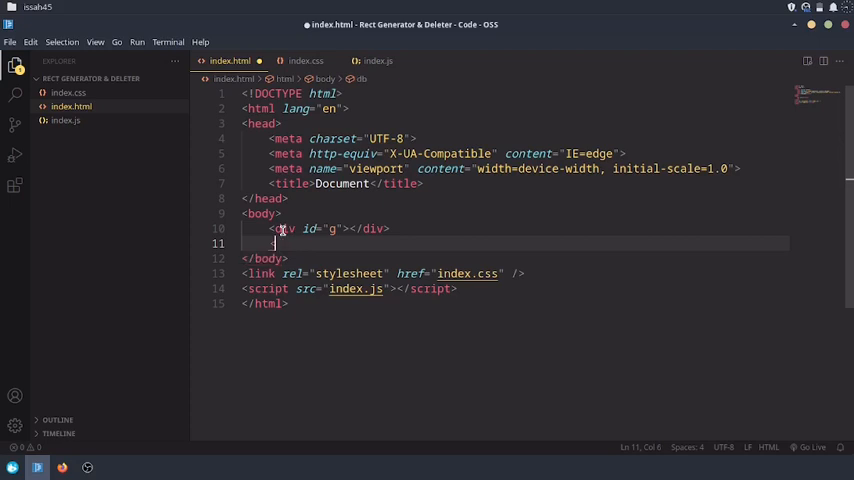
pyautogui.write('<button></button>')
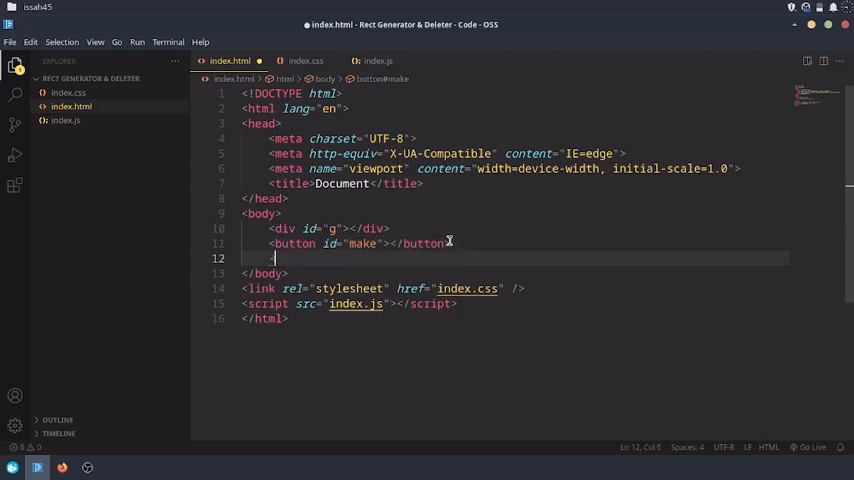
pyautogui.write('<button id="e')
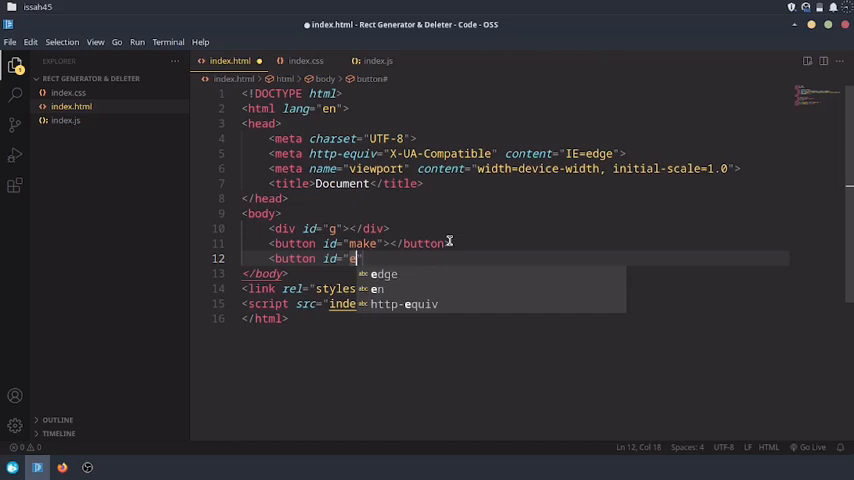
pyautogui.write('destroy')
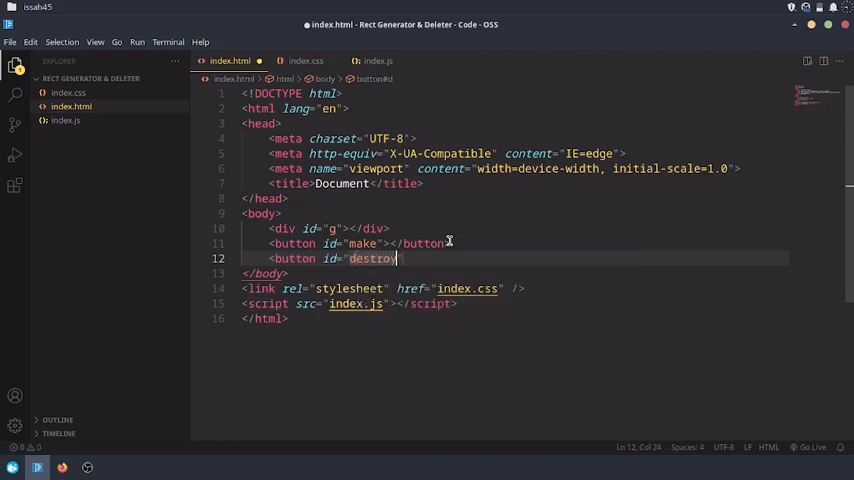
pyautogui.write('">')
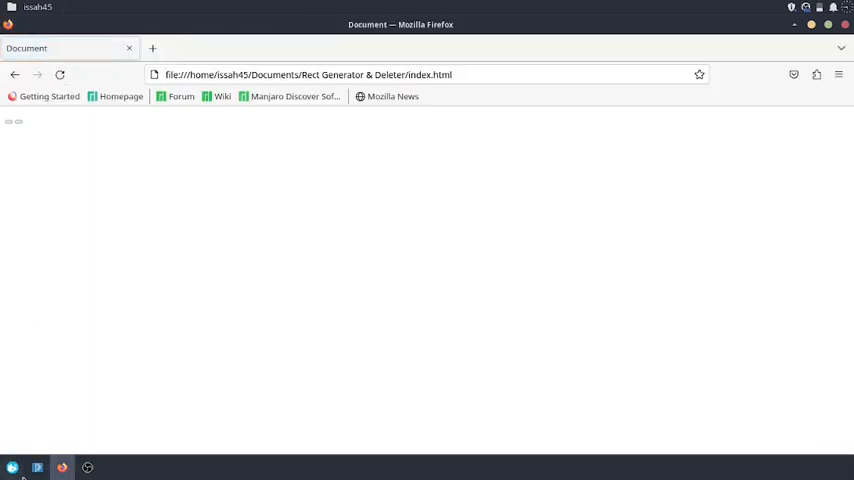
# Step: Return from the Firefox preview to the editor to label the make button
pyautogui.click(36, 468)
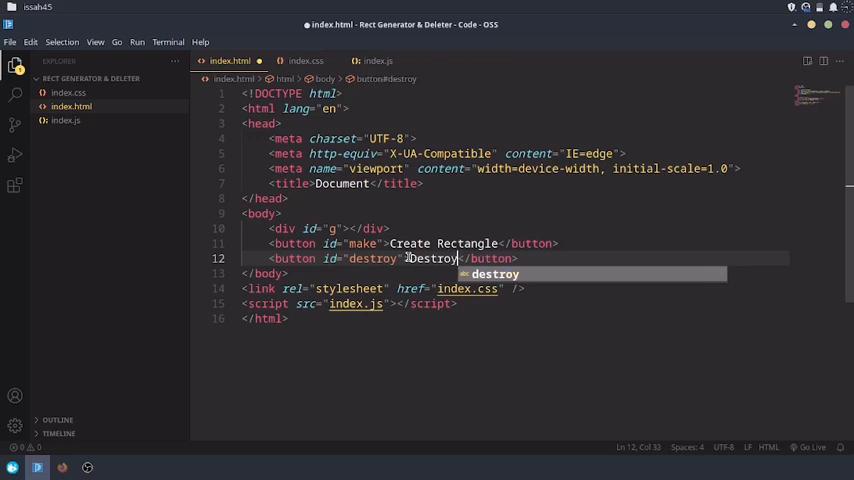
# Step: Label the destroy button 'Destroy Rectangle' and preview the page in Firefox
pyautogui.write('Rectangle')
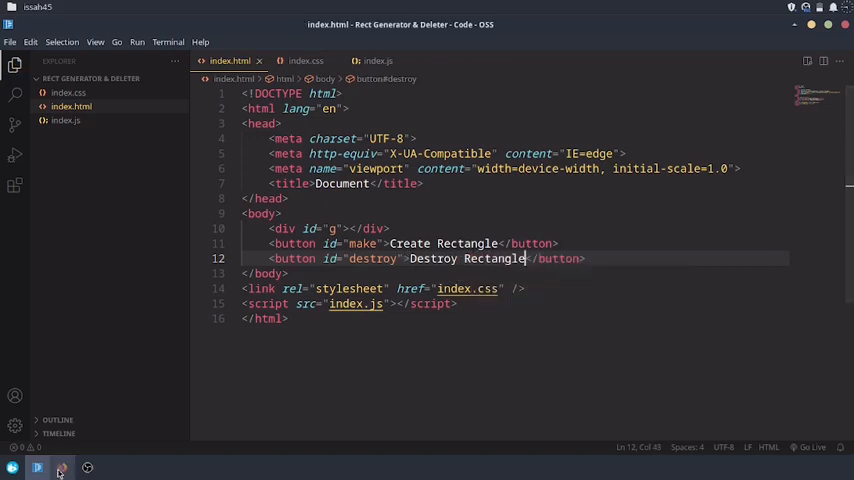
pyautogui.click(60, 468)
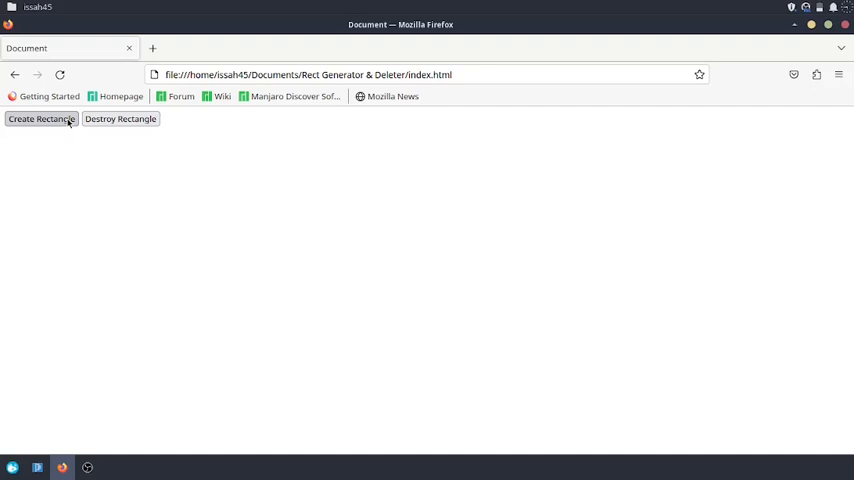
pyautogui.moveTo(32, 442)
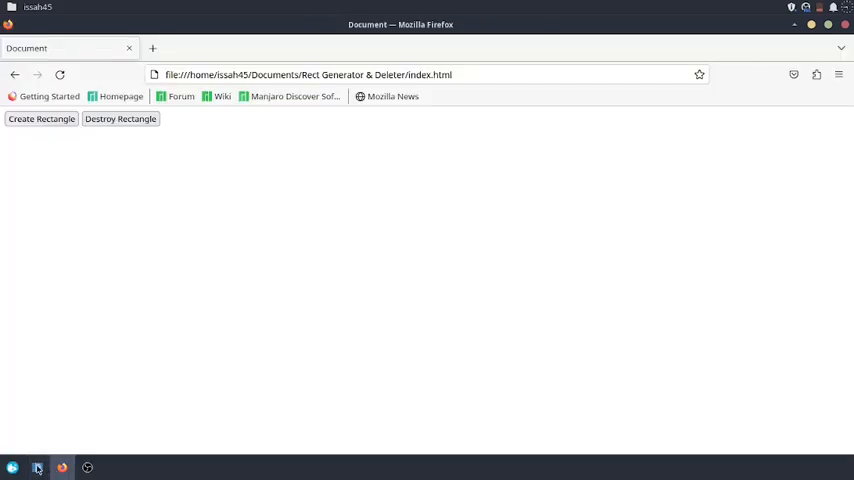
# Step: Return to the editor after testing the buttons in Firefox
pyautogui.click(38, 464)
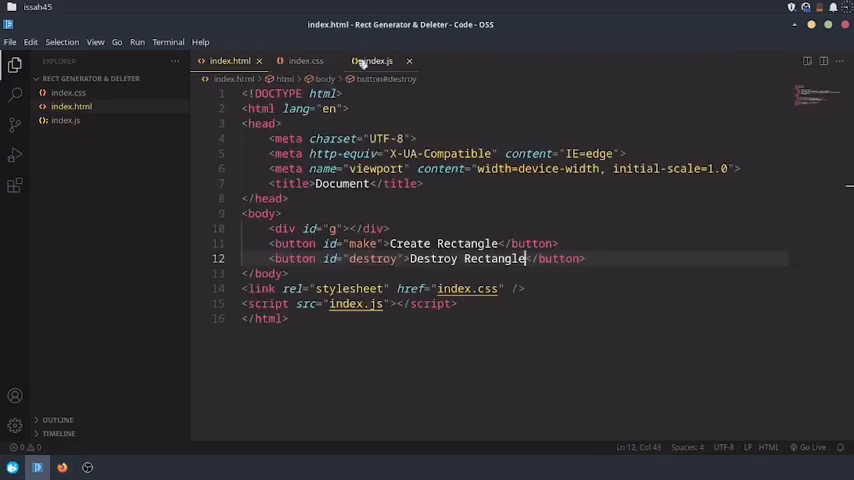
# Step: In index.js, declare g, make and destroy fetched with document.getElementById by their ids
pyautogui.click(372, 60)
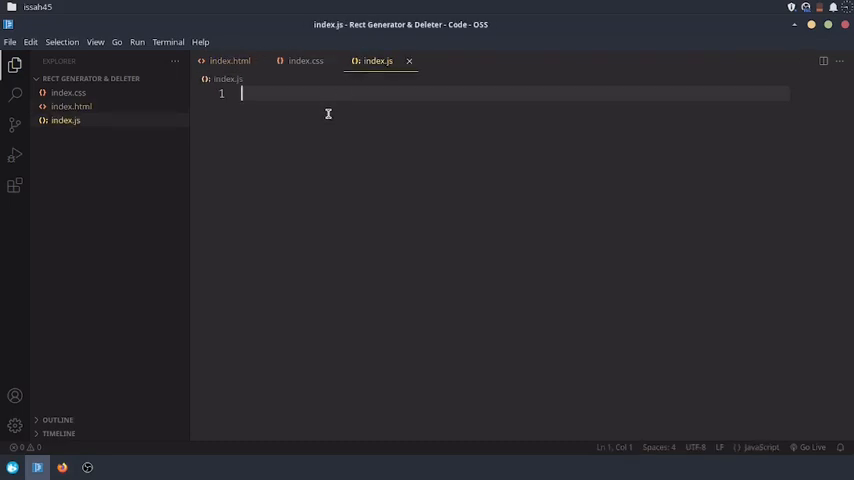
pyautogui.write('g')
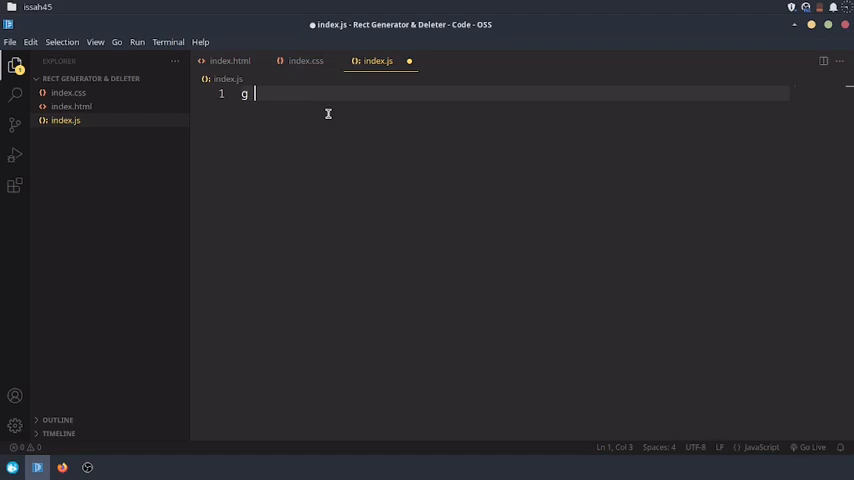
pyautogui.write('= document.getElementById("g')
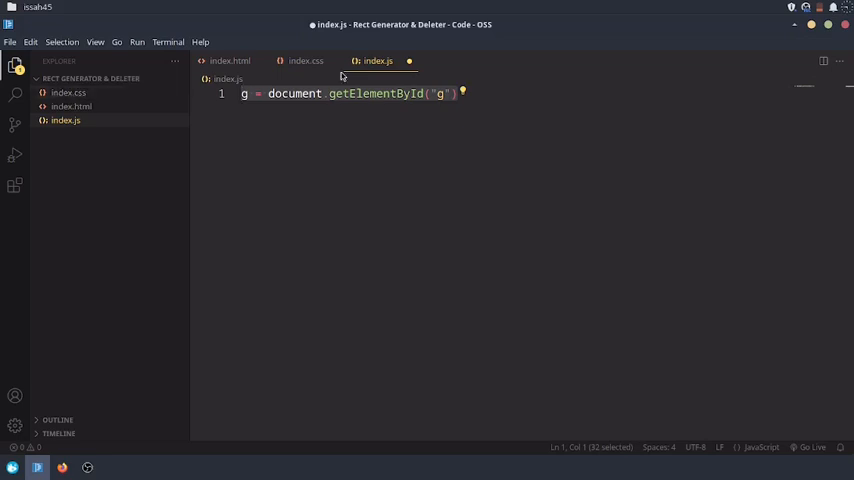
pyautogui.press('Enter')
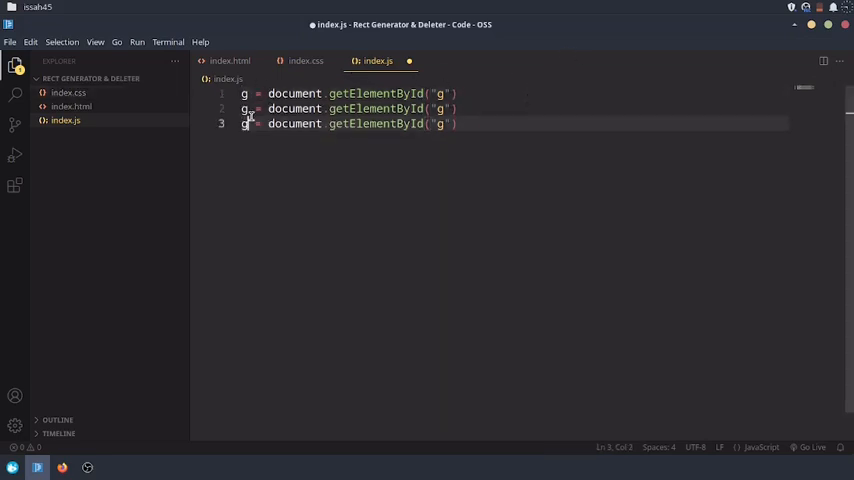
pyautogui.write('make')
pyautogui.click(512, 108)
pyautogui.write('destroy')
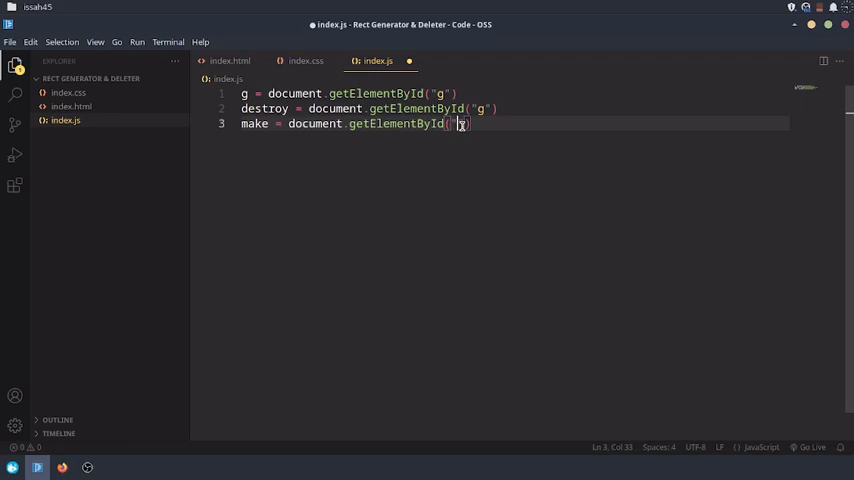
pyautogui.write('make')
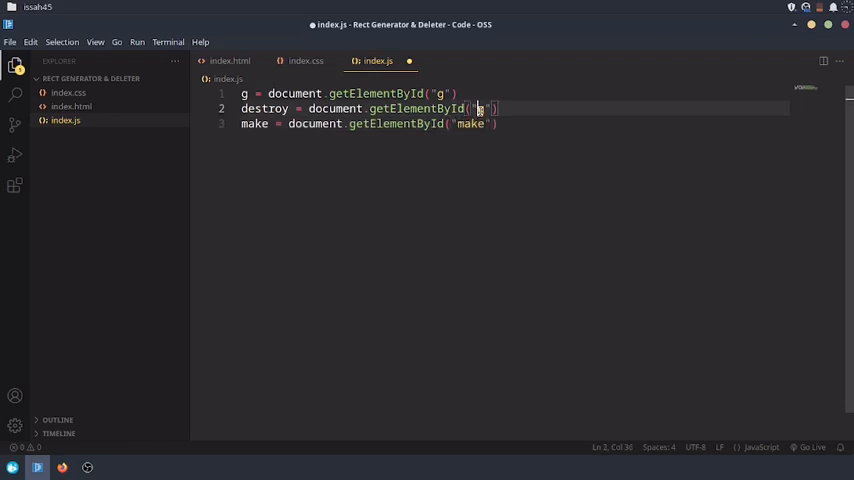
pyautogui.write('destroy')
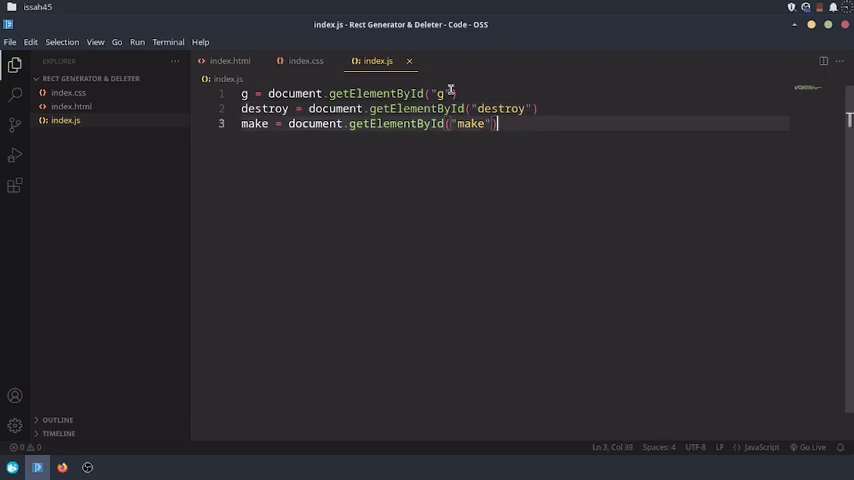
pyautogui.press('Ctrl+a')
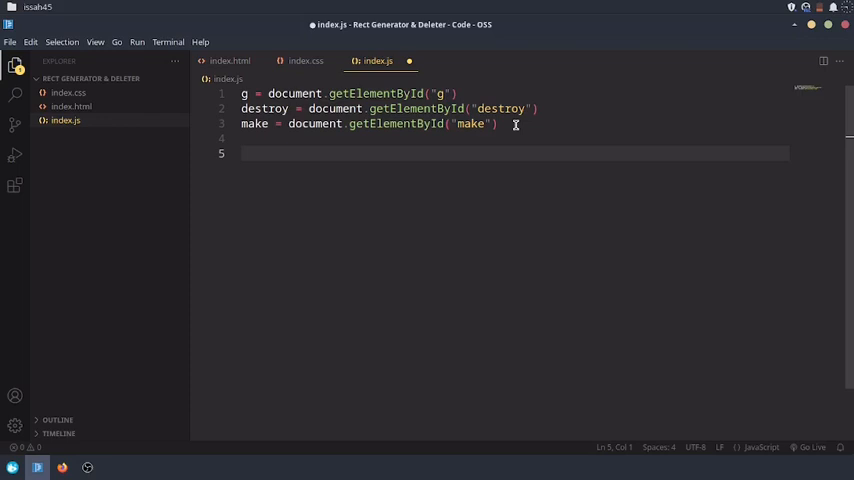
# Step: Add a mousedown listener on make whose handler fetches a div element
pyautogui.write('make.add')
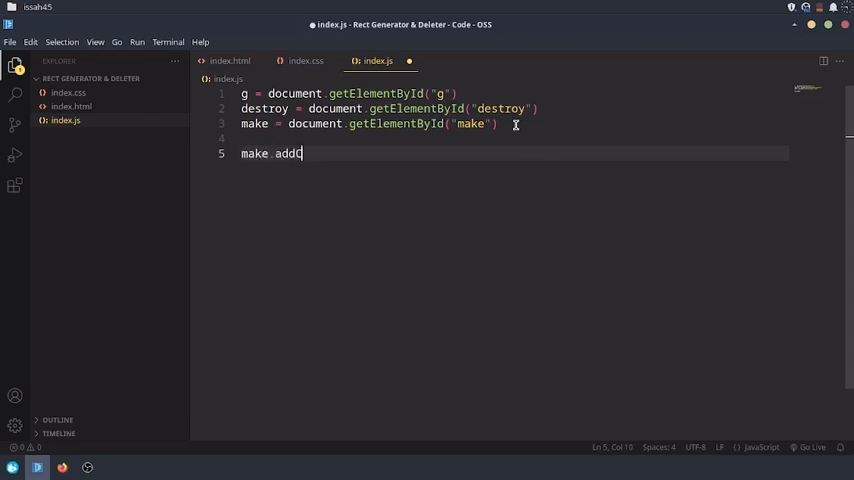
pyautogui.write('Event')
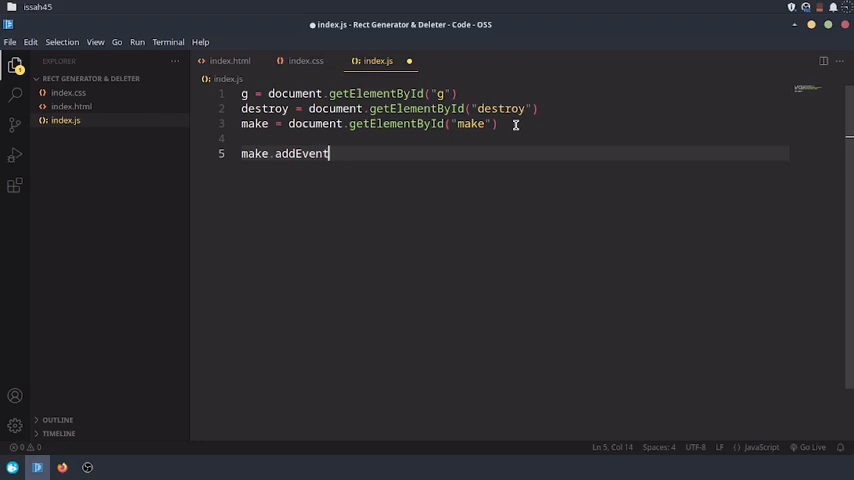
pyautogui.write('Listener("c')
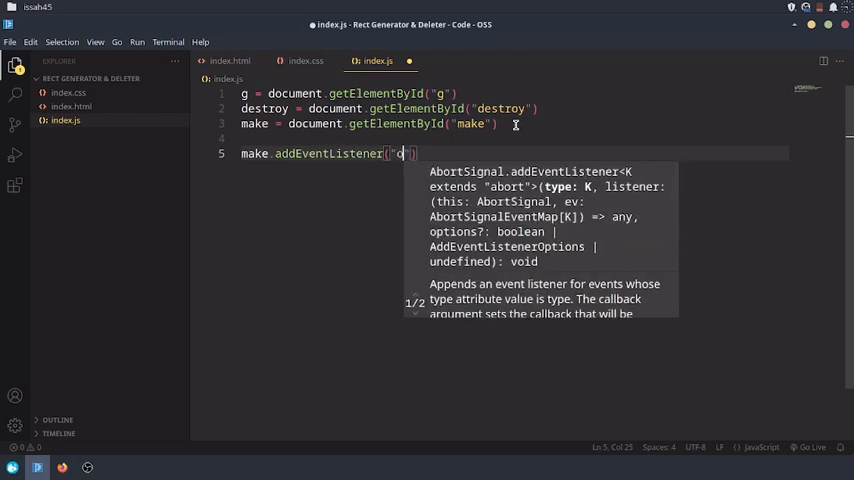
pyautogui.write('mousedown')
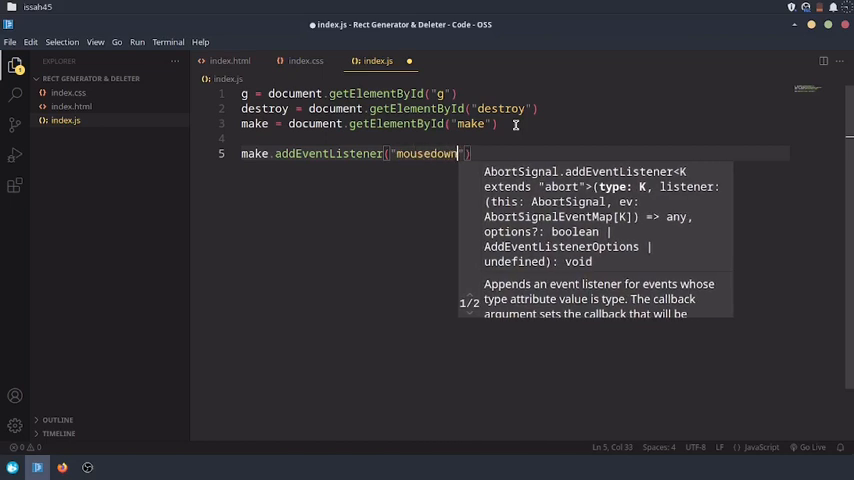
pyautogui.write(',')
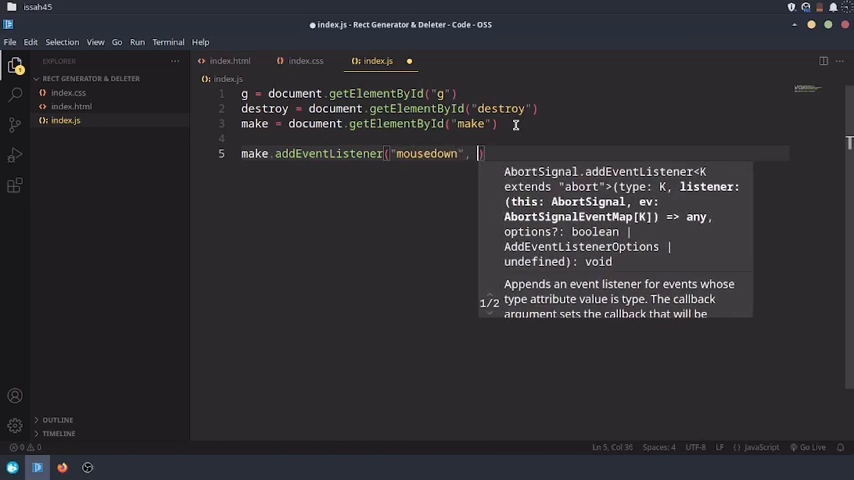
pyautogui.write('function()')
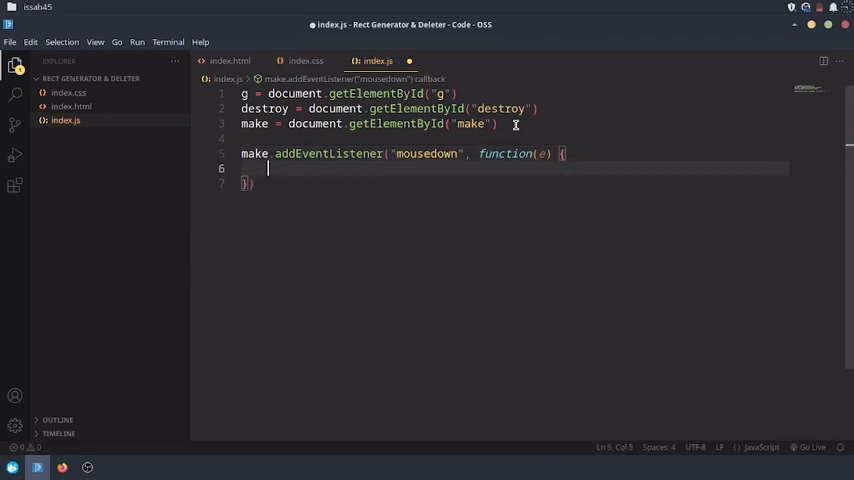
pyautogui.write('h')
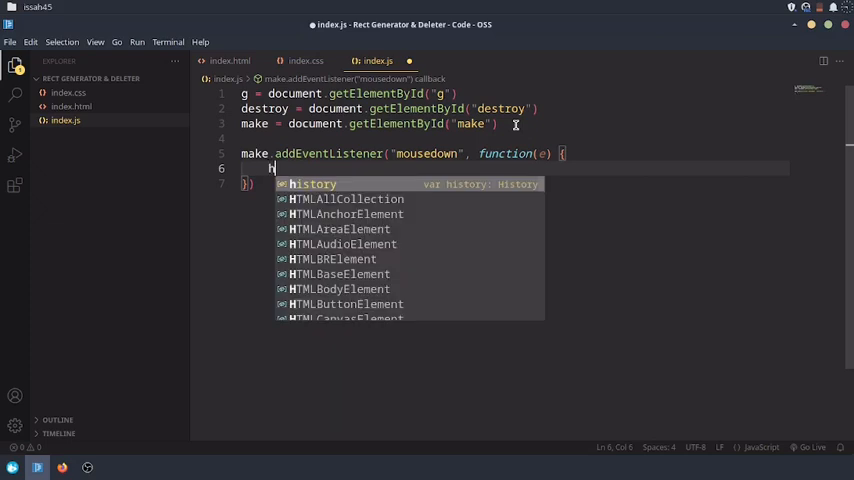
pyautogui.write('div = document.getElementById("div')
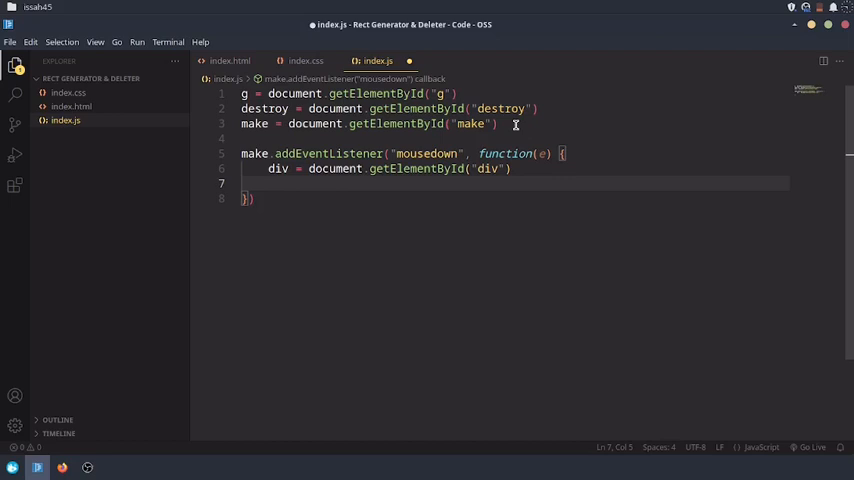
# Step: Begin setting div.style.width to a template string using ${s}
pyautogui.write('div.wid')
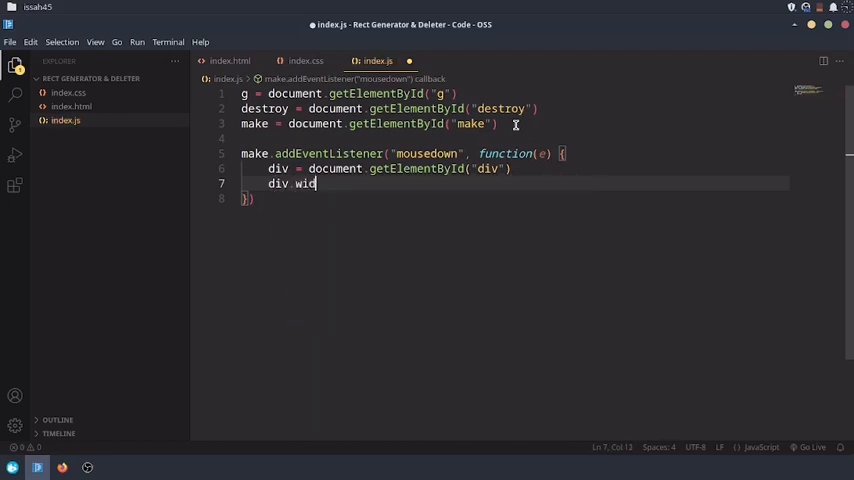
pyautogui.write('style.')
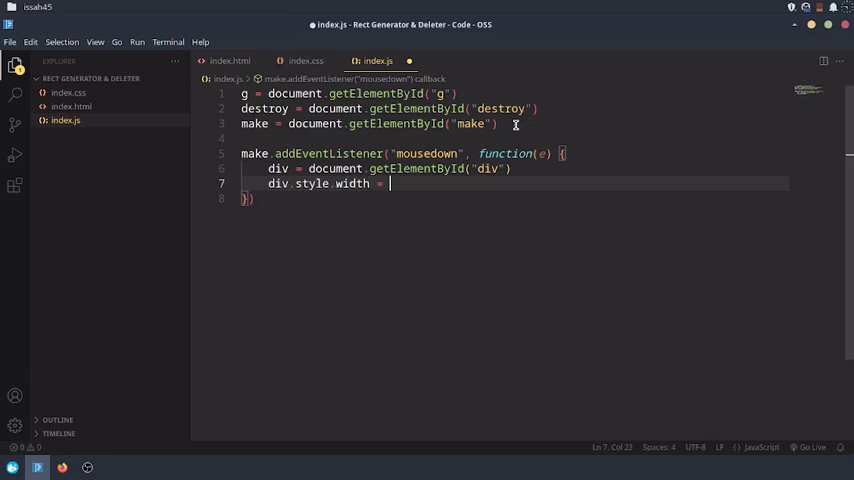
pyautogui.write('$')
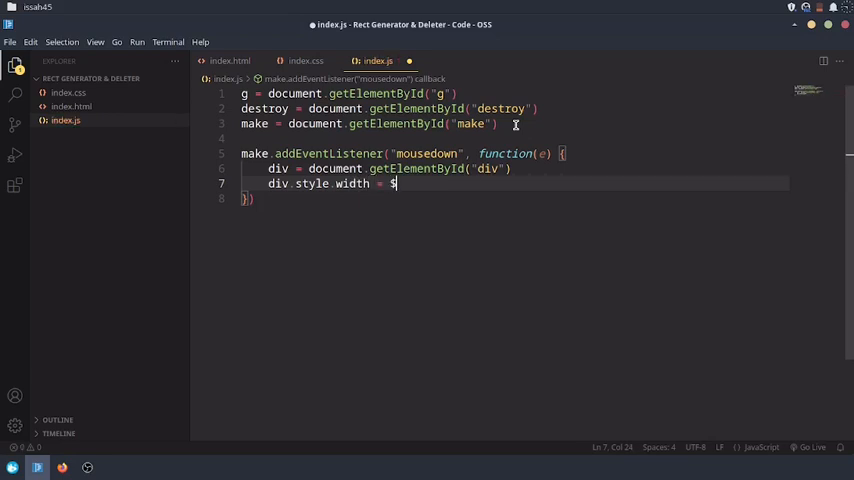
pyautogui.press('BackSpace')
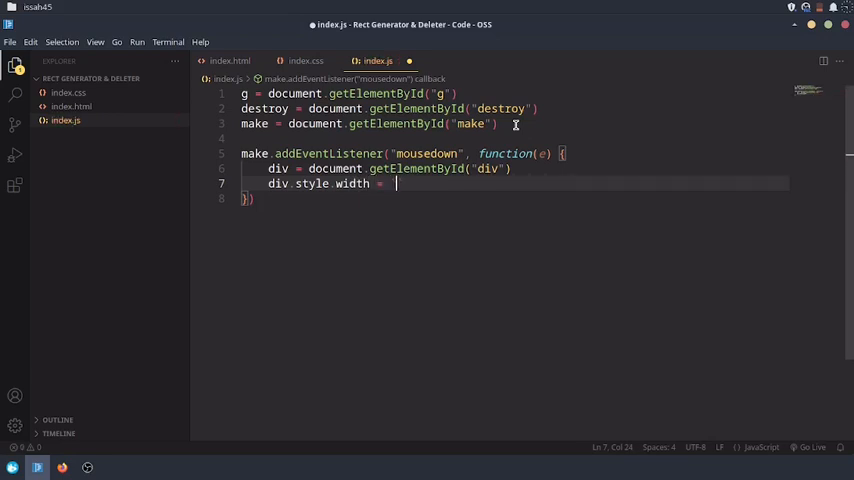
pyautogui.write('${')
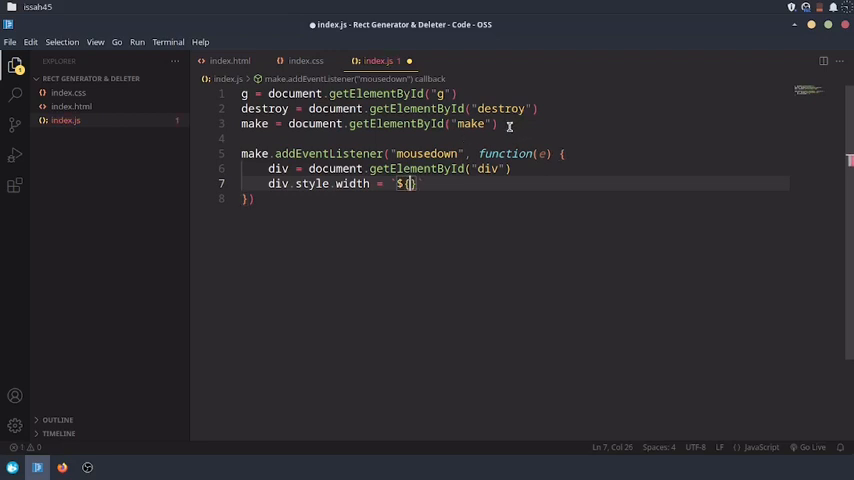
pyautogui.write('s = 0')
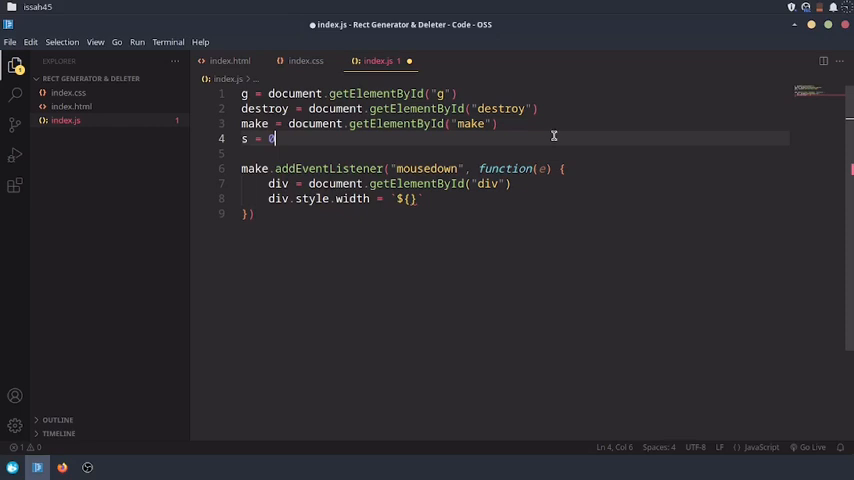
# Step: Set s = Math.round(Math.random() * 100) and use ${s} for the div's width and height
pyautogui.write('s =')
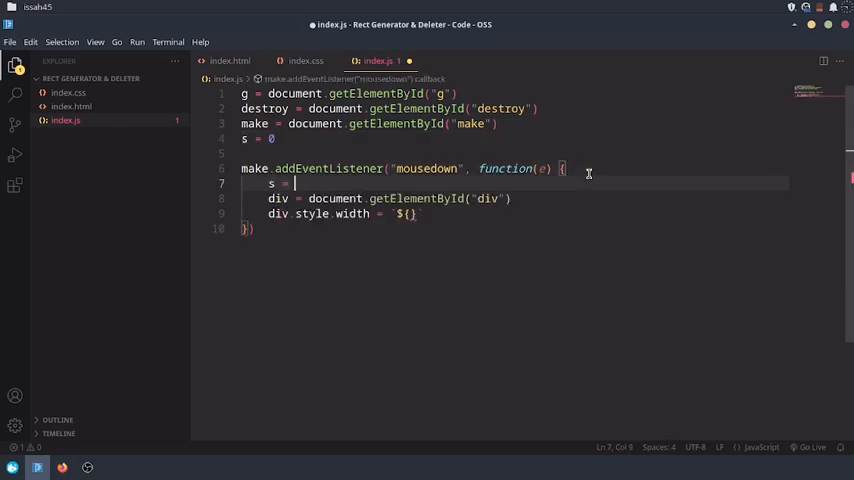
pyautogui.moveTo(374, 132)
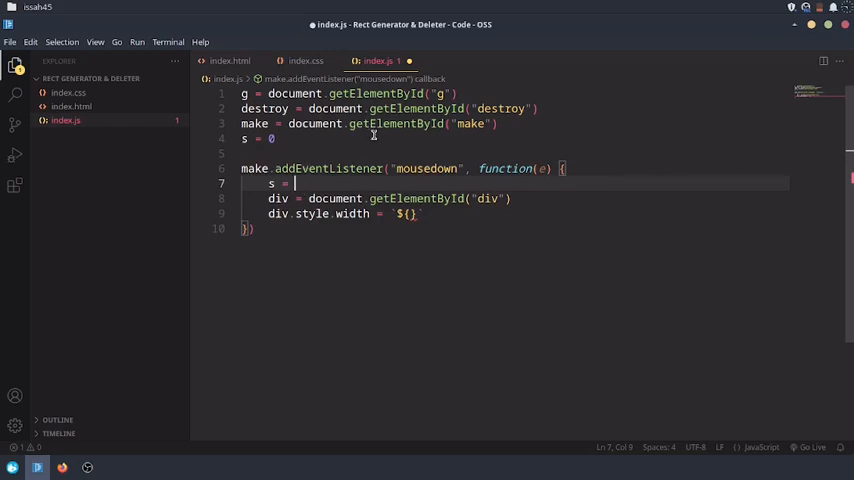
pyautogui.moveTo(394, 148)
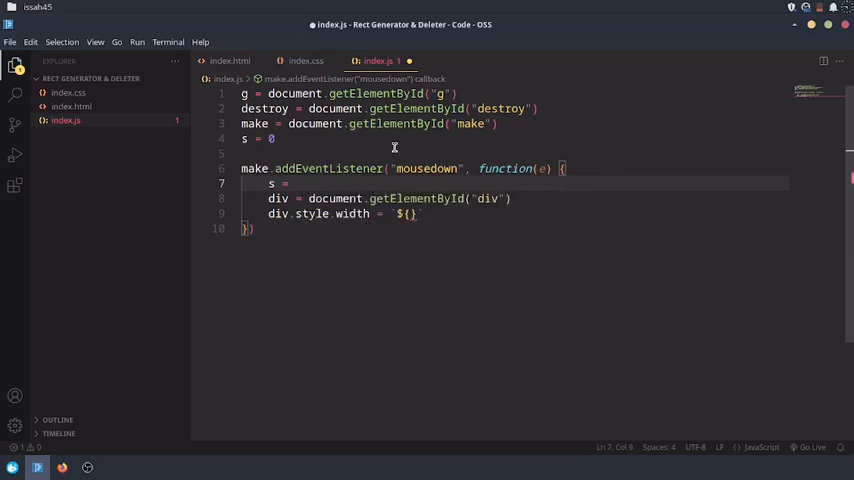
pyautogui.write('Math.floor(')
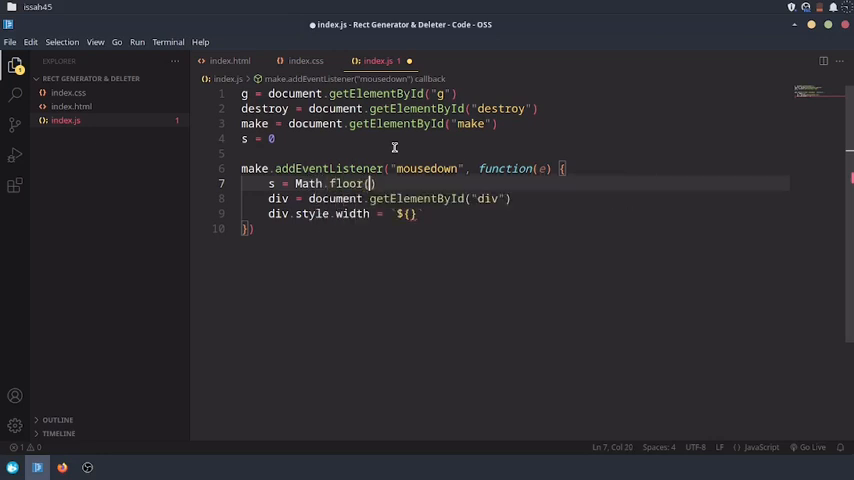
pyautogui.write('Math')
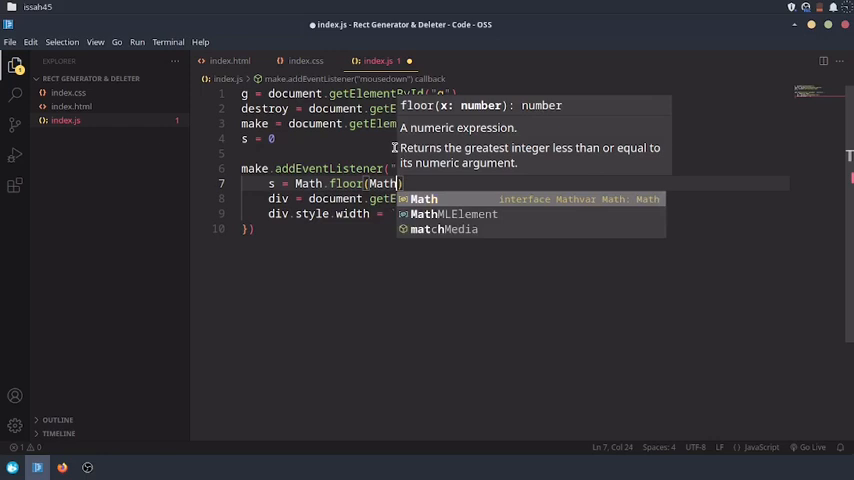
pyautogui.write('random(')
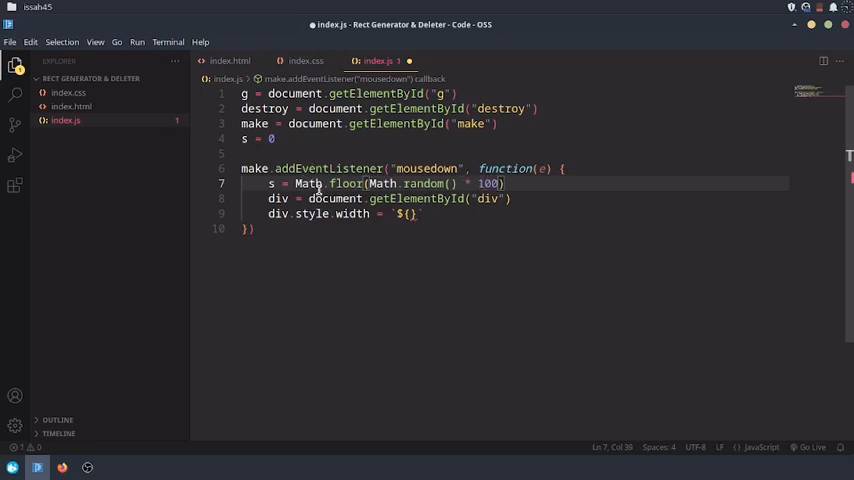
pyautogui.moveTo(344, 184)
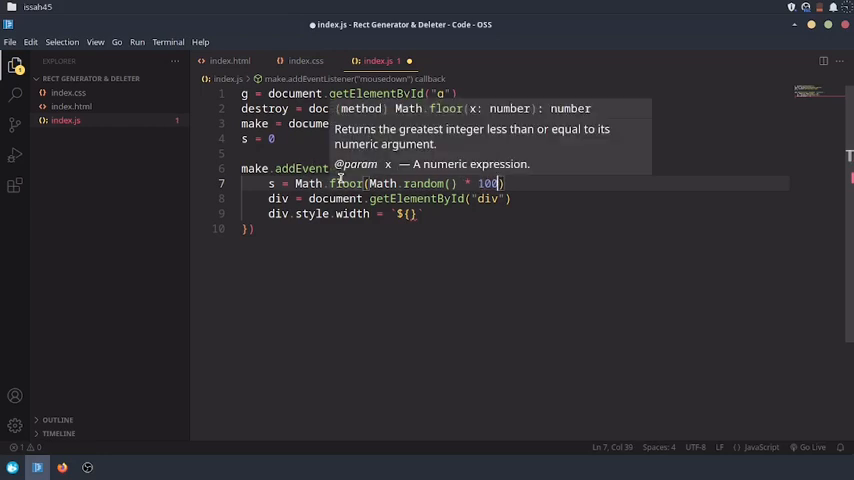
pyautogui.moveTo(358, 172)
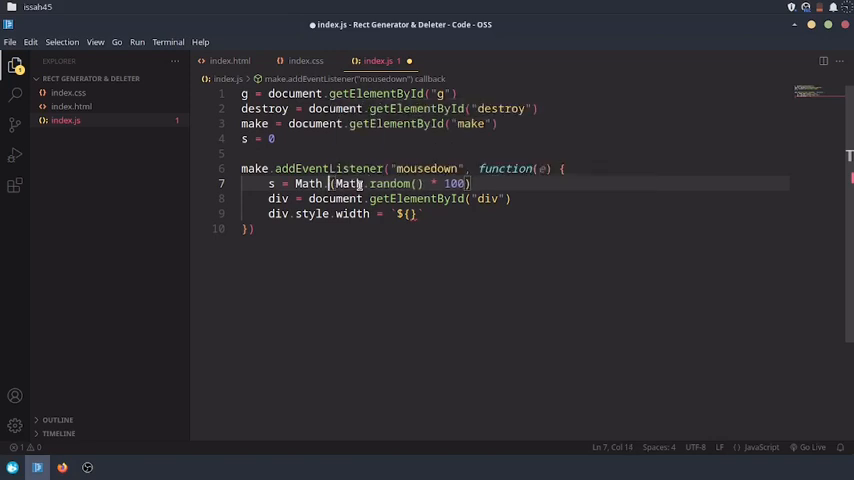
pyautogui.write('round(')
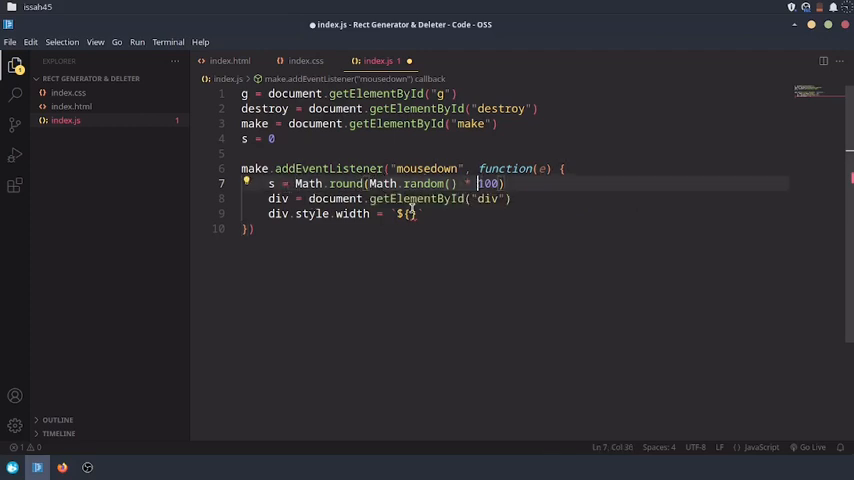
pyautogui.write('s')
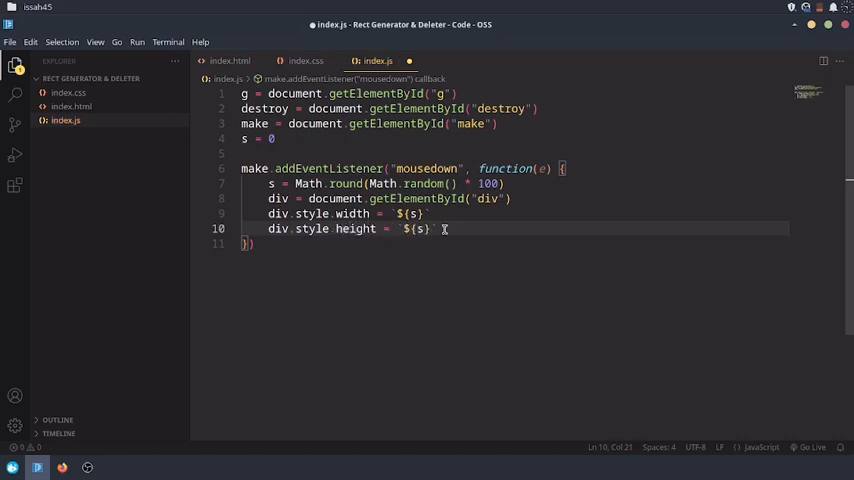
# Step: Begin a div.style.backgroundColor assignment below the height line in the handler
pyautogui.write('div.style.width = `${s}`')
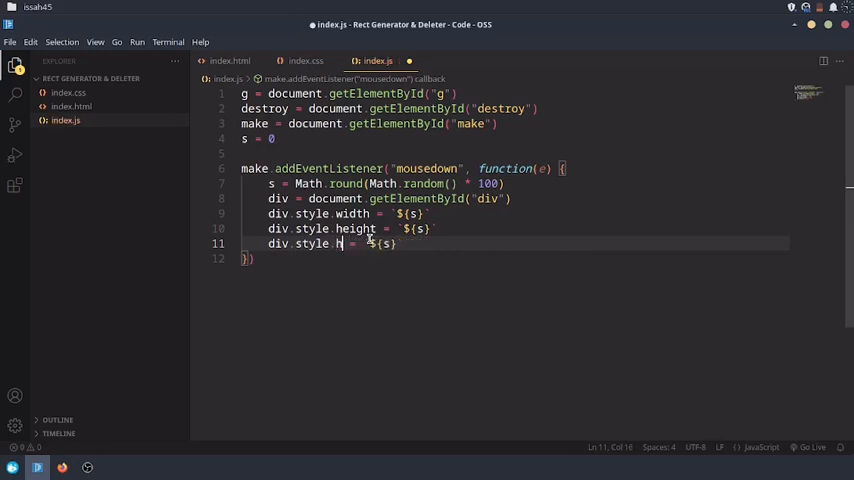
pyautogui.write('ackgroundColor')
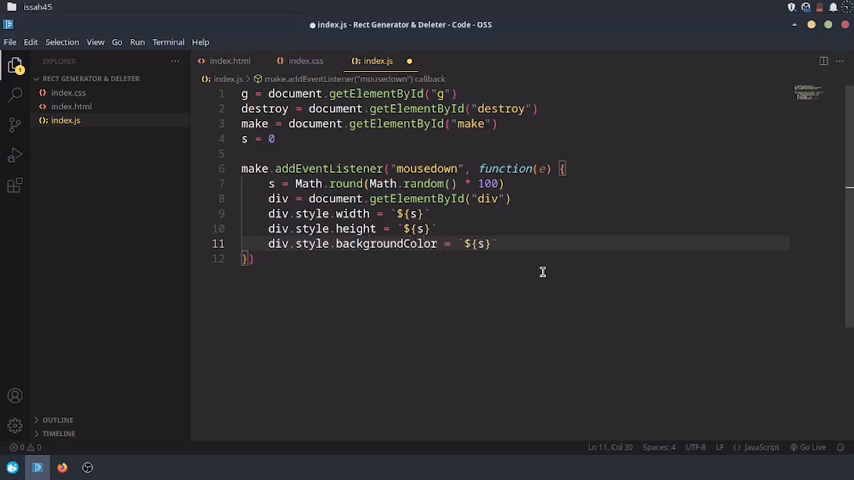
pyautogui.moveTo(492, 244); pyautogui.dragTo(462, 244)
pyautogui.write('r')
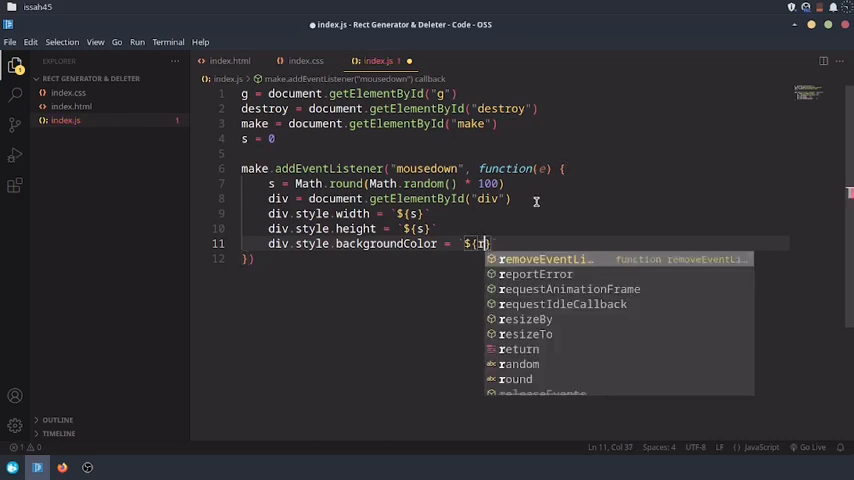
pyautogui.press('Escape')
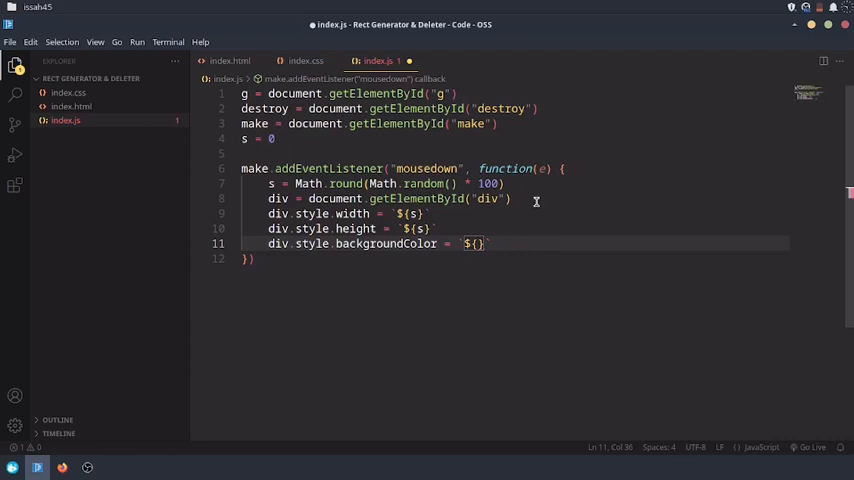
# Step: Give it an rgb template string whose first channel is Math.random * 255
pyautogui.write('rgb(')
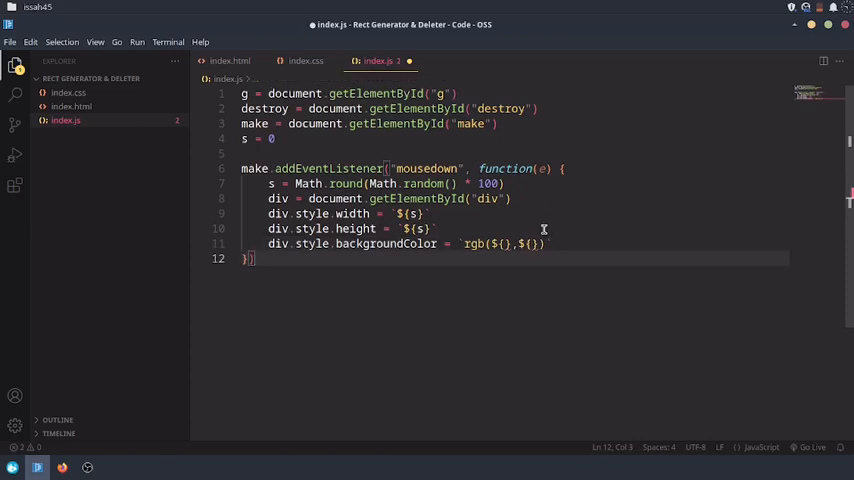
pyautogui.write('4},${')
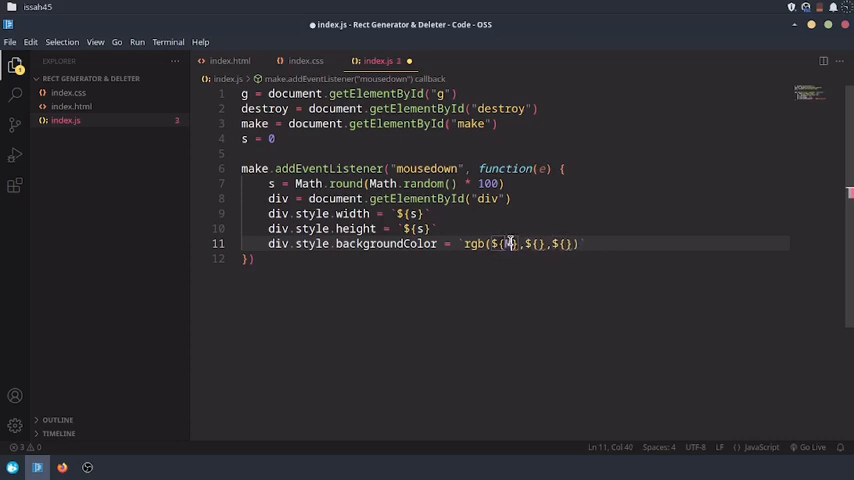
pyautogui.write('Math.random')
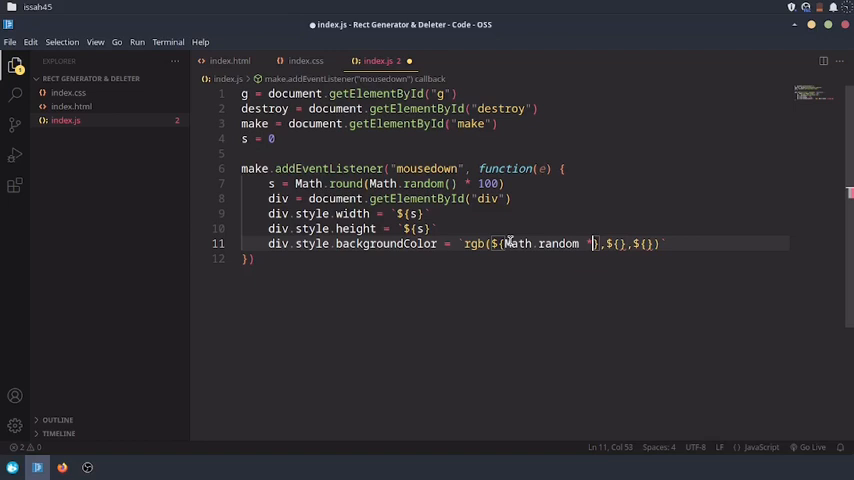
pyautogui.write('* 2')
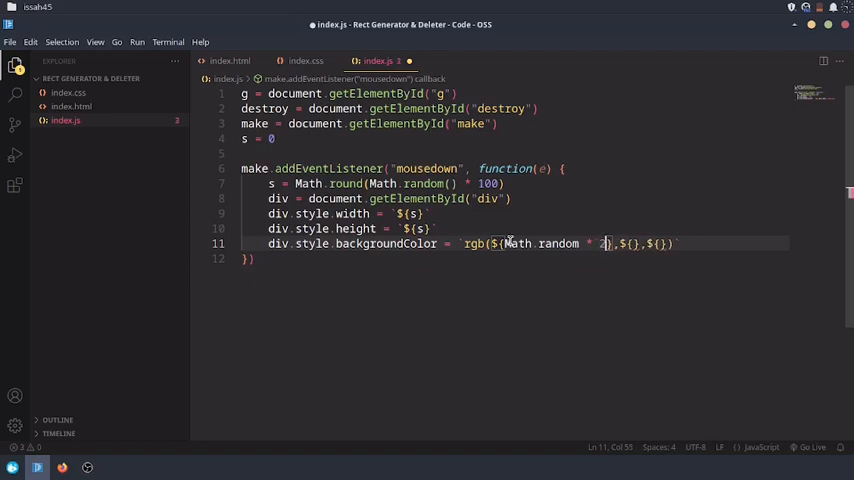
pyautogui.write('55')
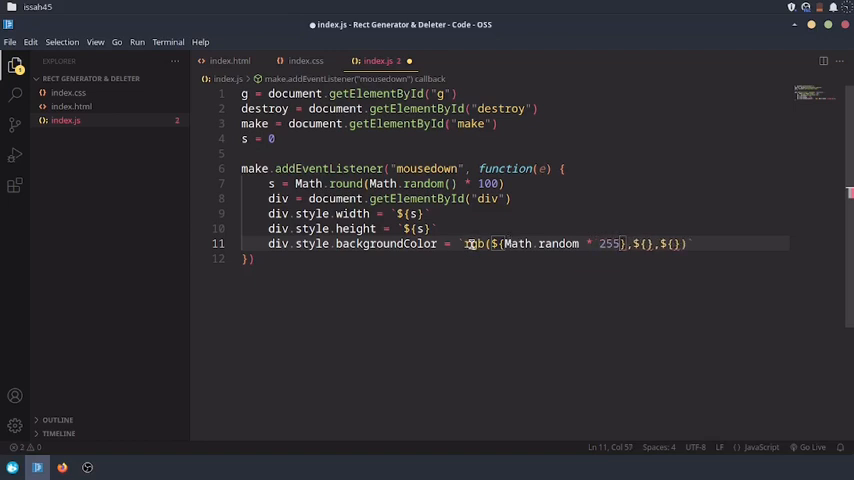
pyautogui.moveTo(474, 262)
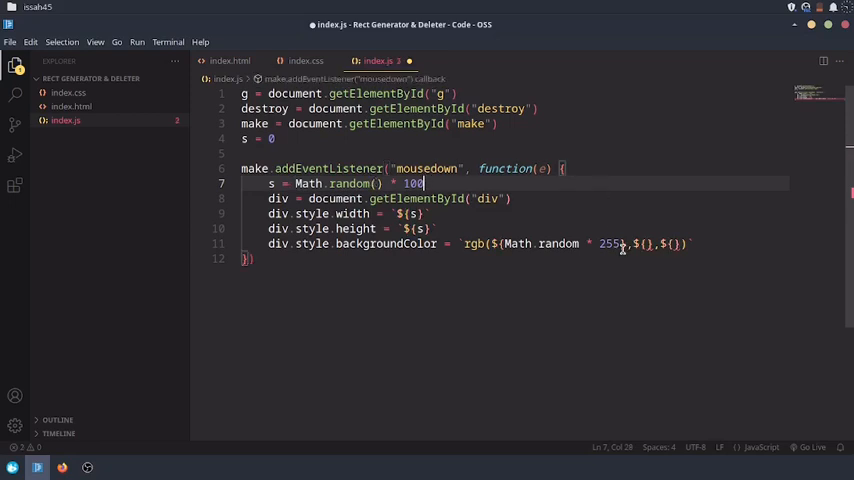
# Step: Finish the random rgb channels and add g.appendChild(s) at the end of the handler
pyautogui.click(580, 244)
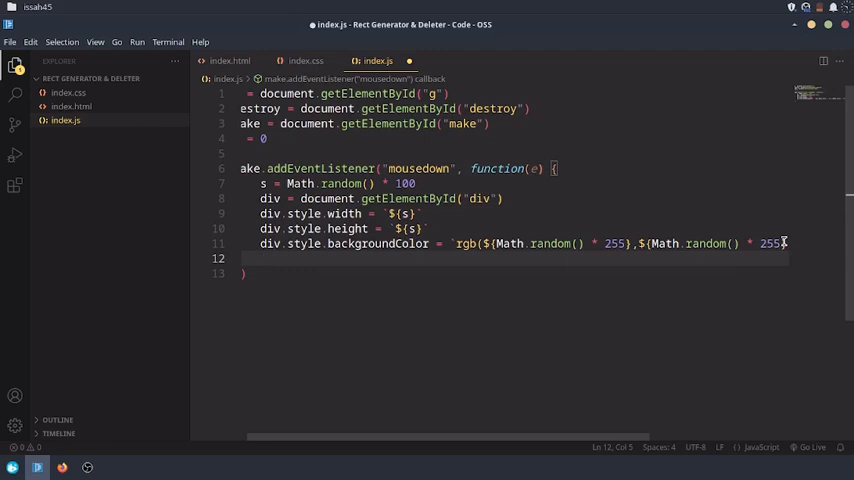
pyautogui.write('dsso')
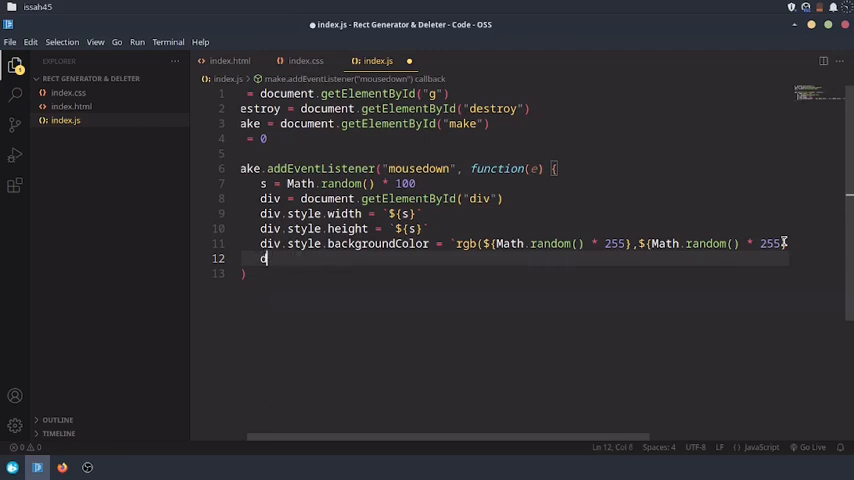
pyautogui.press('Backspace')
pyautogui.write('g')
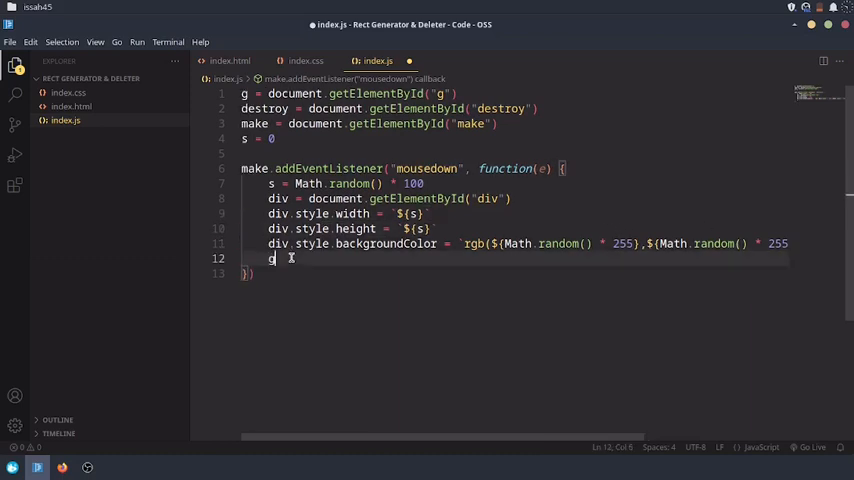
pyautogui.write('.appendChil')
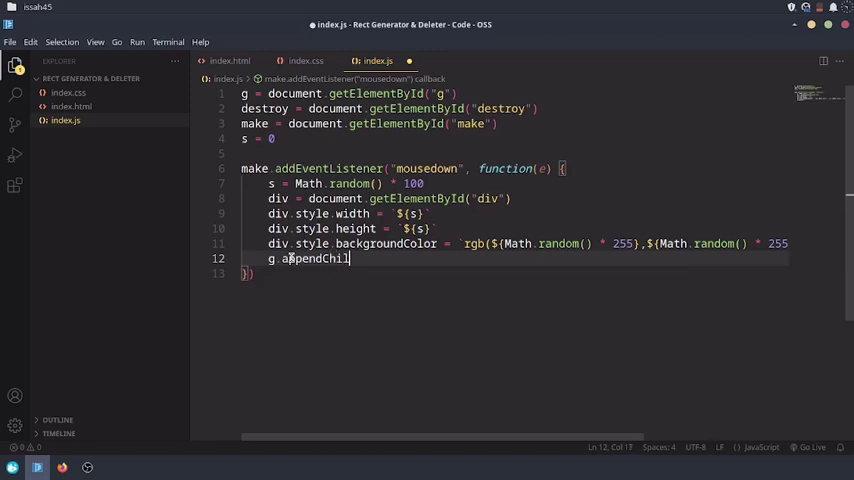
pyautogui.write('(s')
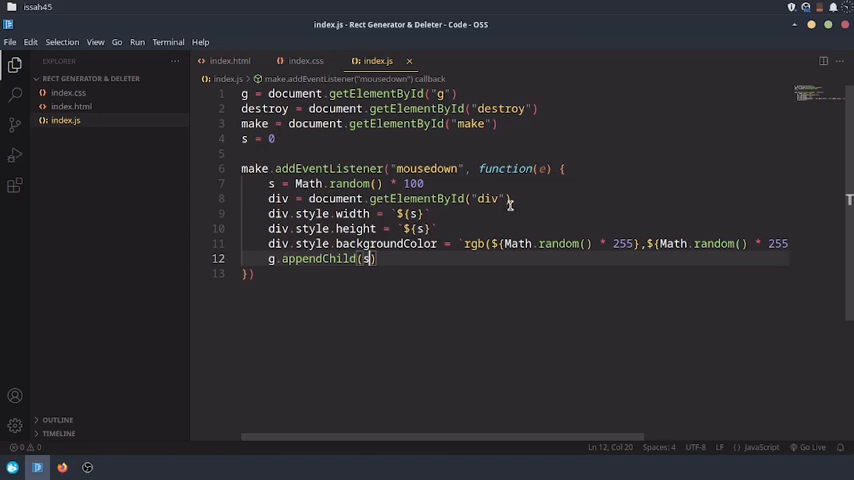
pyautogui.moveTo(450, 204)
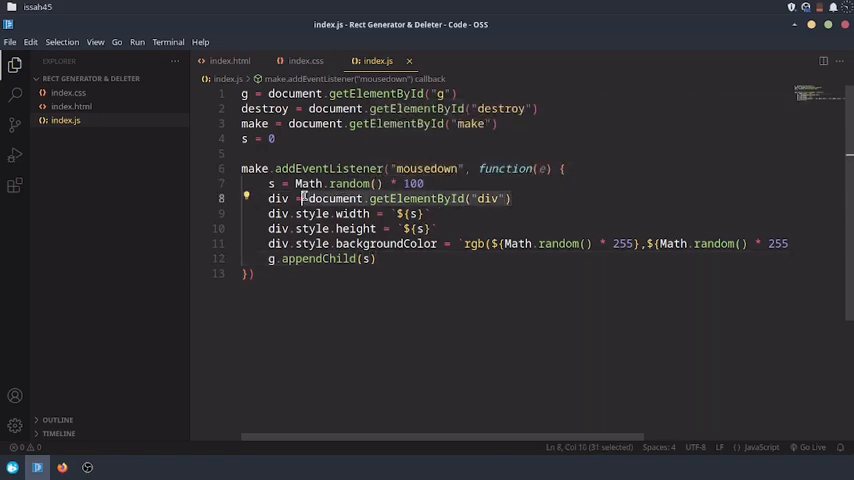
# Step: Make line 8 create the div with document.createElement("div") instead of getElementById
pyautogui.click(516, 198)
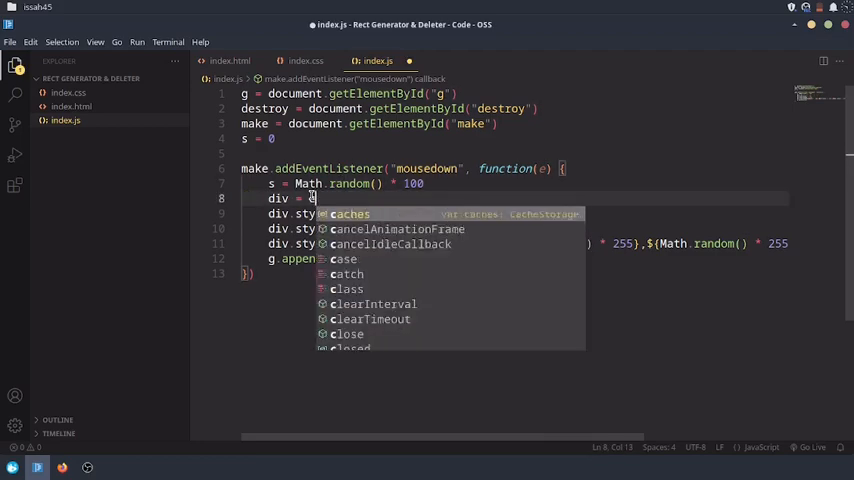
pyautogui.write('document.')
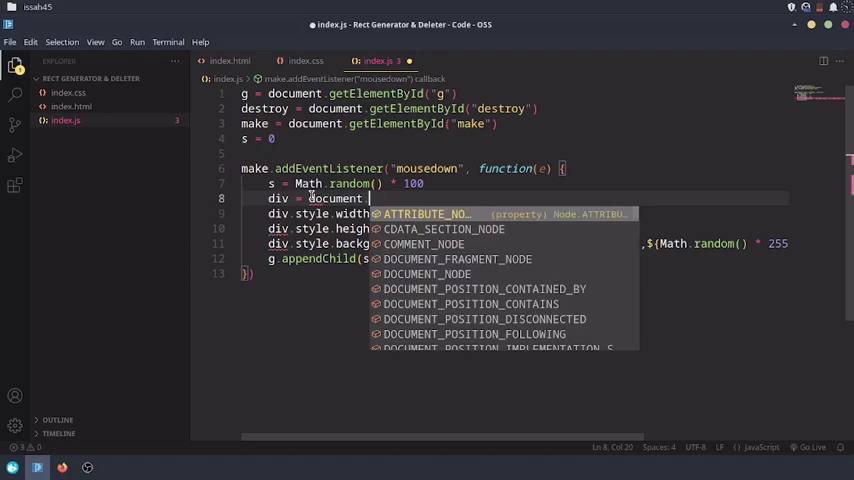
pyautogui.write('cre')
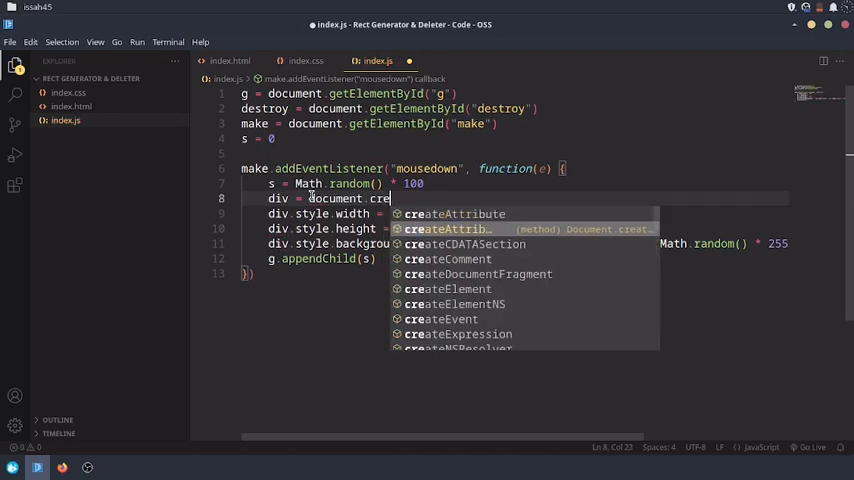
pyautogui.write('ateElement("d')
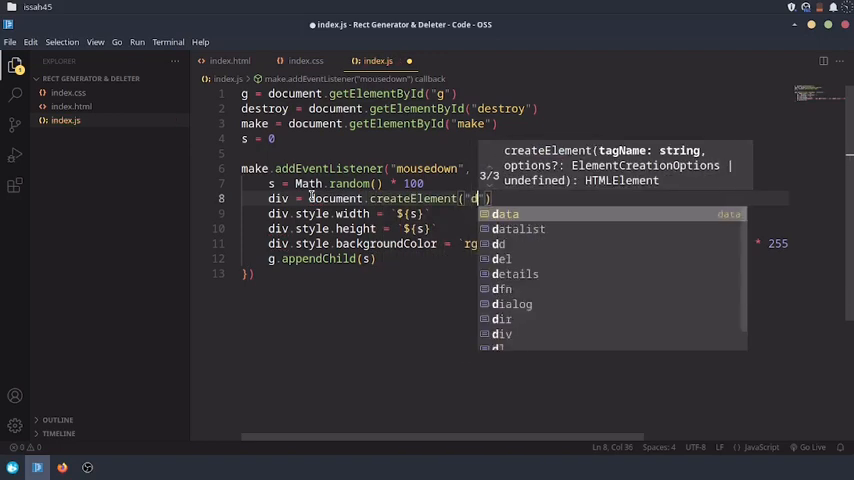
pyautogui.write('iv')
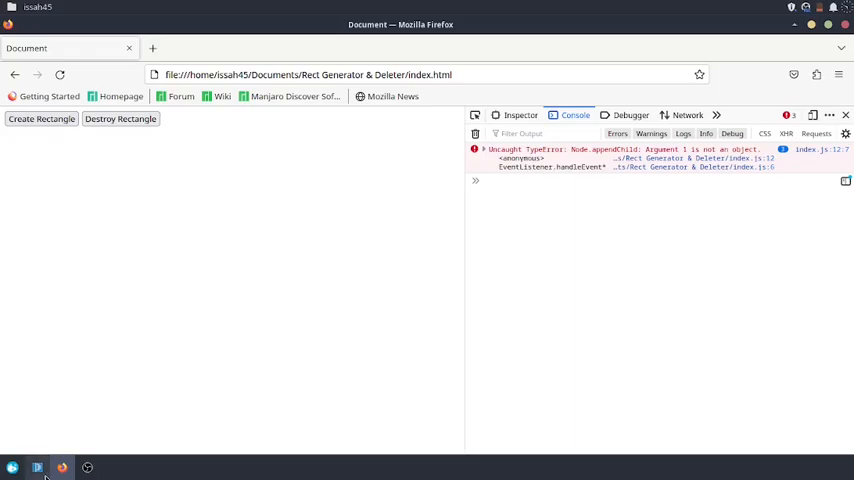
# Step: Append div in g.appendChild() so the created element goes into the container, then test in the browser
pyautogui.click(38, 464)
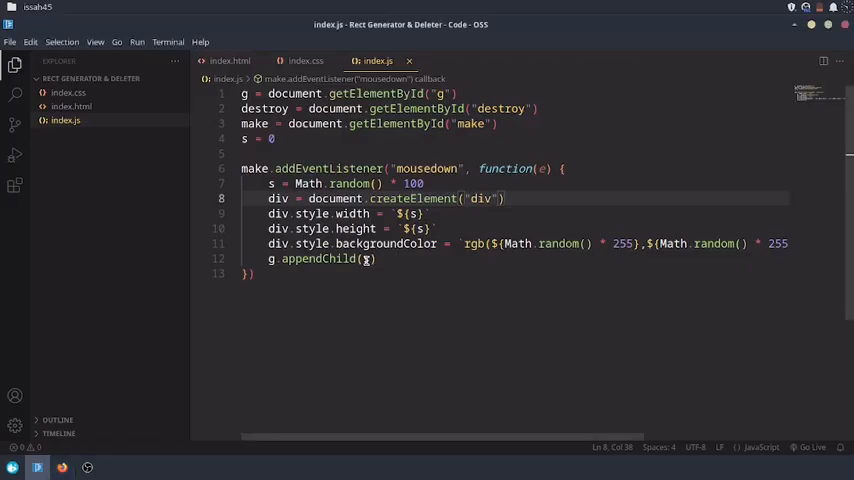
pyautogui.write('div')
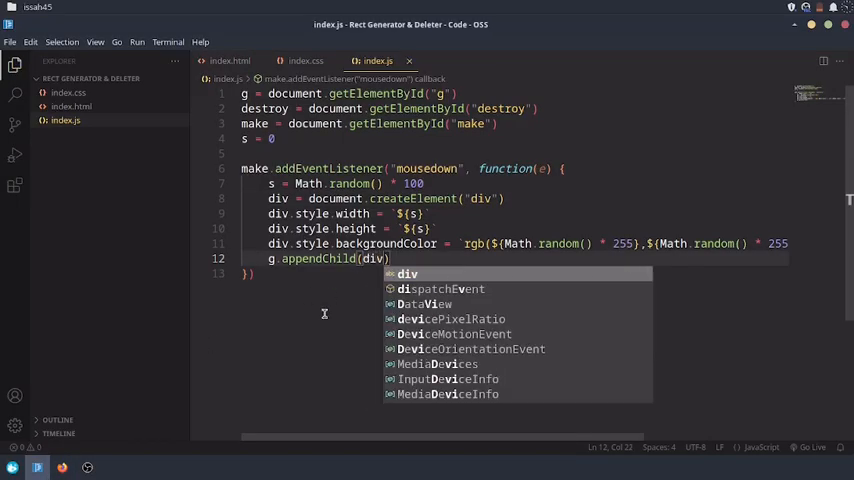
pyautogui.click(62, 468)
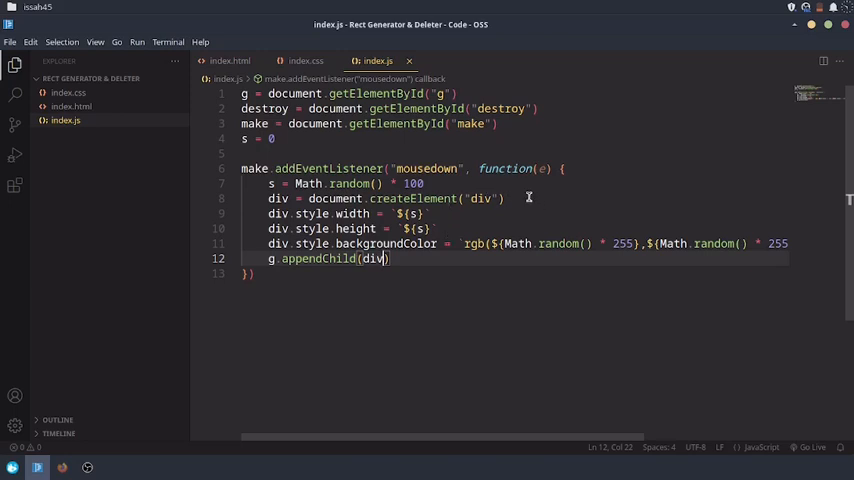
pyautogui.click(228, 60)
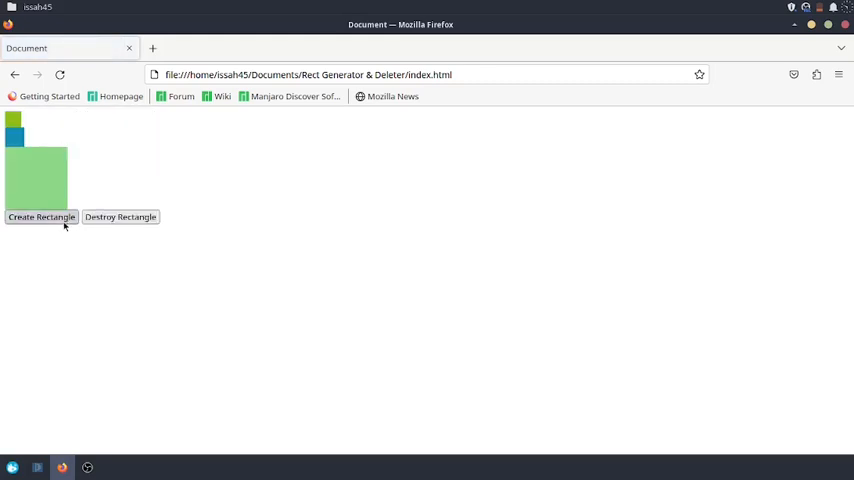
# Step: Click Create Rectangle a few times to stack random coloured rectangles on the page
pyautogui.click(40, 216)
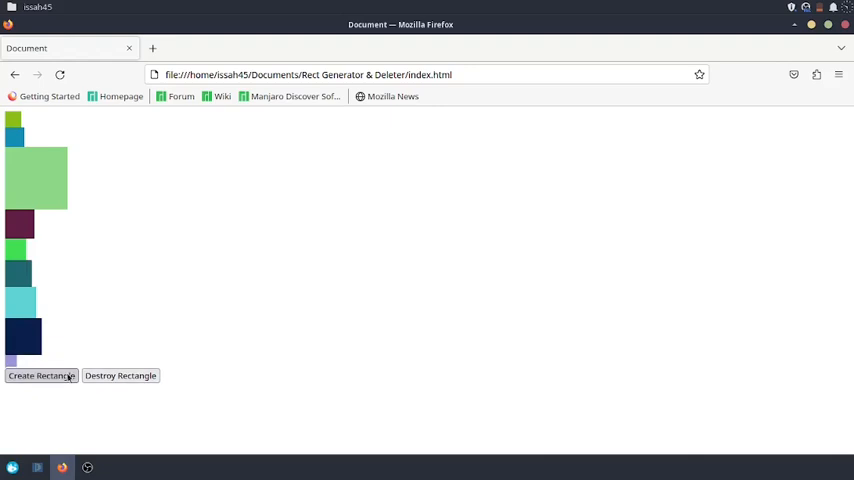
pyautogui.click(40, 376)
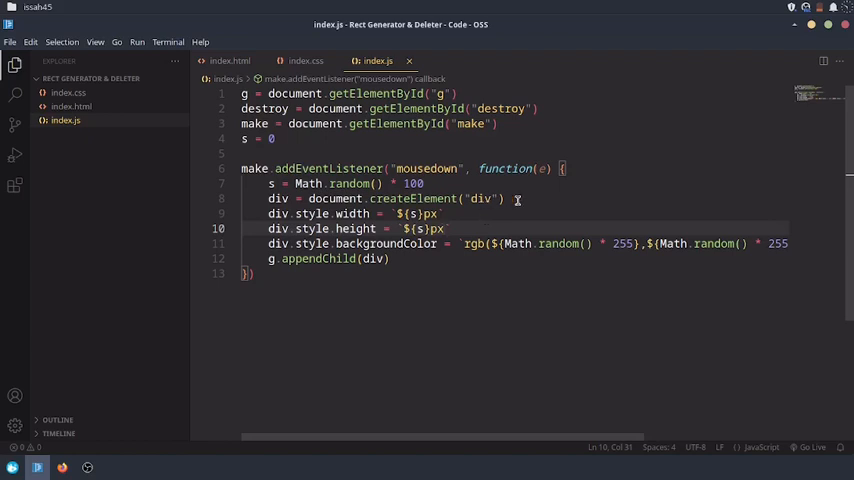
# Step: Give created divs id "dv" with px sizes and a second listener that gets the dv element
pyautogui.write('div.id =')
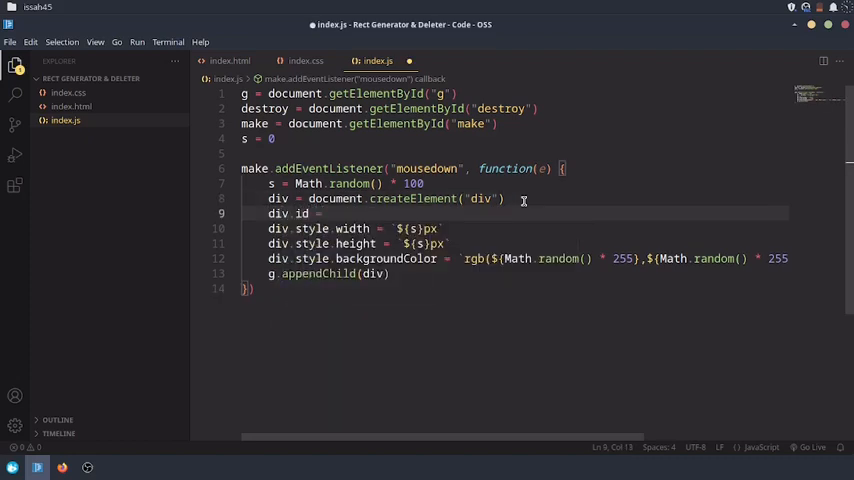
pyautogui.write('"dv"')
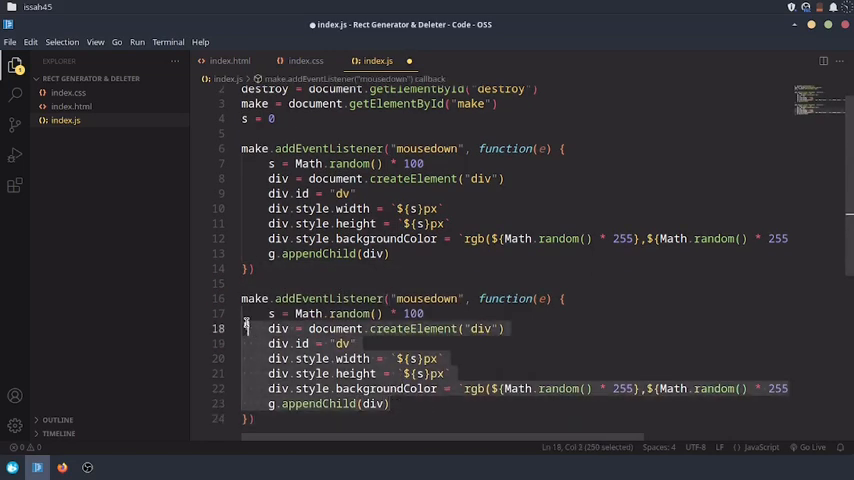
pyautogui.press('Delete')
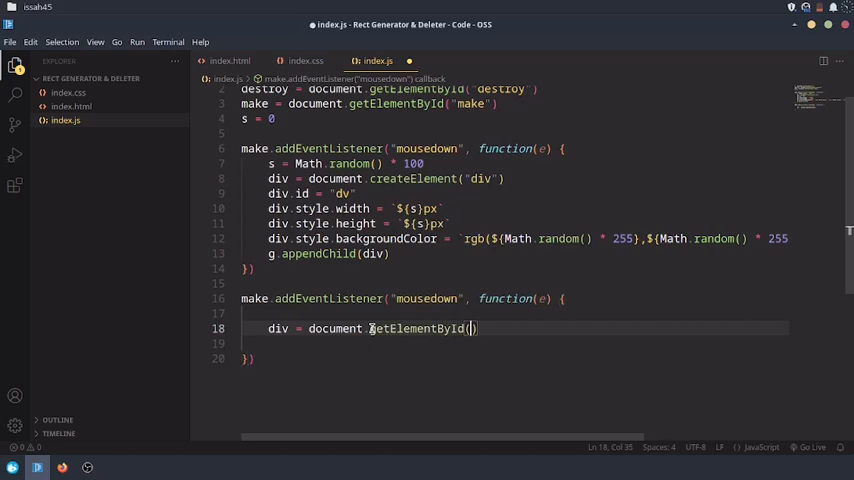
pyautogui.write('dv')
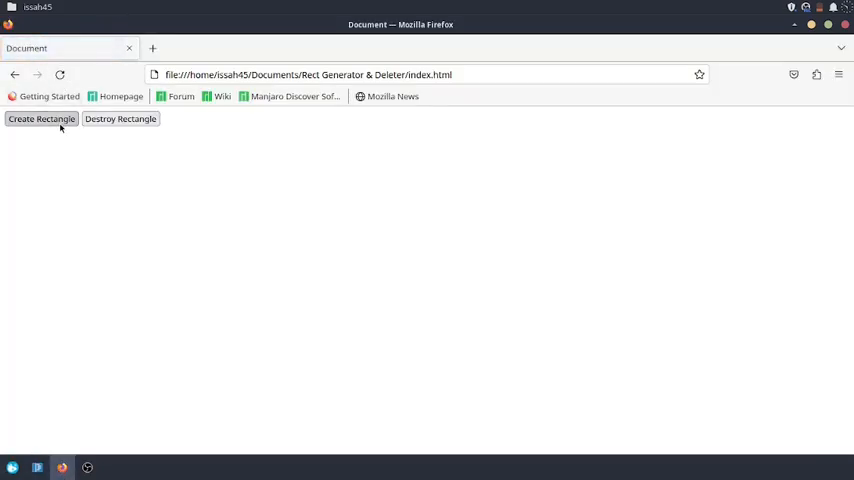
# Step: Reload the Firefox page and bring up the inspector from the context menu
pyautogui.rightClick(430, 300)
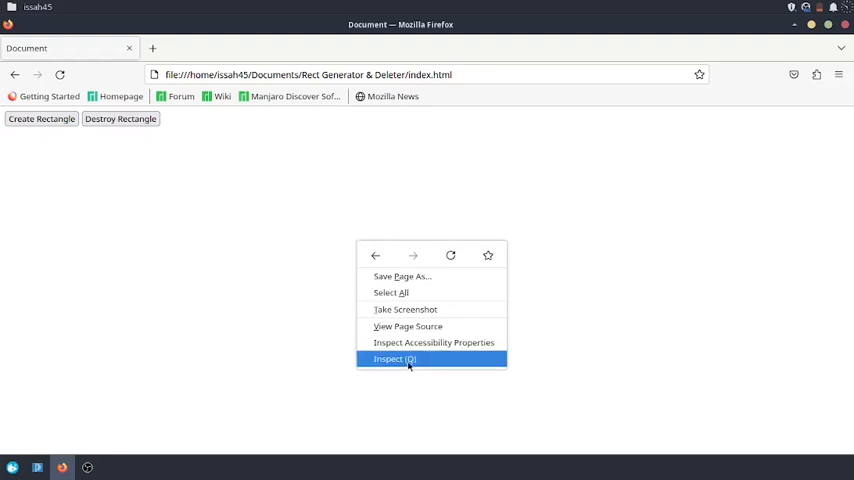
pyautogui.click(394, 360)
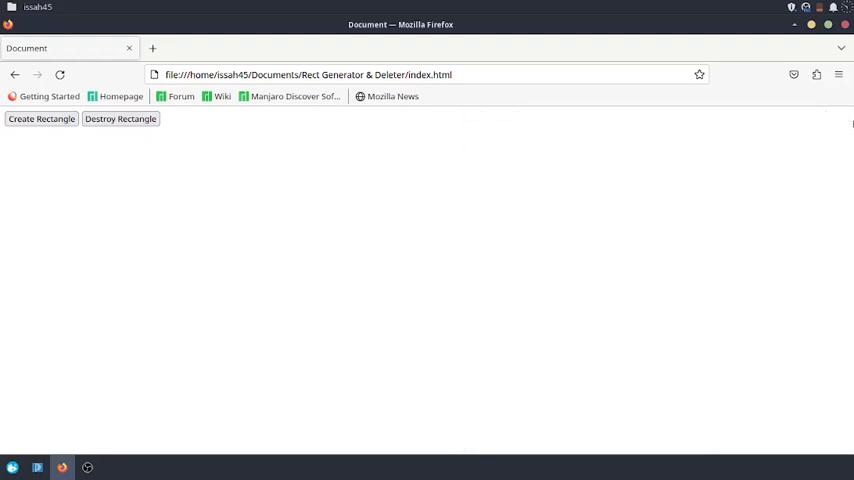
# Step: Attach the second listener to destroy so it removes the dv element, then test in the browser
pyautogui.click(38, 468)
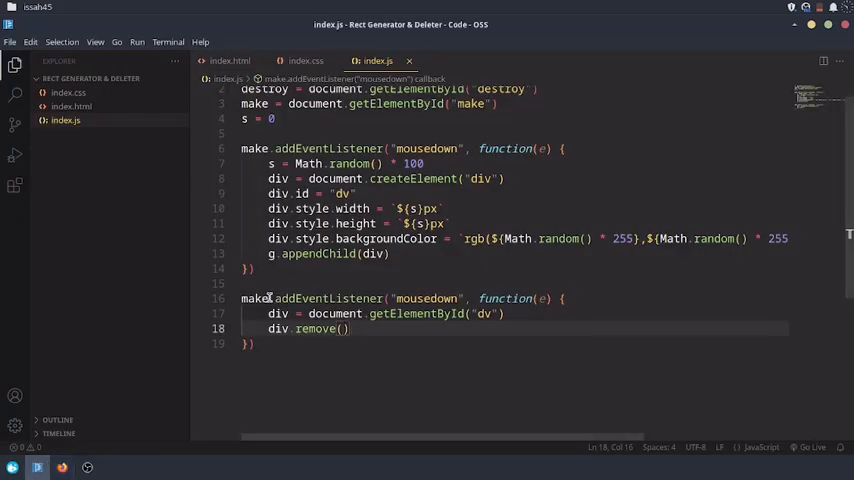
pyautogui.write('destroy')
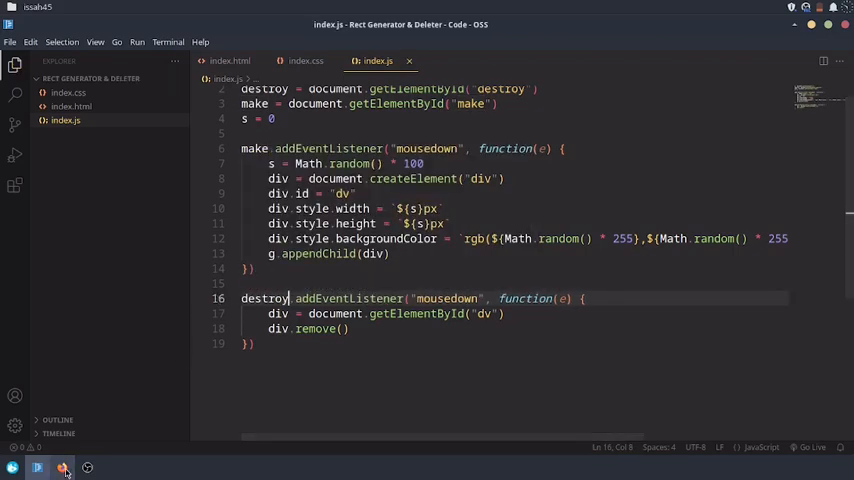
pyautogui.click(64, 466)
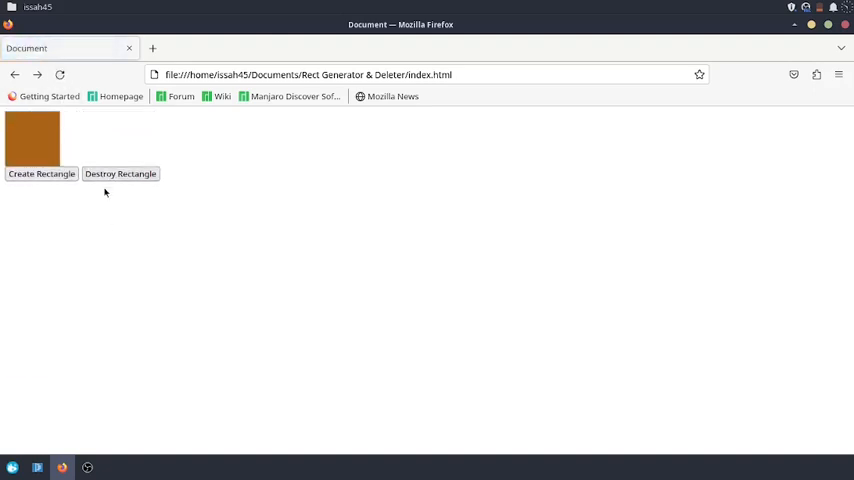
# Step: Create and destroy rectangles repeatedly until only the two buttons remain
pyautogui.click(40, 172)
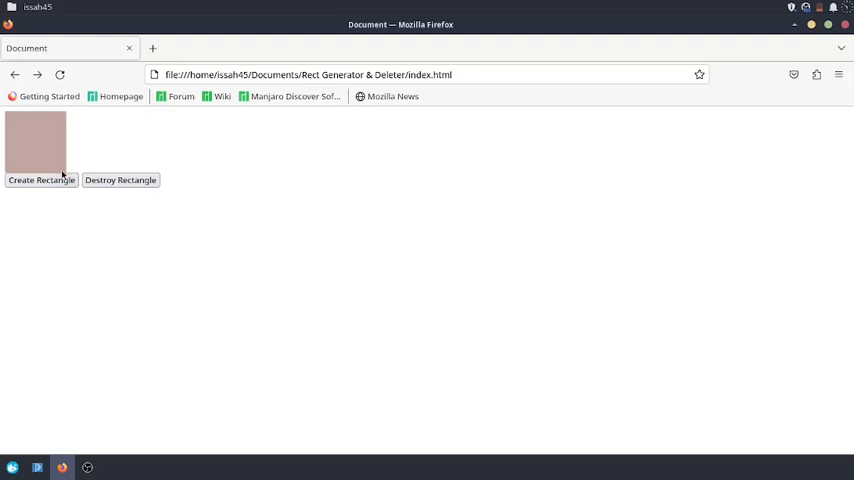
pyautogui.click(40, 180)
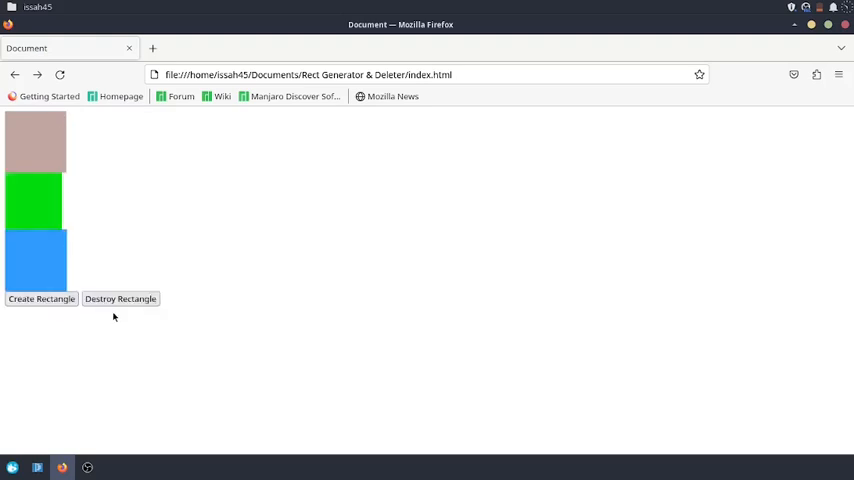
pyautogui.click(120, 298)
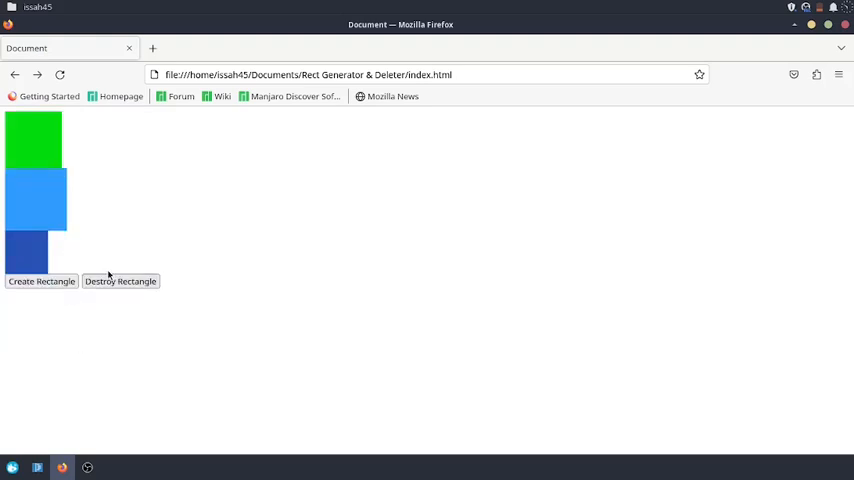
pyautogui.click(120, 280)
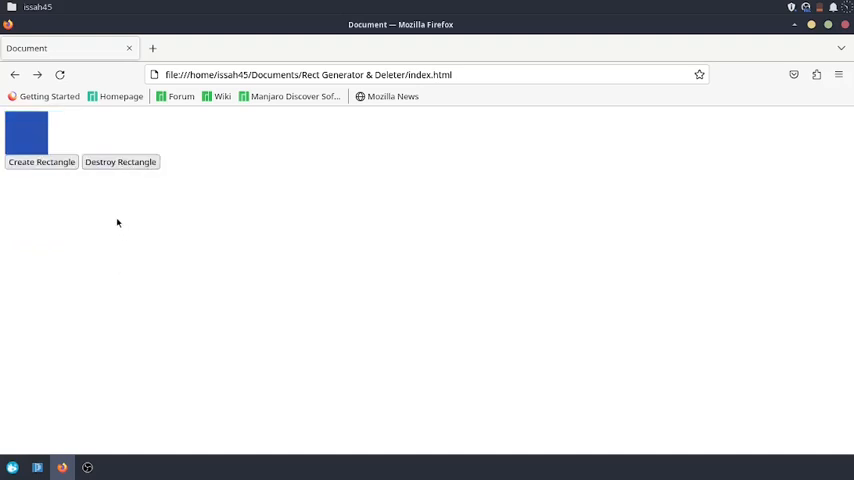
pyautogui.click(40, 166)
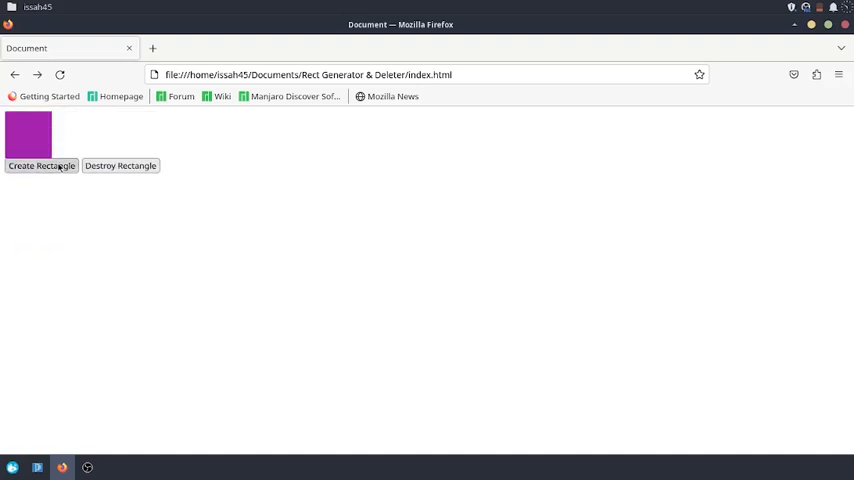
pyautogui.click(40, 166)
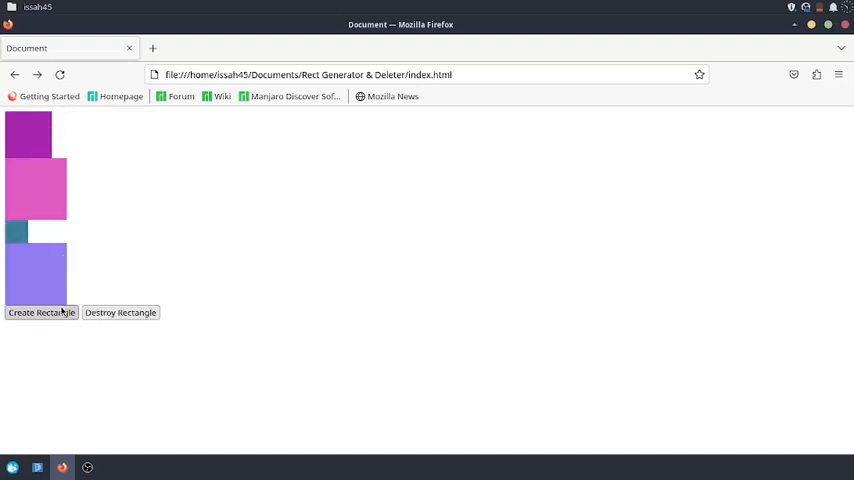
pyautogui.click(40, 312)
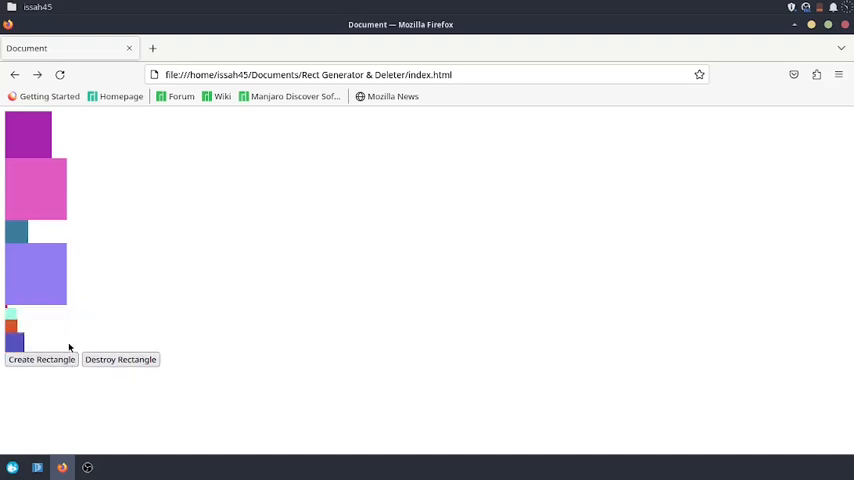
pyautogui.click(40, 360)
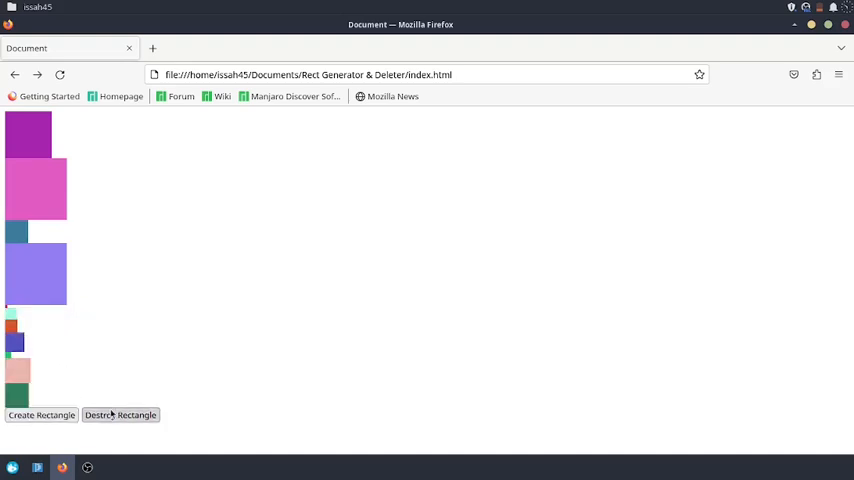
pyautogui.click(118, 416)
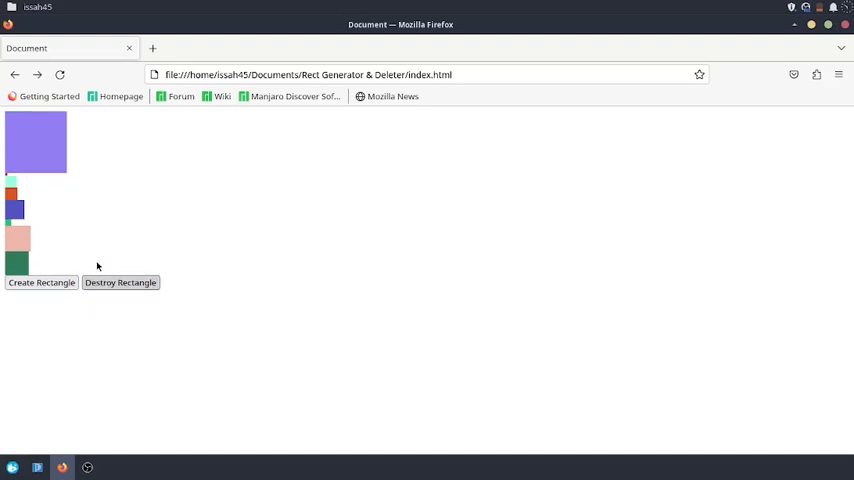
pyautogui.click(120, 282)
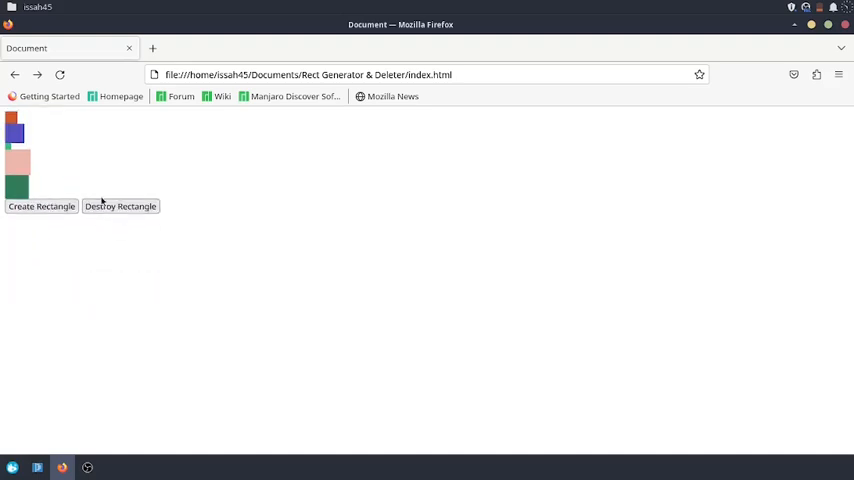
pyautogui.click(120, 206)
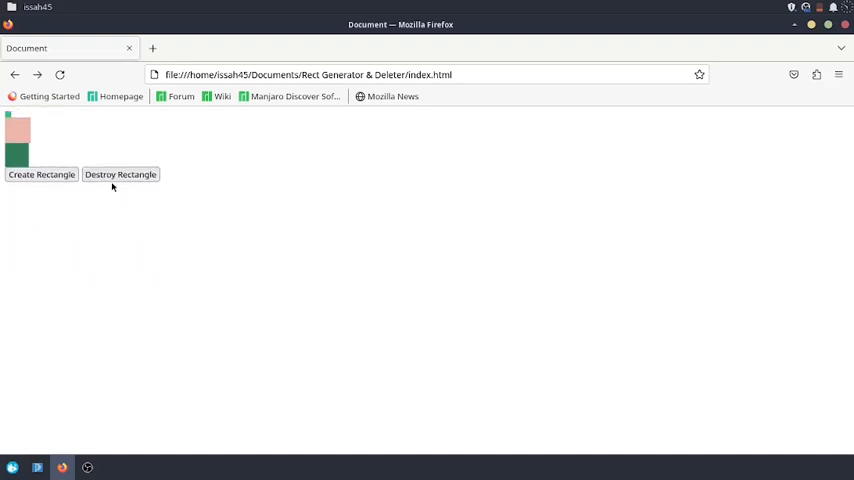
pyautogui.click(60, 74)
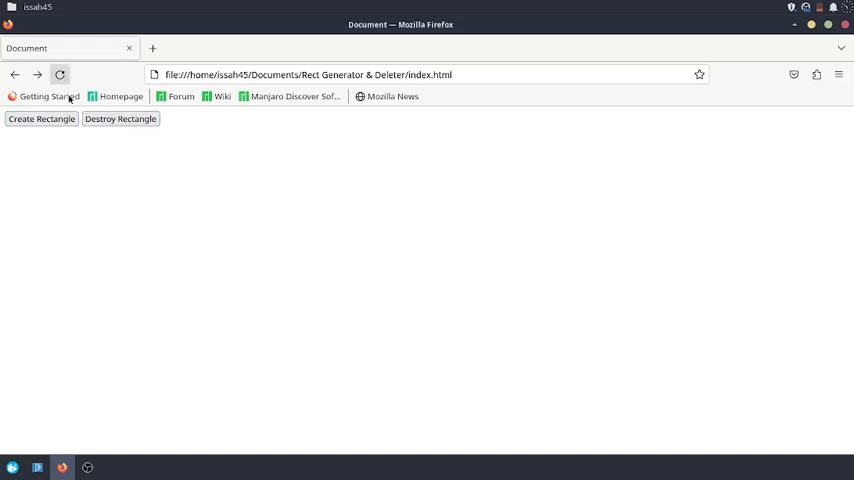
# Step: Write a body rule in index.css with a light blue background-color, rgb(178, 195, 228)
pyautogui.click(40, 464)
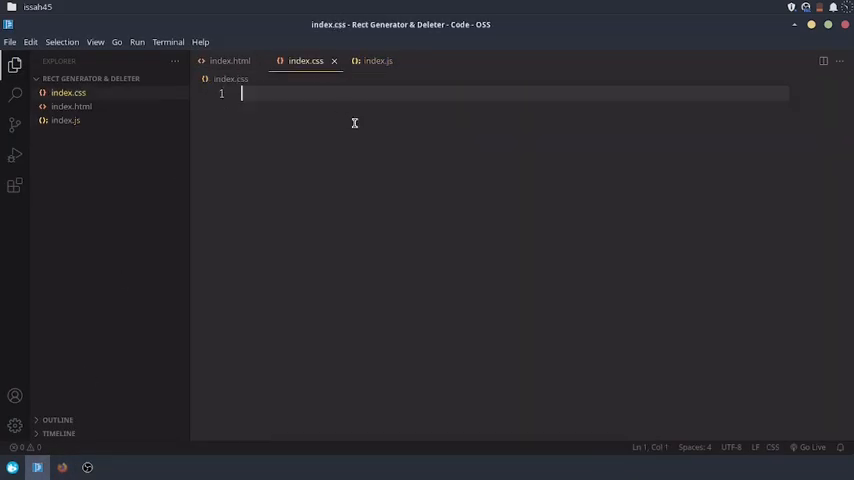
pyautogui.moveTo(320, 178)
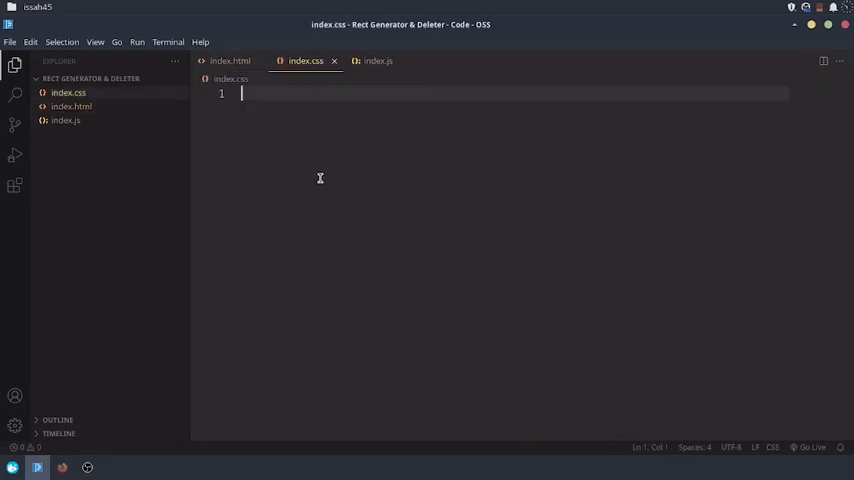
pyautogui.write('body {')
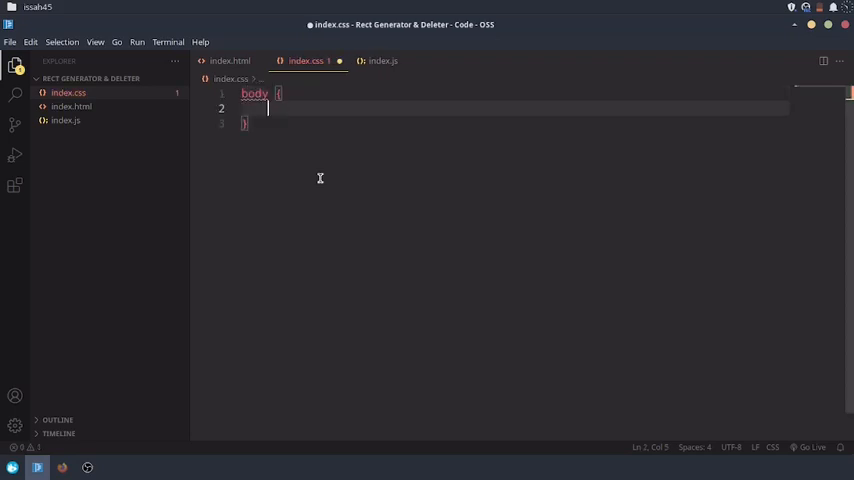
pyautogui.write('ba')
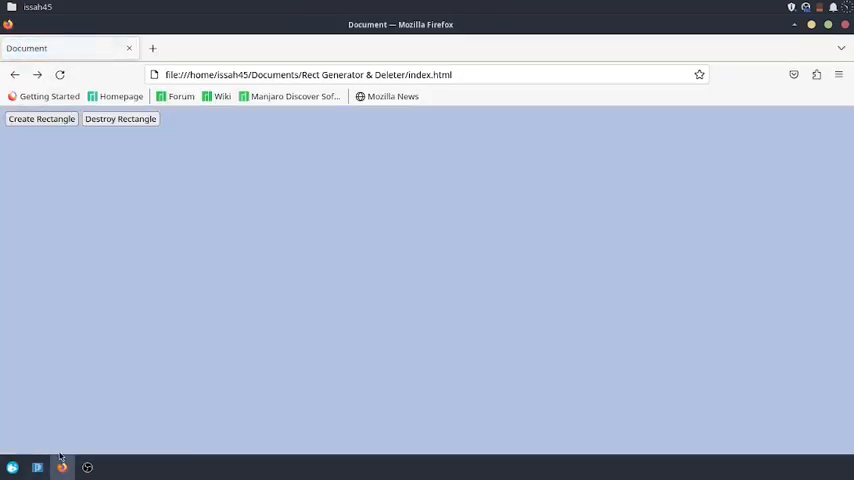
# Step: Start a button rule with 30px padding and a 4px solid dark blue-grey border
pyautogui.click(40, 464)
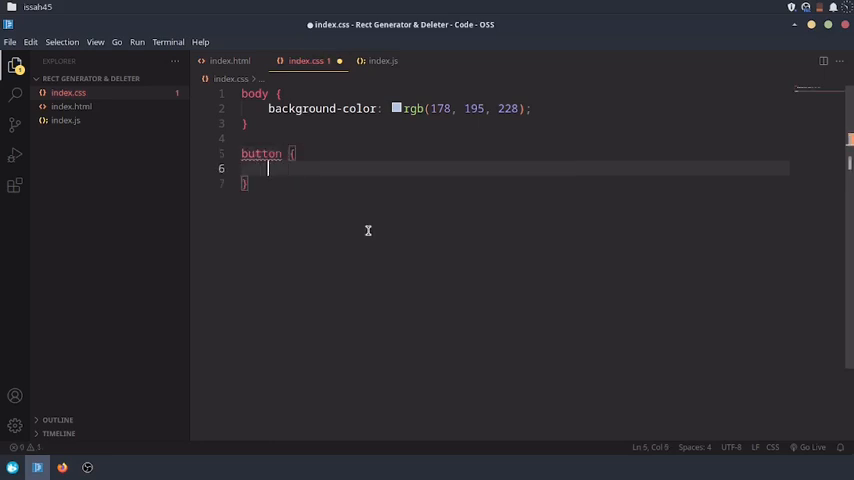
pyautogui.write('padding: 30p;')
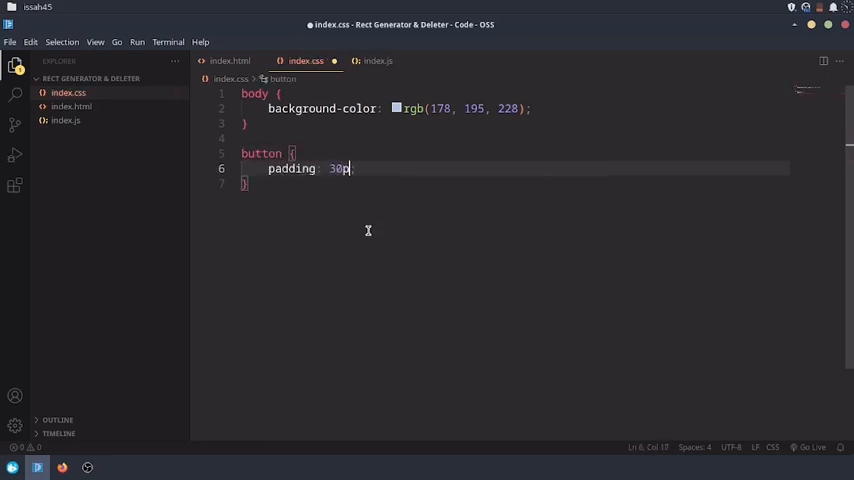
pyautogui.click(64, 468)
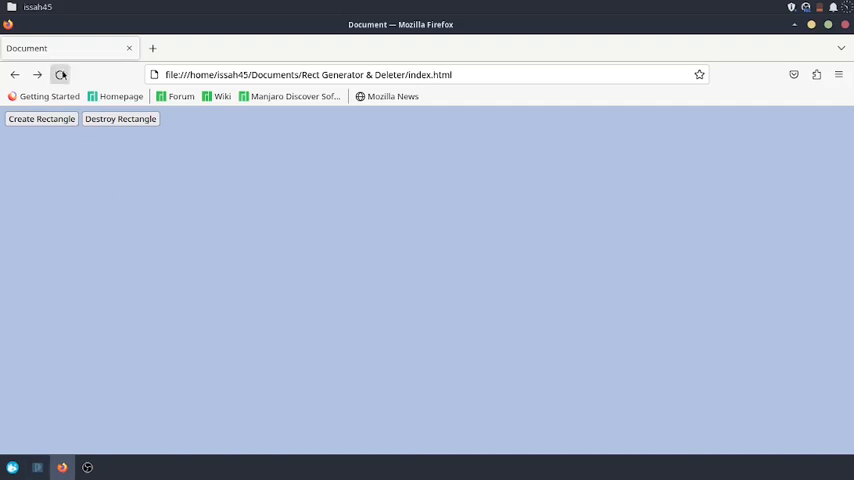
pyautogui.click(64, 76)
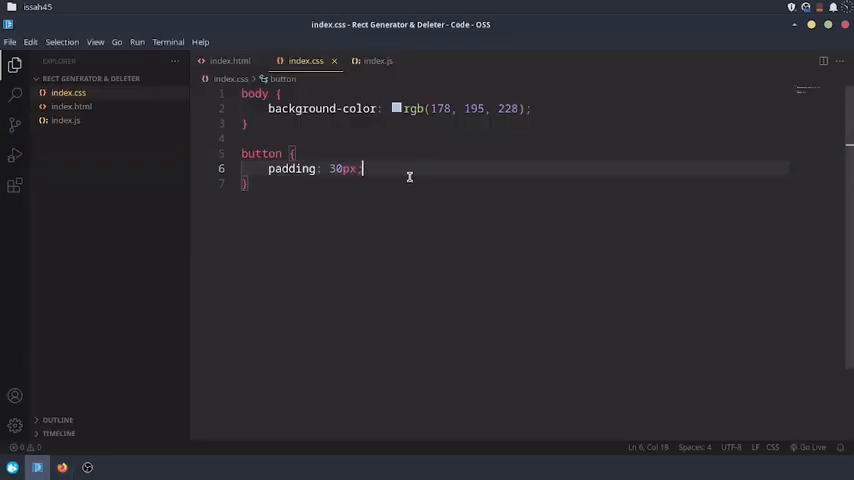
pyautogui.write('border: ;')
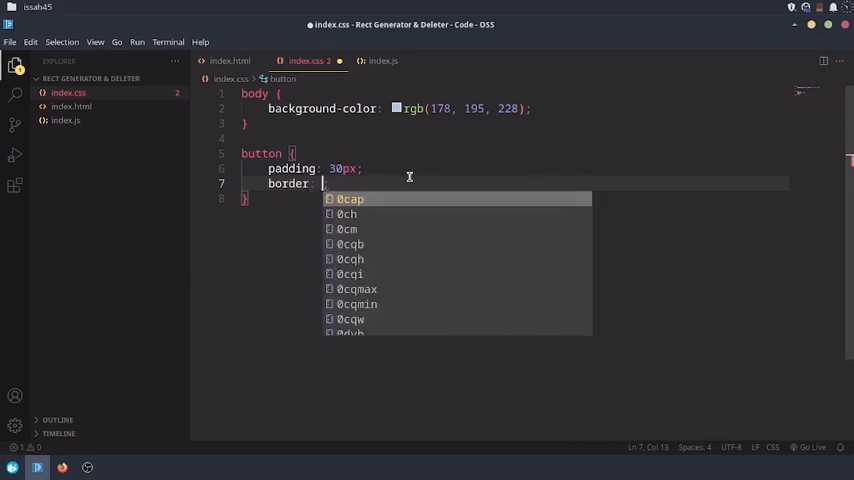
pyautogui.write('2px solid co')
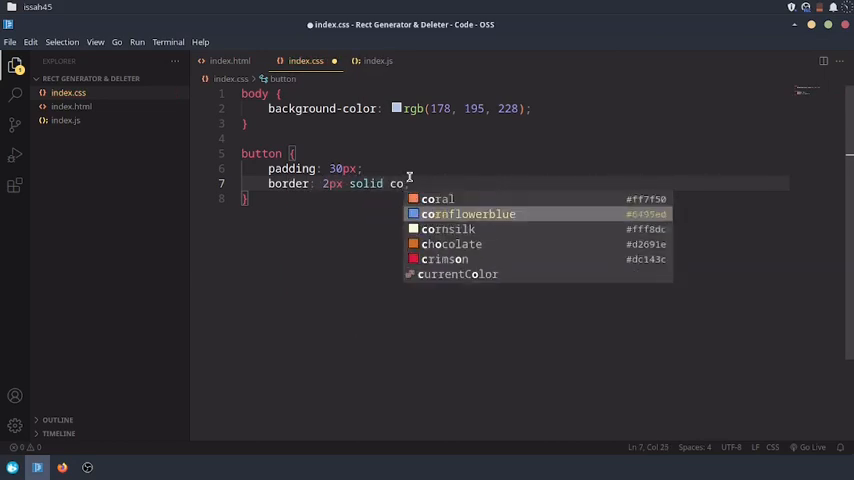
pyautogui.click(468, 212)
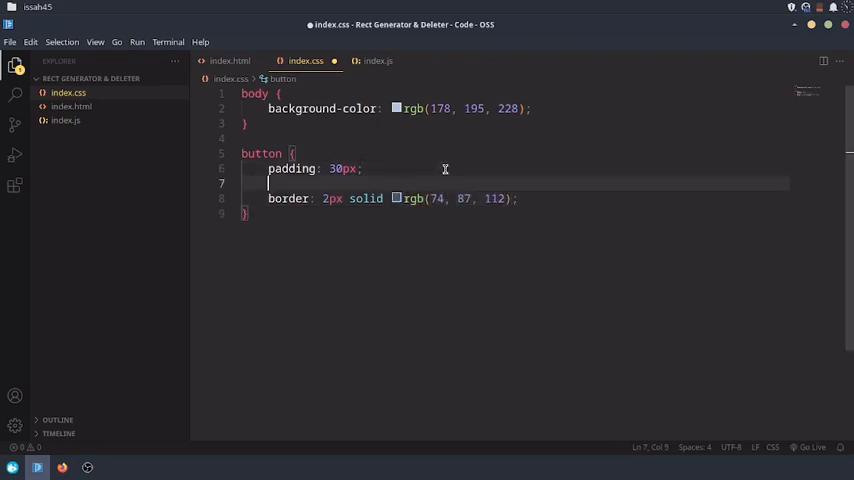
# Step: Give the buttons a light blue background and 30px rounded corners, checking them in Firefox
pyautogui.write('background-color: c')
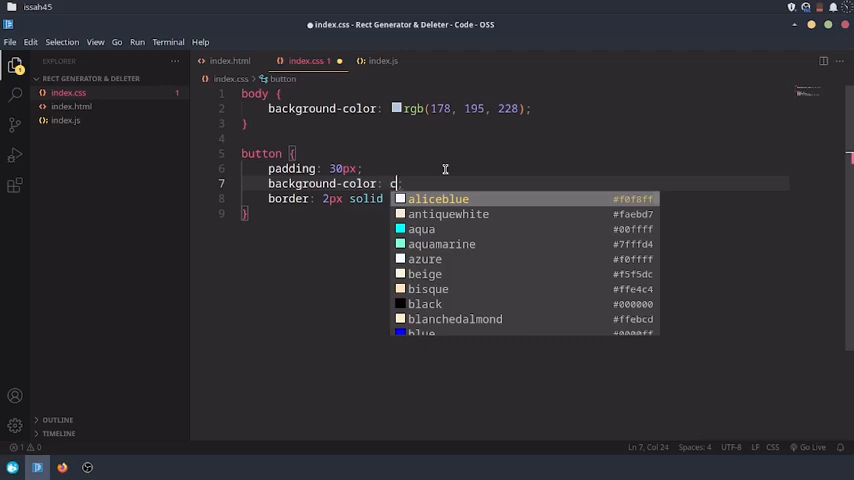
pyautogui.write('cornflowerblue')
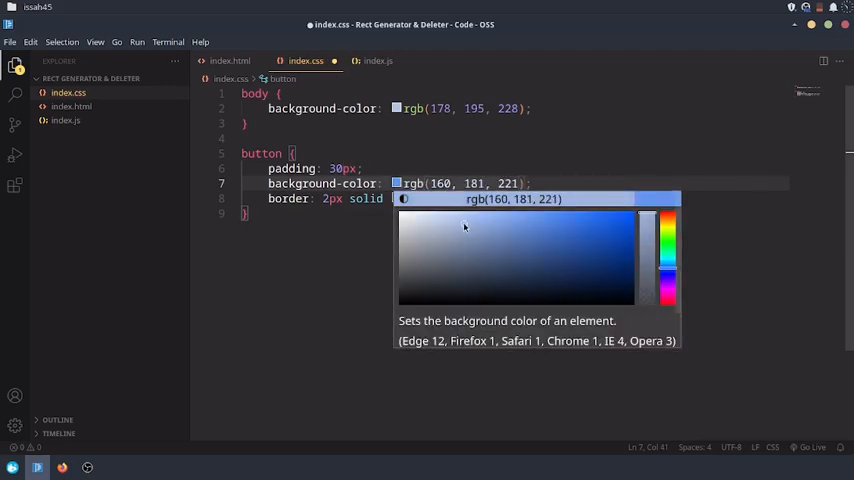
pyautogui.click(62, 468)
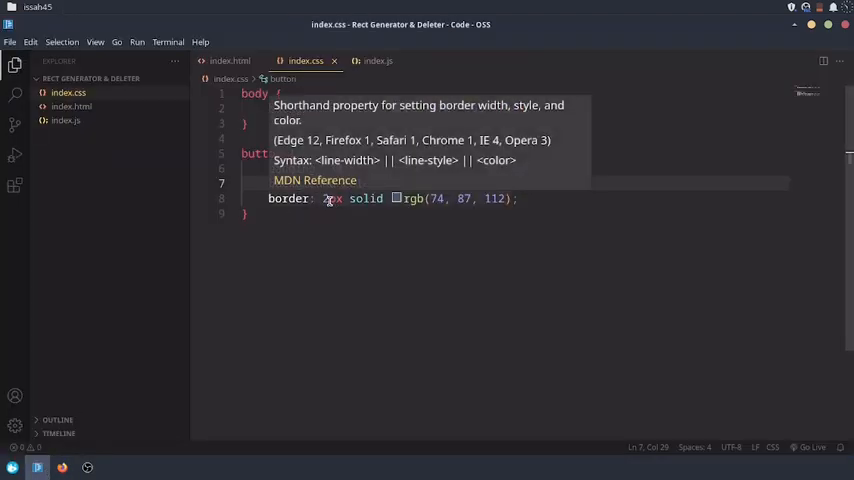
pyautogui.press('Enter')
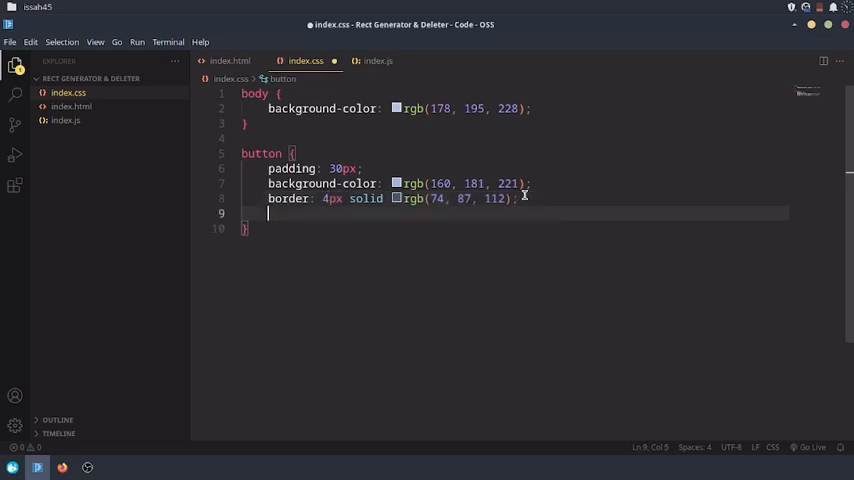
pyautogui.write('border-radius:')
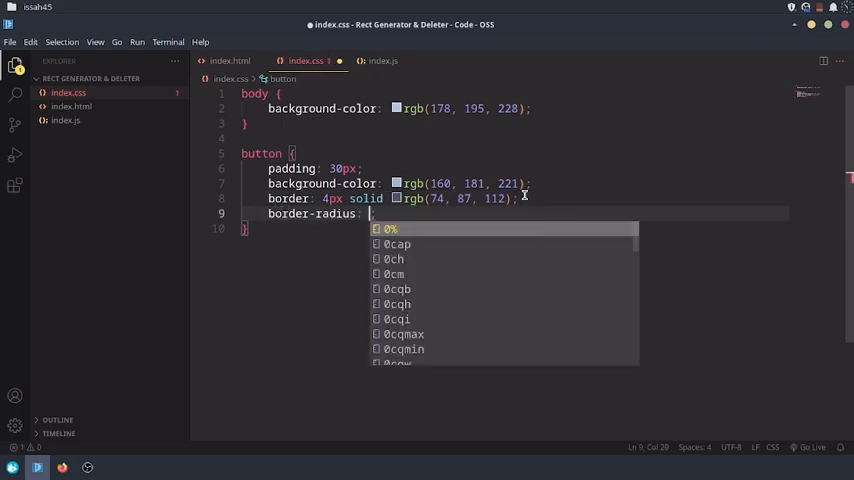
pyautogui.write('30px;')
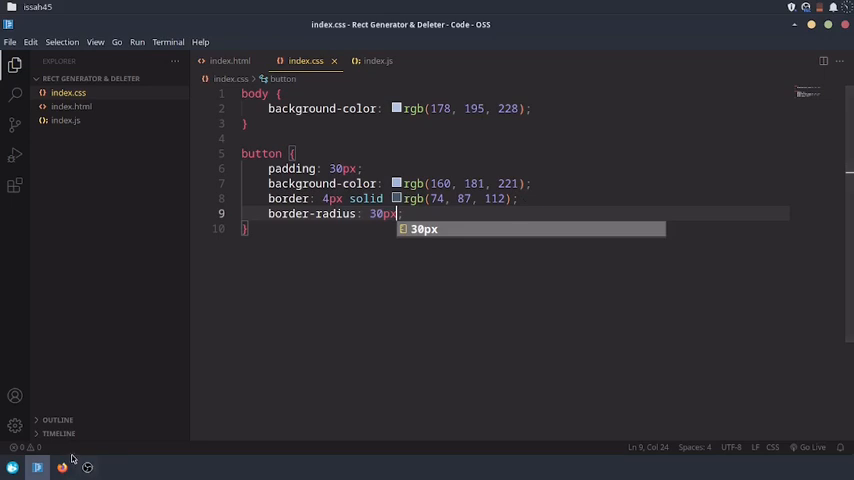
pyautogui.click(64, 466)
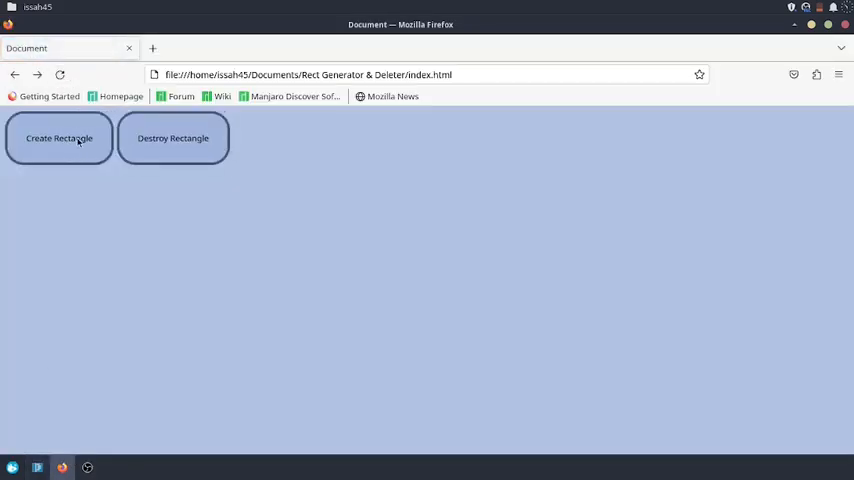
pyautogui.click(58, 138)
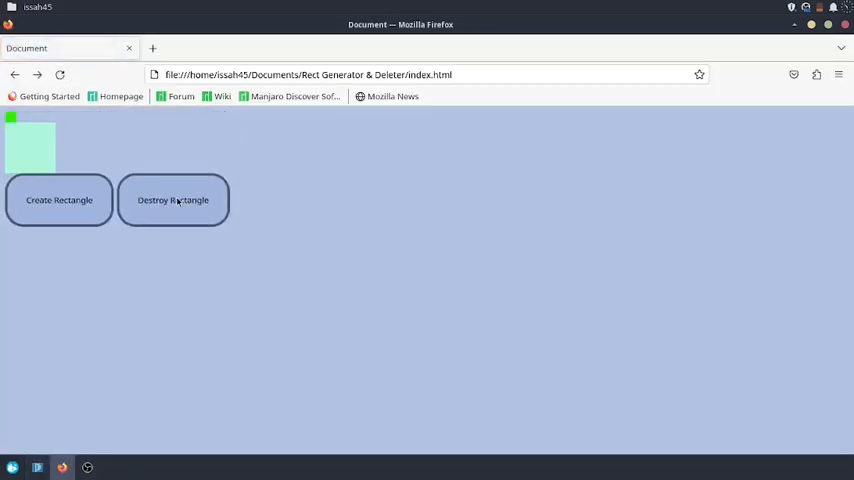
# Step: Set the button font-size to 30px and test the enlarged buttons in Firefox
pyautogui.click(40, 464)
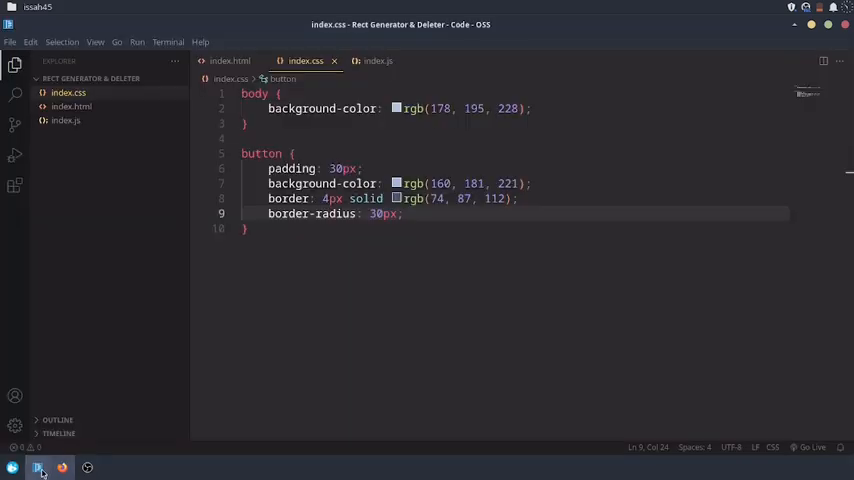
pyautogui.write('fo')
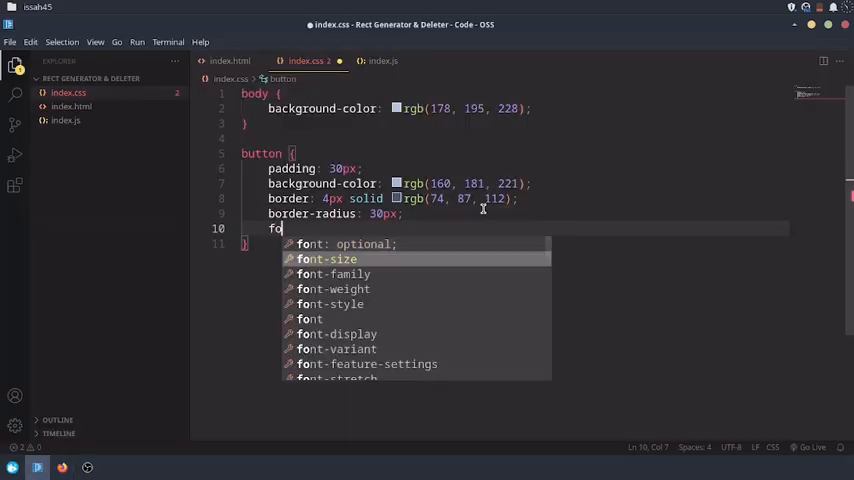
pyautogui.write('font-size: 30px;')
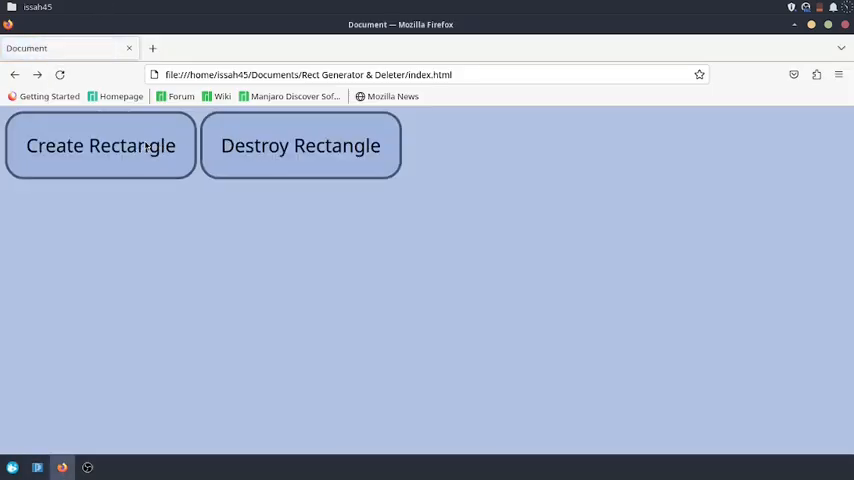
pyautogui.click(100, 144)
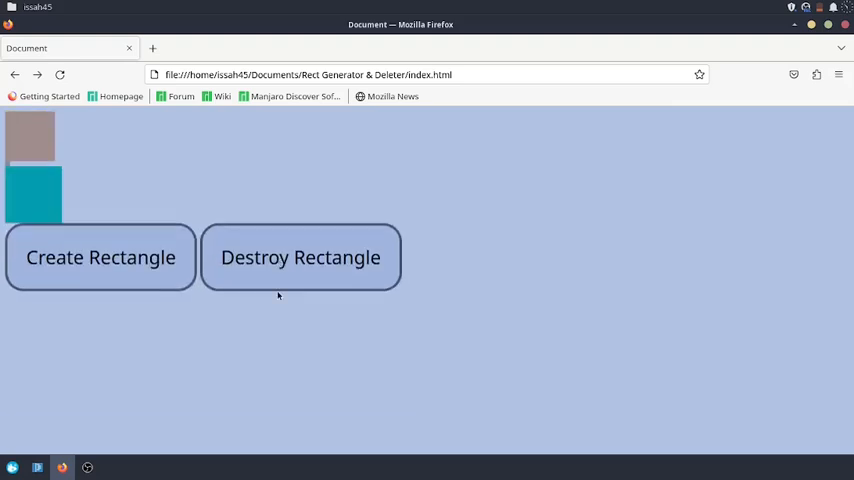
pyautogui.click(300, 256)
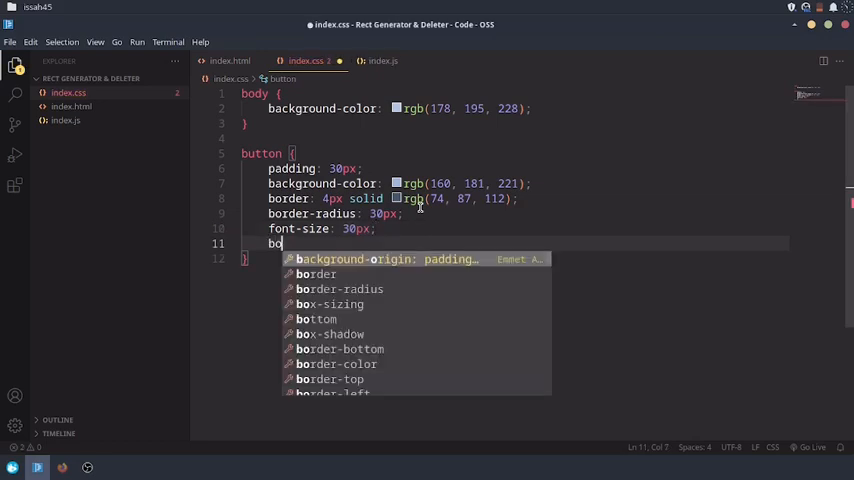
# Step: Write the button rule's box-shadow as 0 0 30px rgba(0,0,0,0.5)
pyautogui.write('box-shadow: 0 ;')
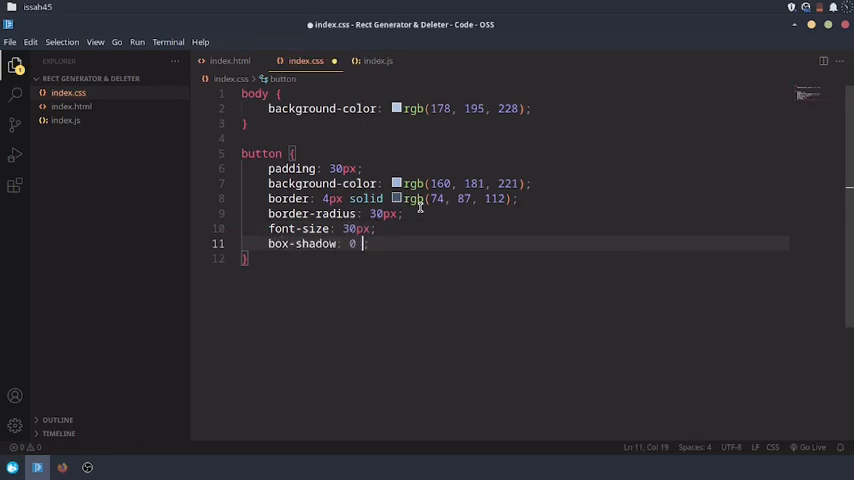
pyautogui.write('0 30px')
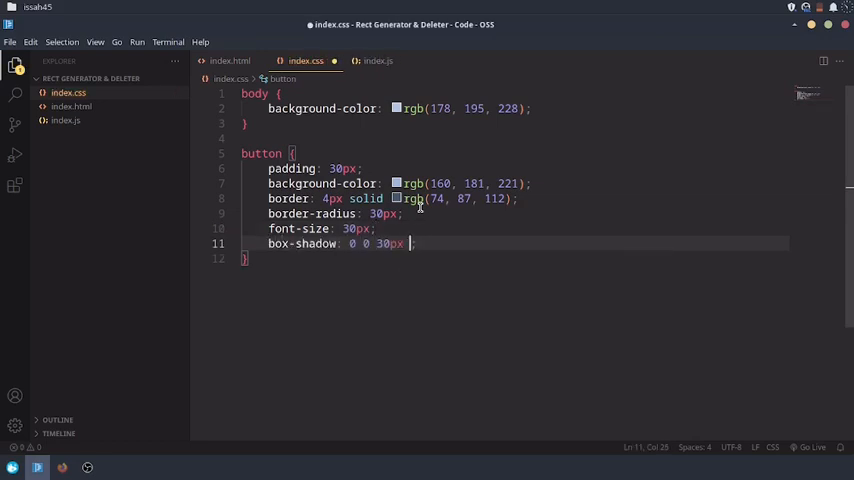
pyautogui.write('rgba(0,0')
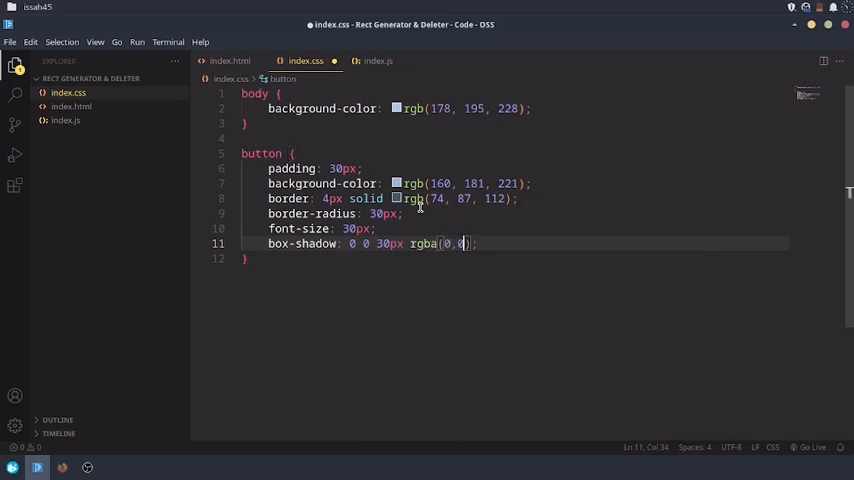
pyautogui.write(',0,0.5')
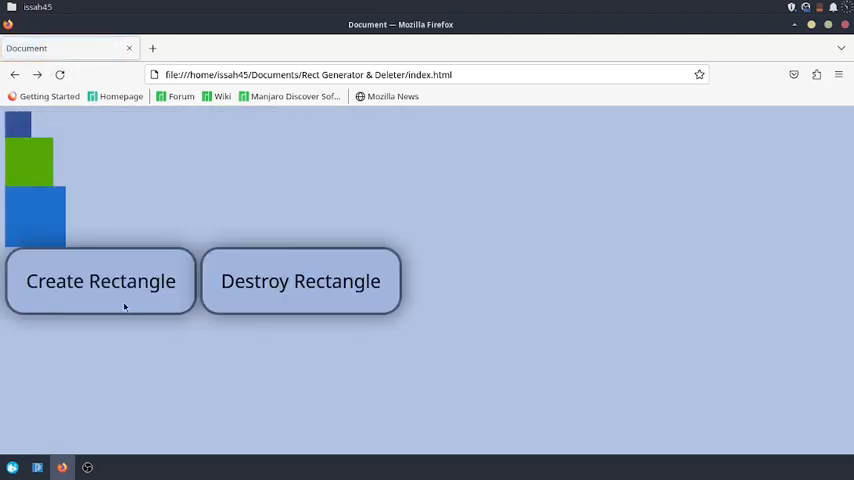
# Step: Test in Firefox by creating two rectangles and destroying them, then return to the stylesheet
pyautogui.click(100, 280)
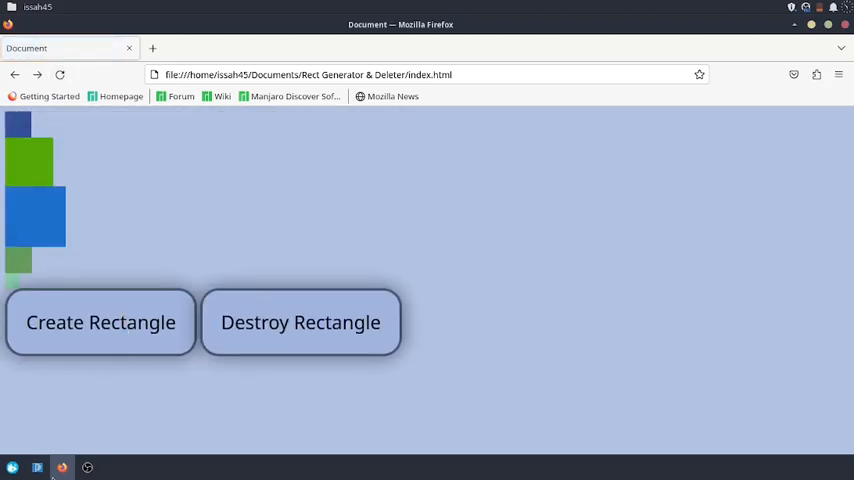
pyautogui.click(40, 464)
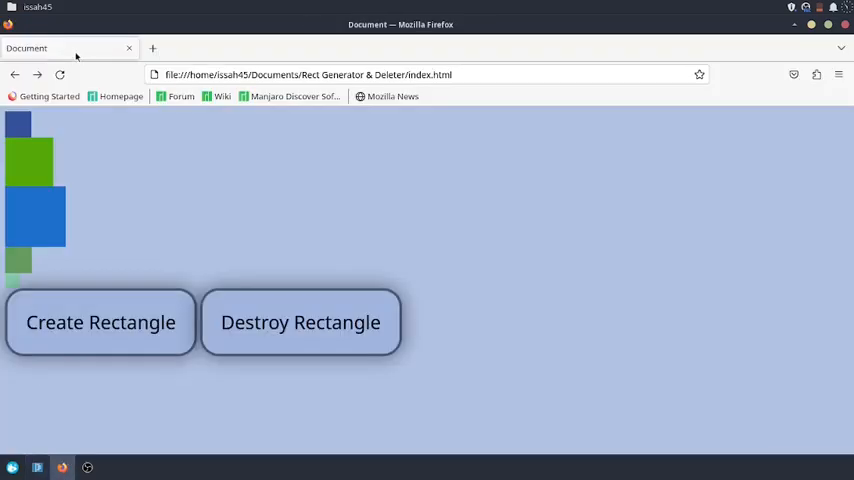
pyautogui.click(300, 322)
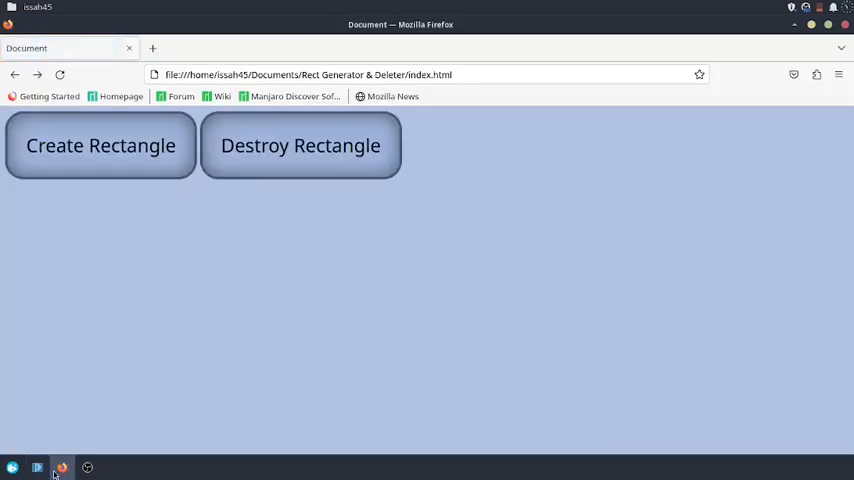
pyautogui.click(40, 464)
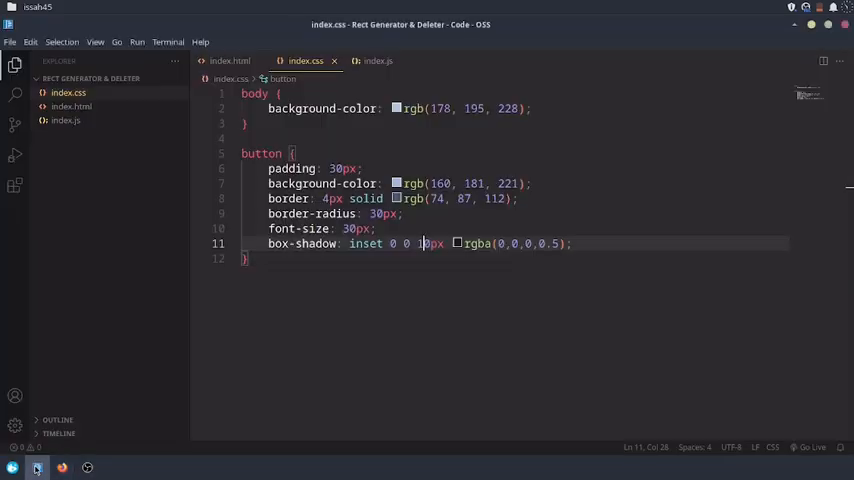
# Step: Create several rectangles in Firefox to check the inset-shadowed buttons
pyautogui.click(40, 468)
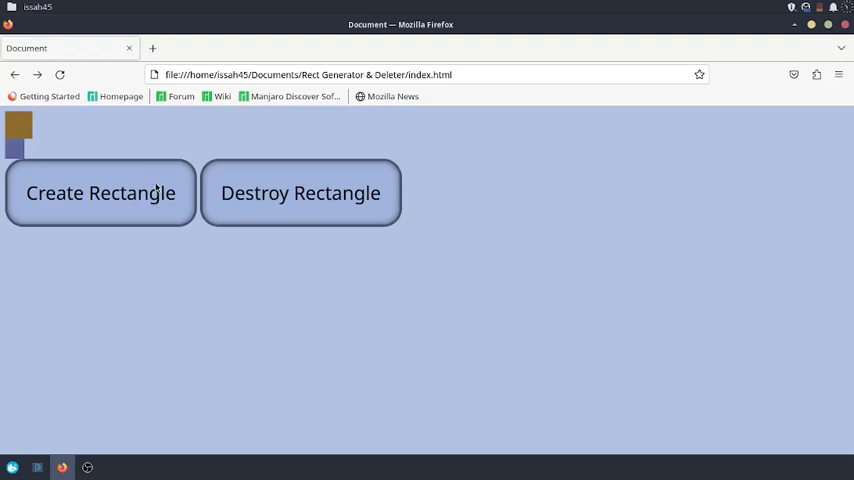
pyautogui.click(100, 192)
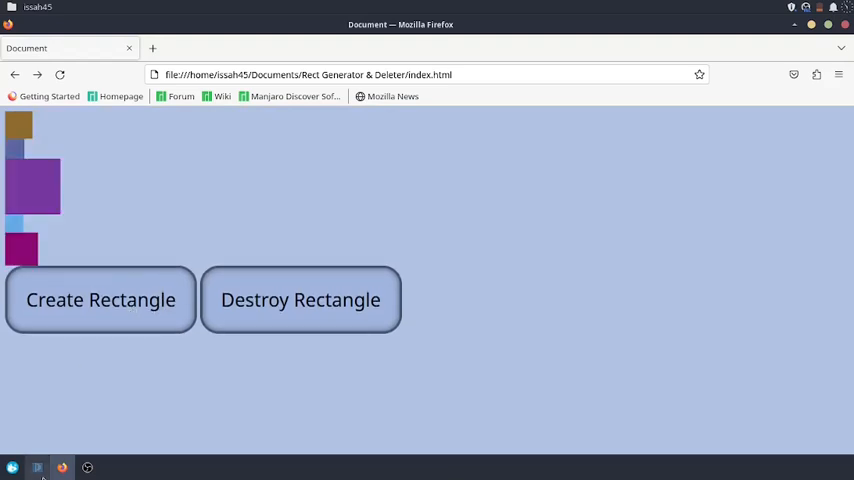
pyautogui.click(38, 464)
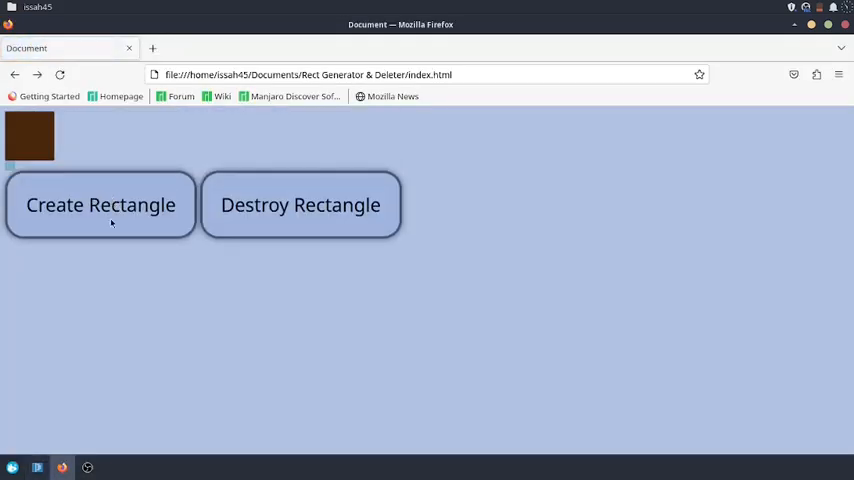
# Step: Change the button shadow to an outer 10px blur and create two rectangles in Firefox to check it
pyautogui.click(100, 204)
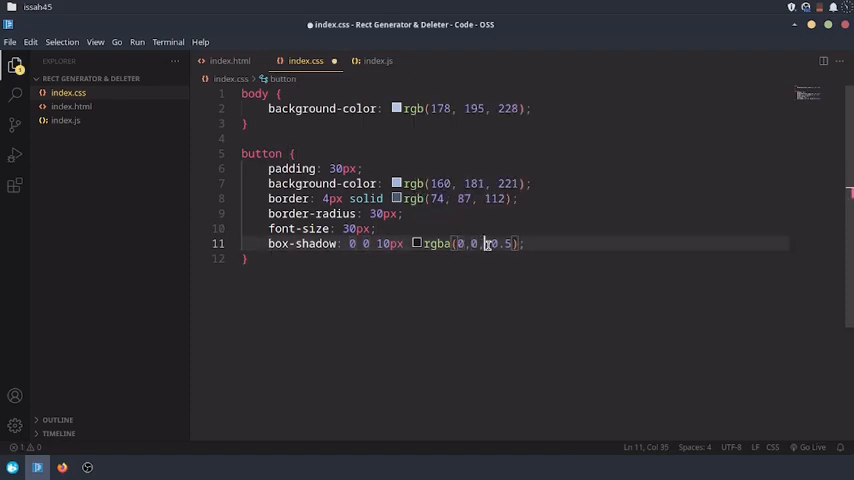
pyautogui.write('255')
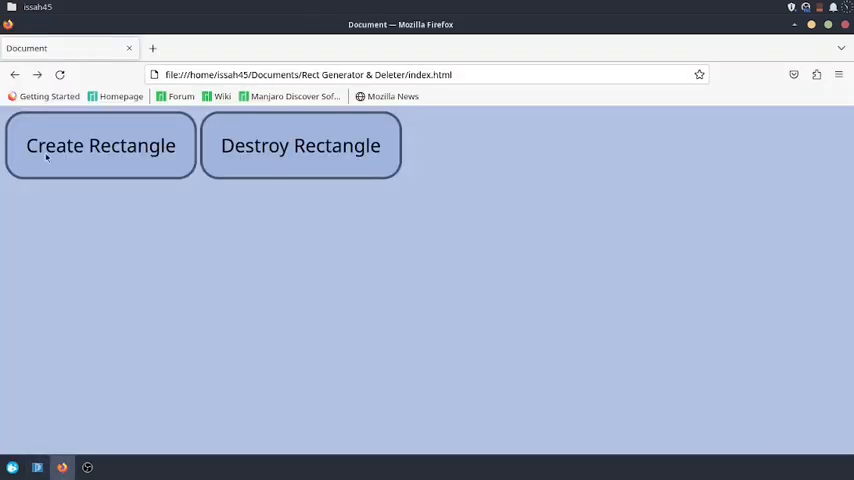
pyautogui.click(100, 144)
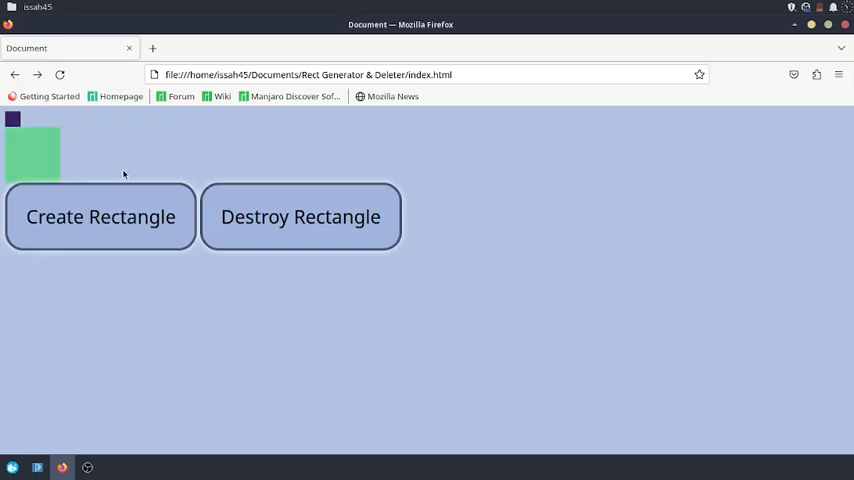
pyautogui.click(100, 216)
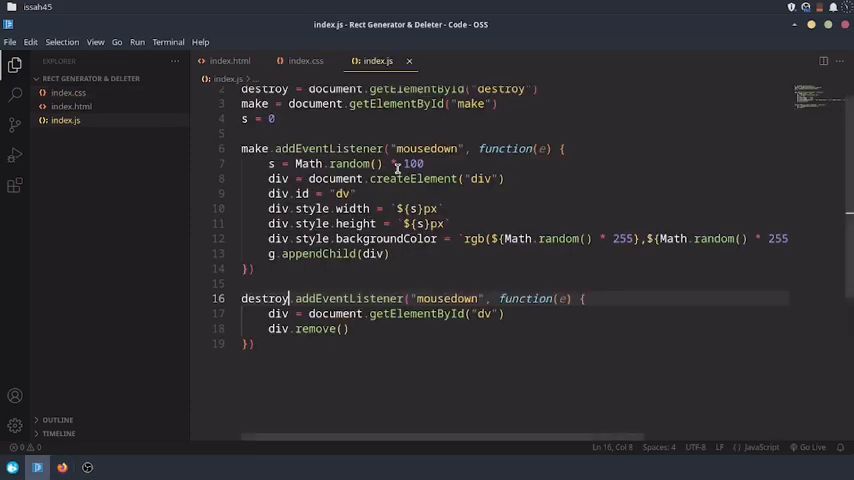
# Step: Give each new div a boxShadow of 'inset 0 0 20px rgba(0,0,0,0.5)' after createElement
pyautogui.click(504, 178)
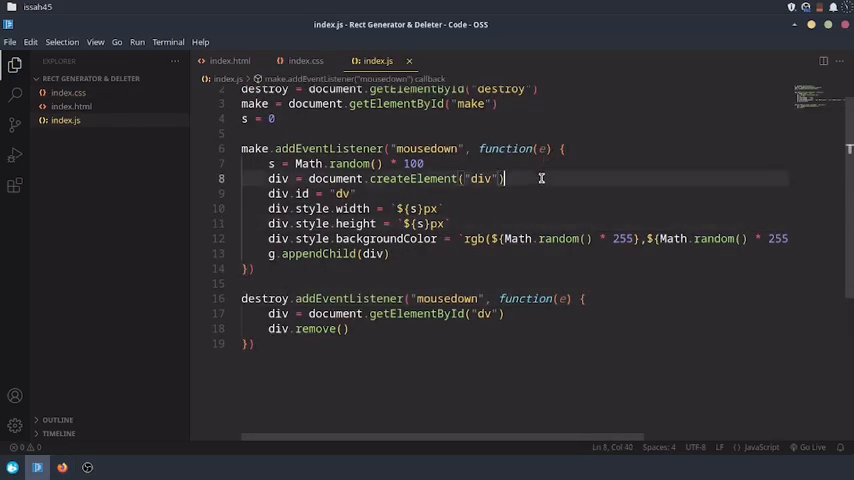
pyautogui.write('div')
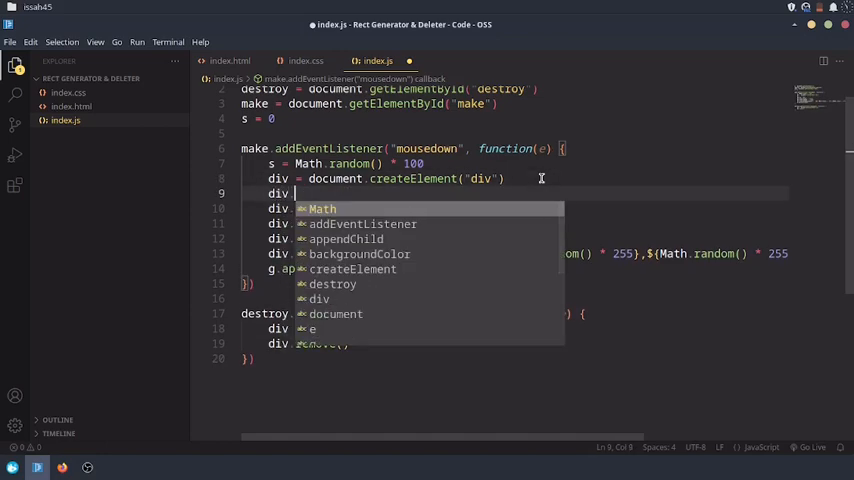
pyautogui.write('style.b')
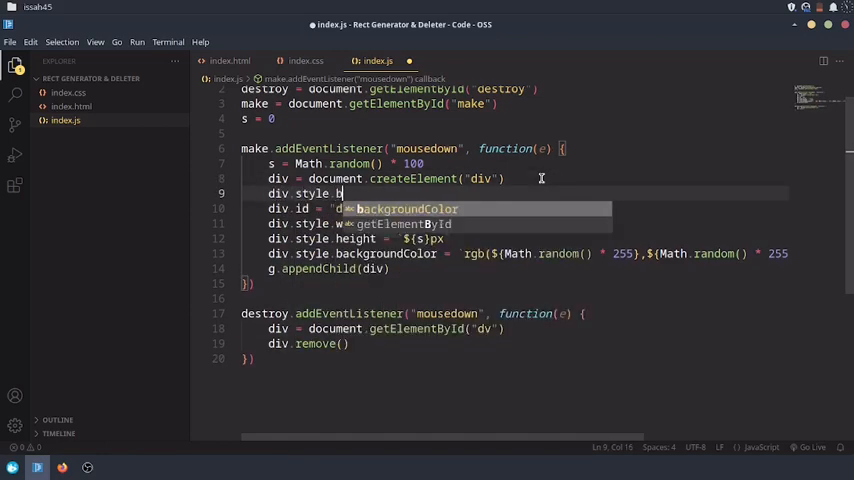
pyautogui.write('boxShadow = "')
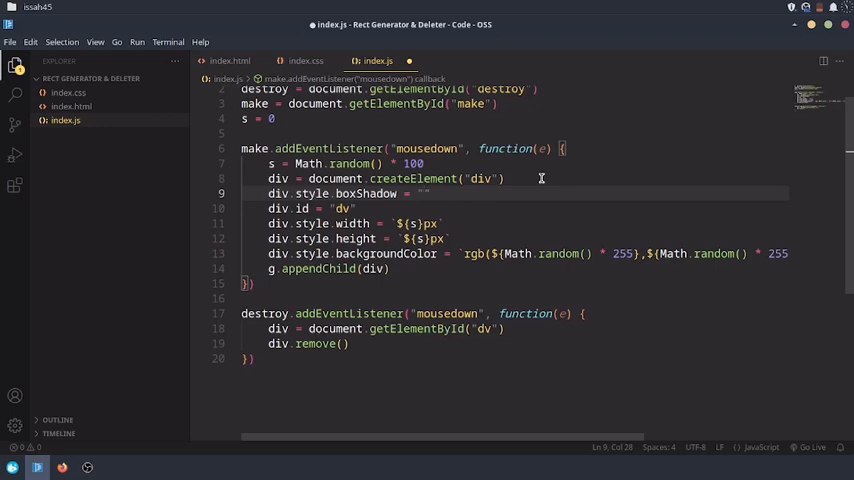
pyautogui.write('0 0')
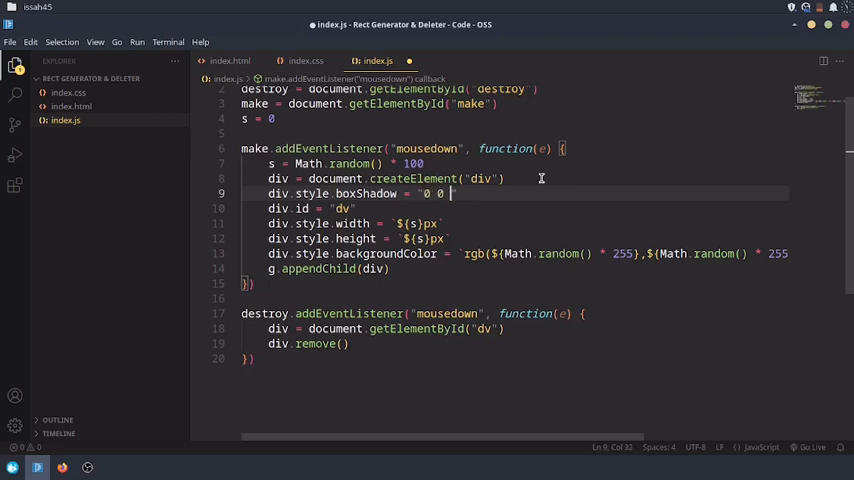
pyautogui.write('20px')
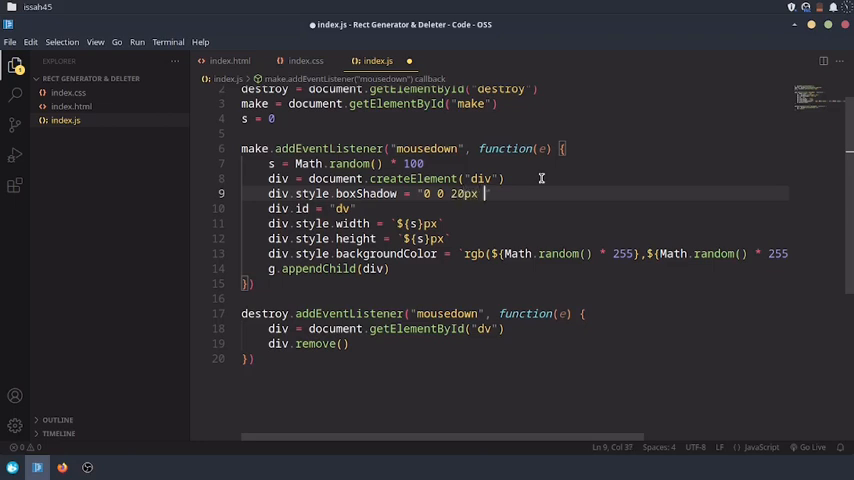
pyautogui.write('rgba(0,0,')
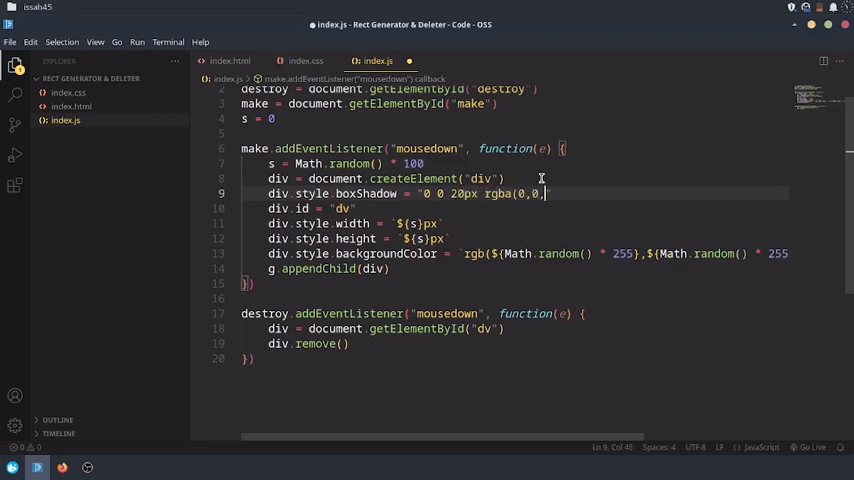
pyautogui.write('0,0.5)')
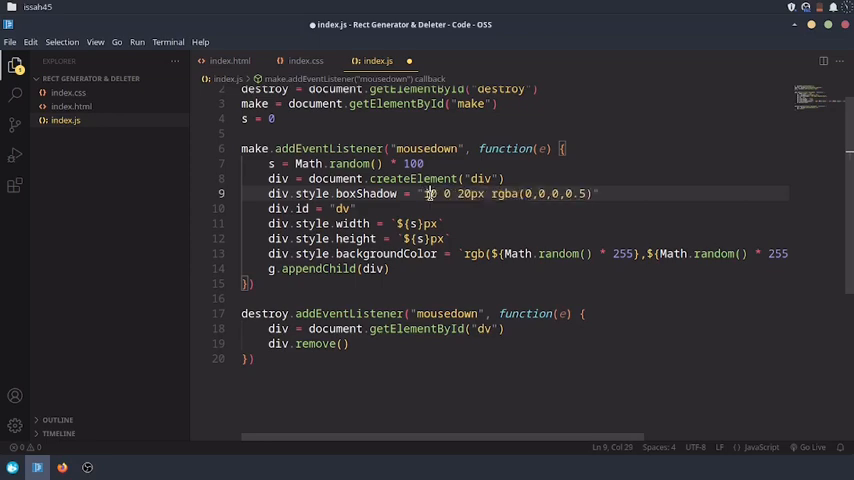
pyautogui.write('inset')
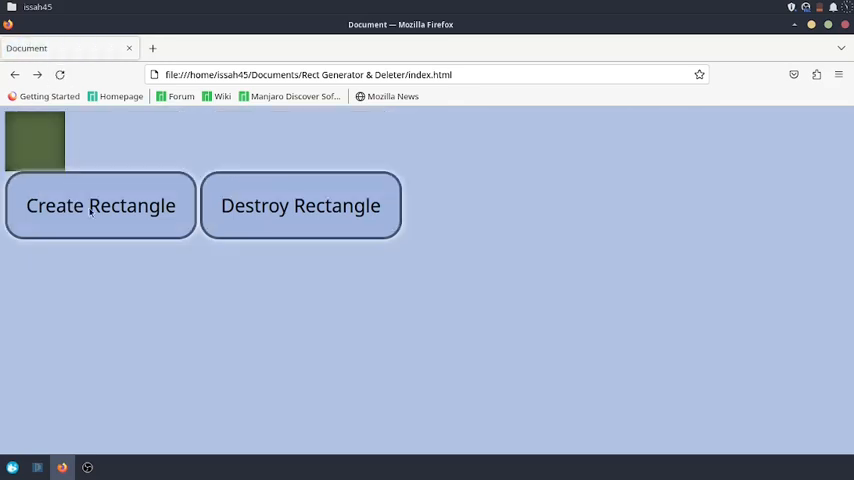
# Step: Create two shadowed rectangles in Firefox, then delete the button box-shadow from index.css
pyautogui.click(100, 204)
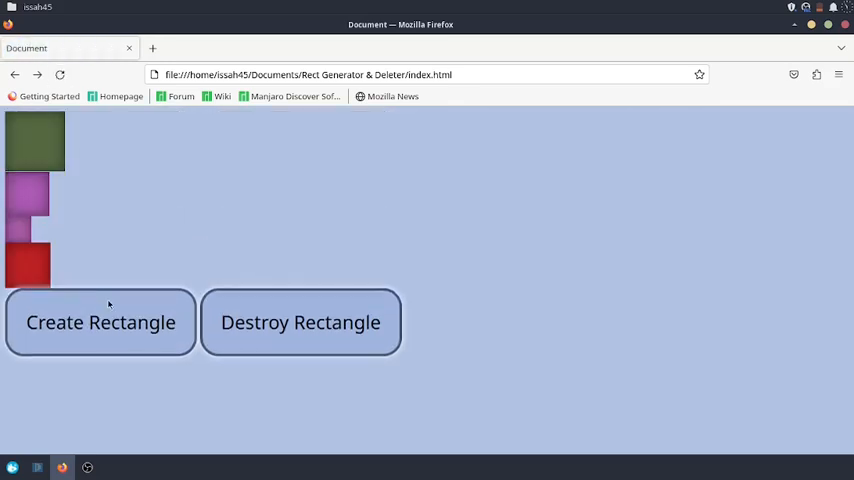
pyautogui.click(100, 322)
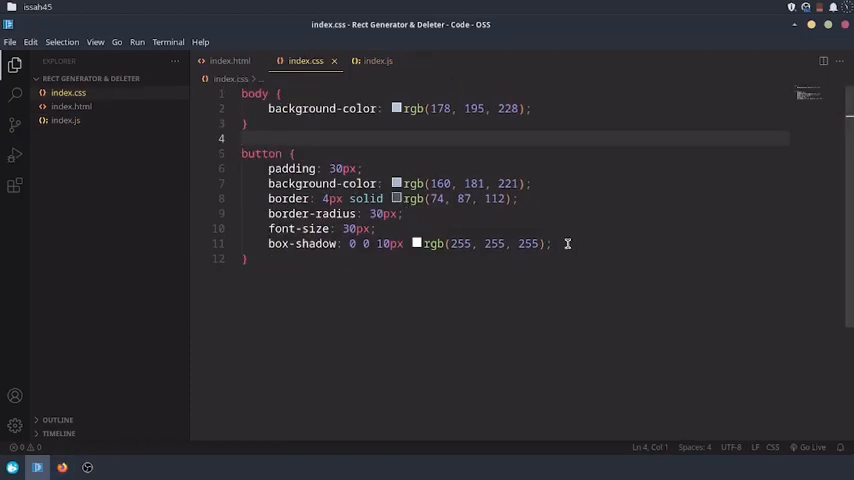
pyautogui.press('Delete')
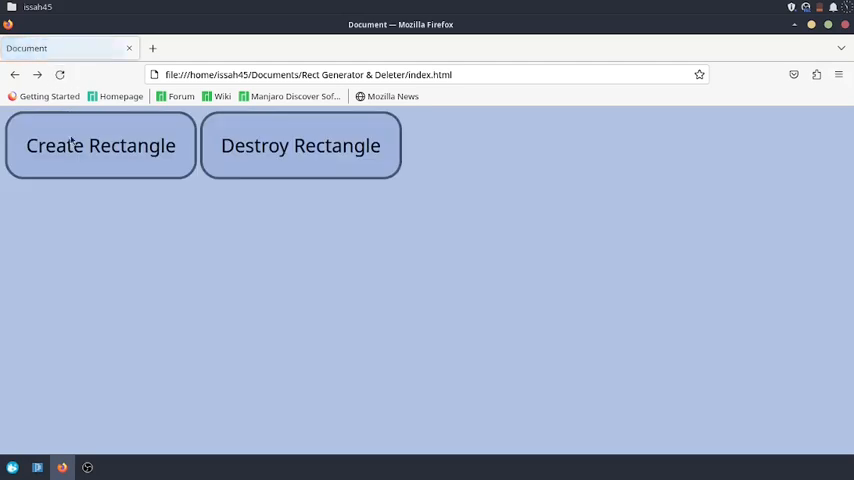
# Step: Create and destroy rectangles in Firefox until several coloured rectangles stack above the unshadowed buttons
pyautogui.click(100, 144)
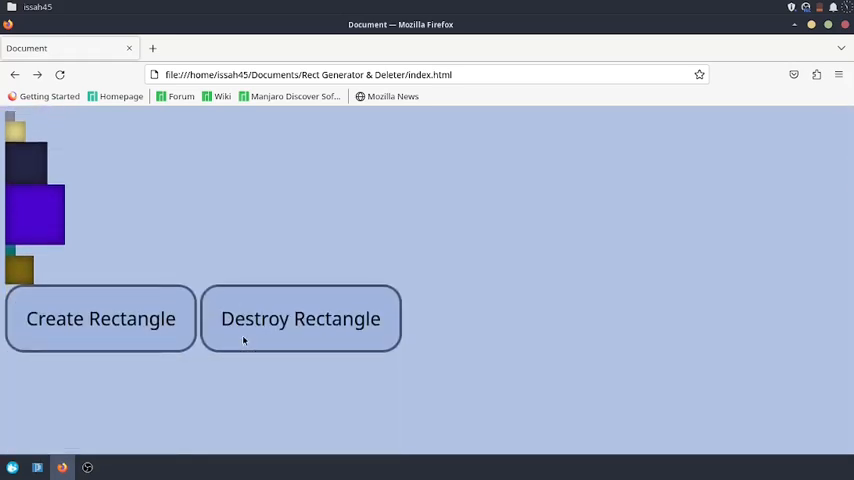
pyautogui.click(300, 318)
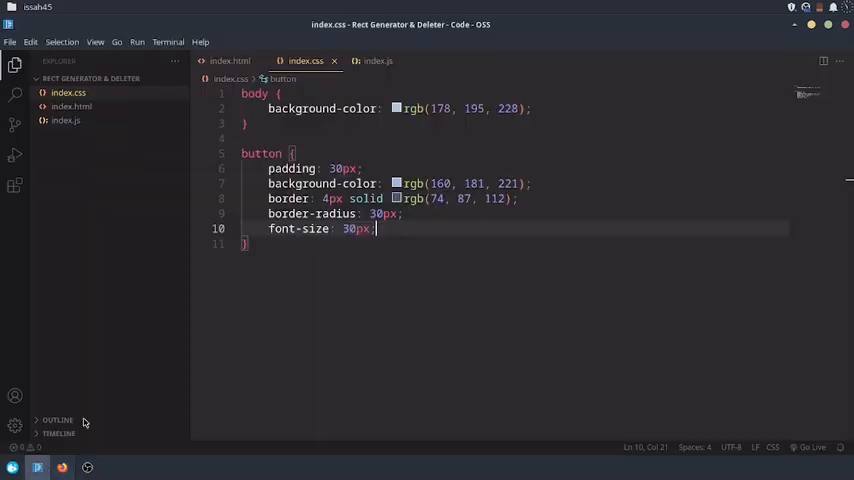
pyautogui.moveTo(338, 260)
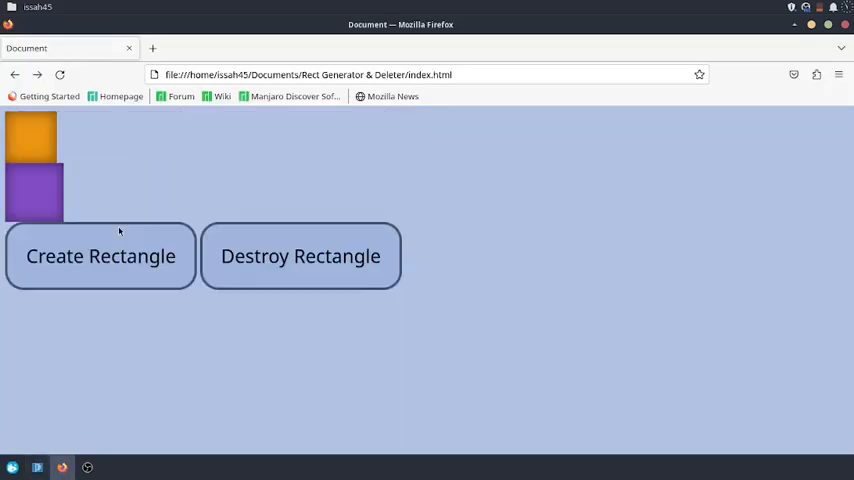
pyautogui.click(100, 256)
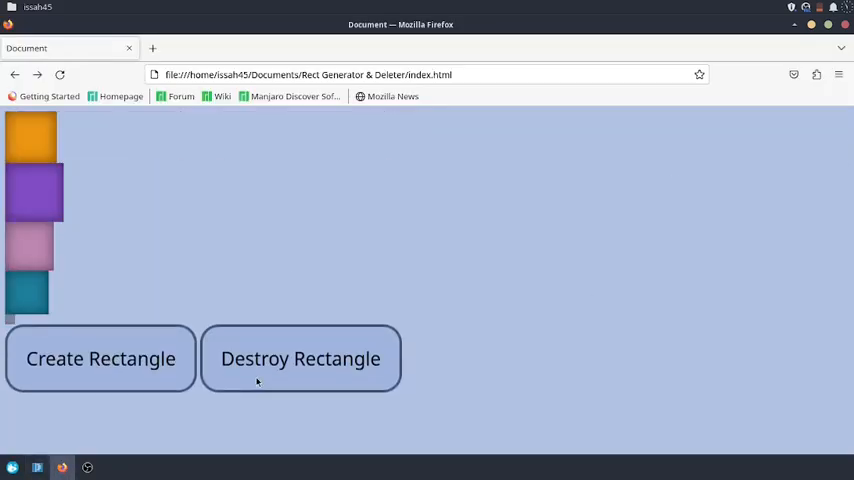
pyautogui.click(100, 358)
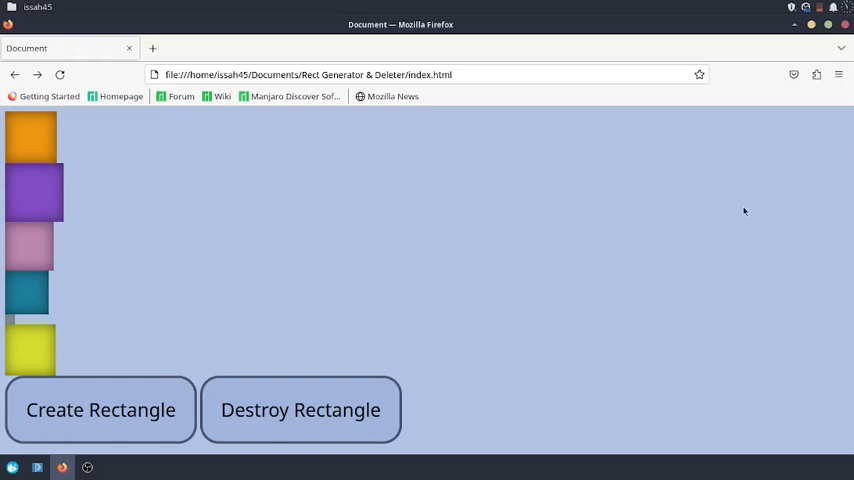